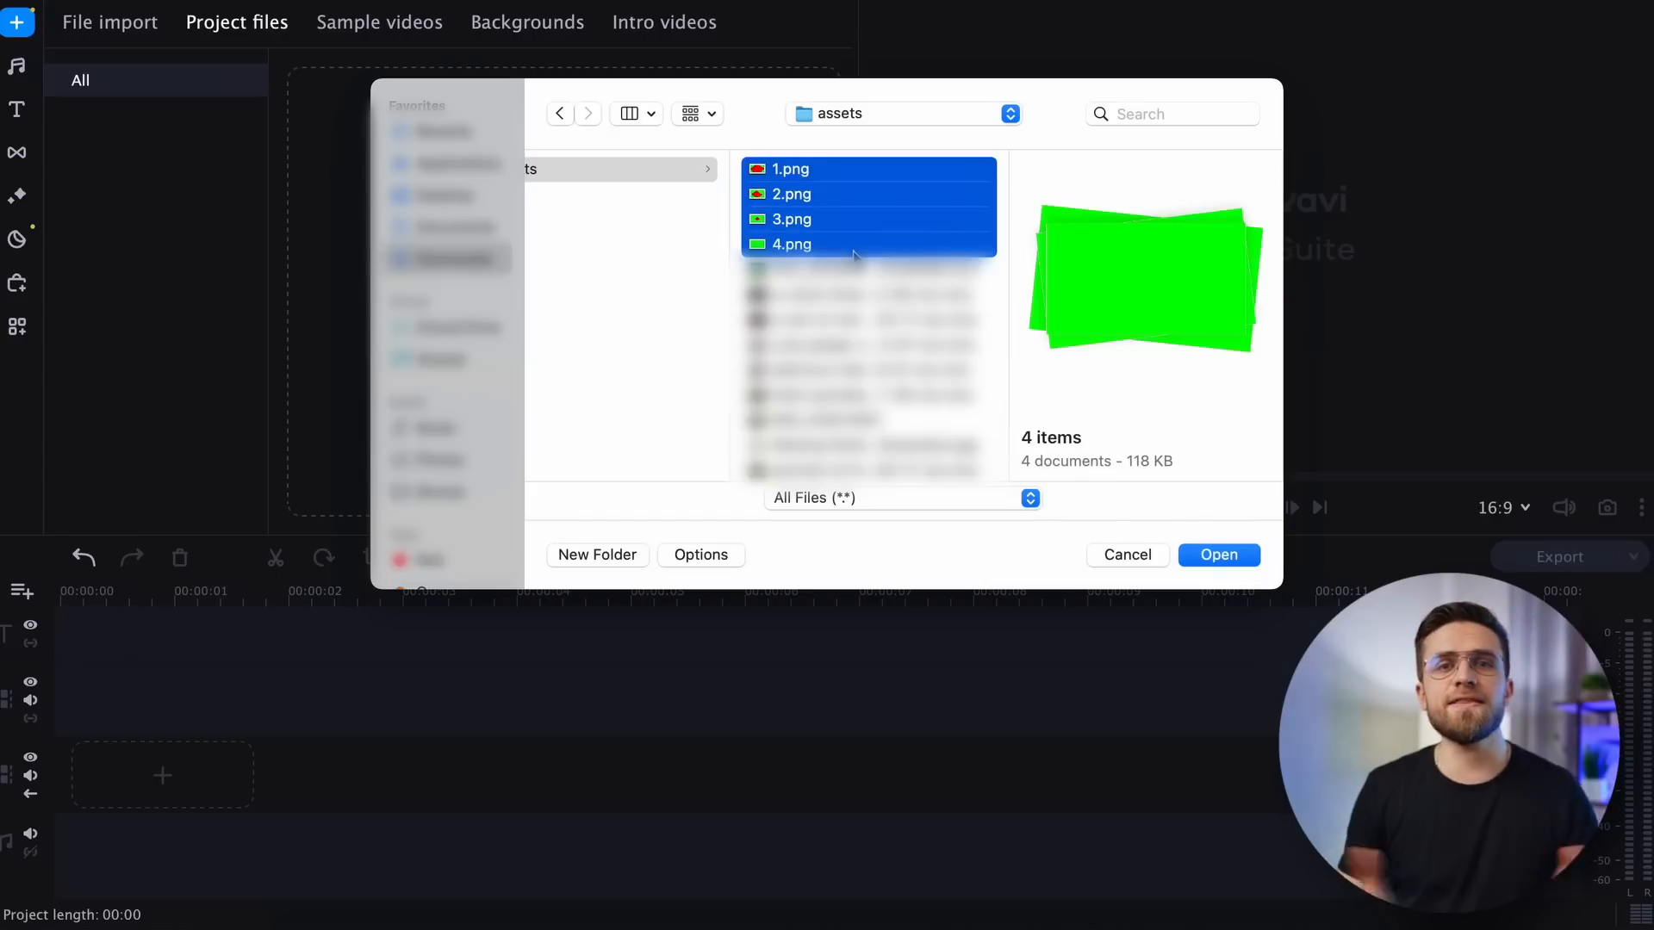
- Import the four green-screen PNG frames and drop 1.png onto the timeline
left_click(1218, 555)
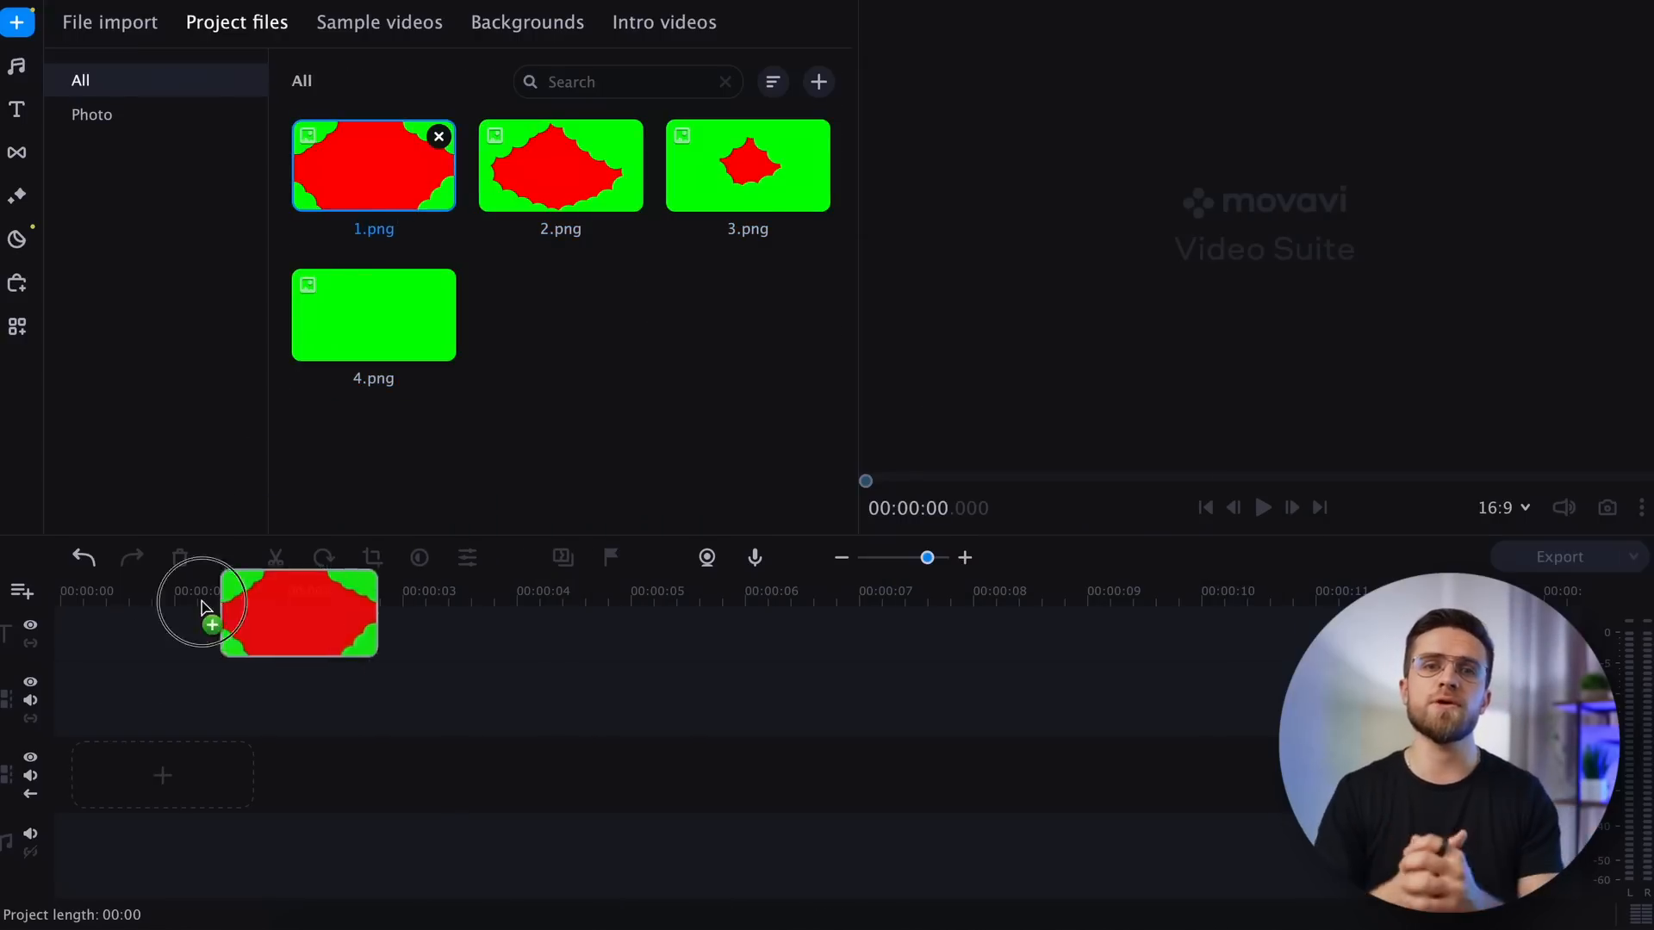
left_click_drag(562, 165, 437, 622)
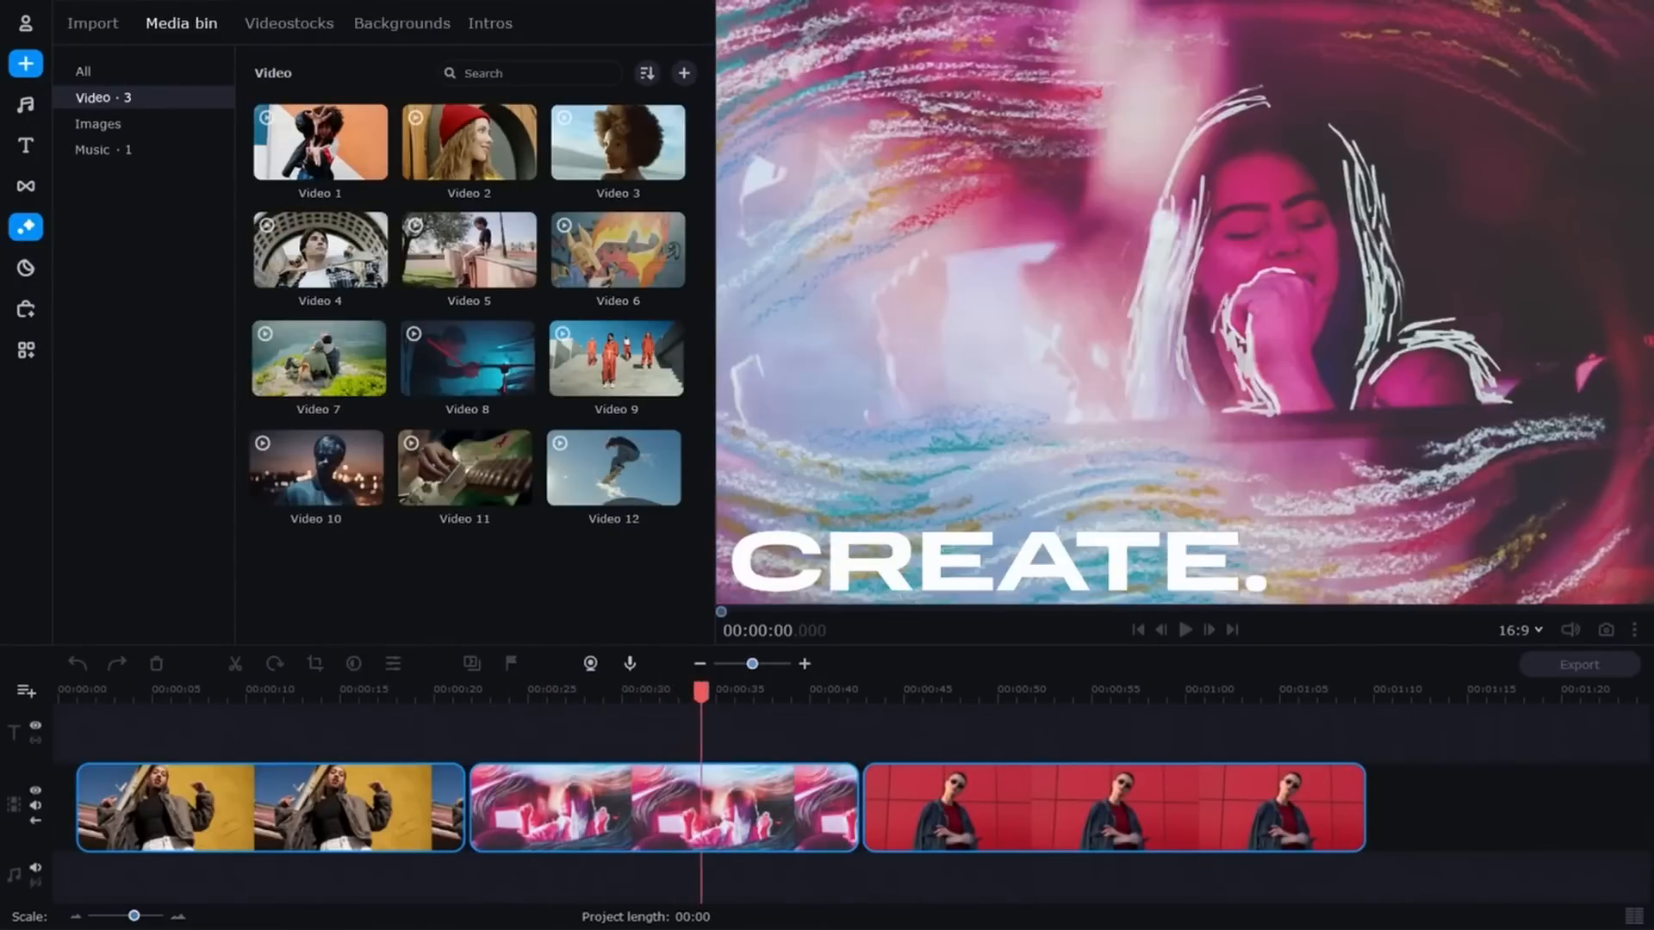
- Move the playhead to about eight seconds on the runner timeline and split the clip there
left_click(905, 689)
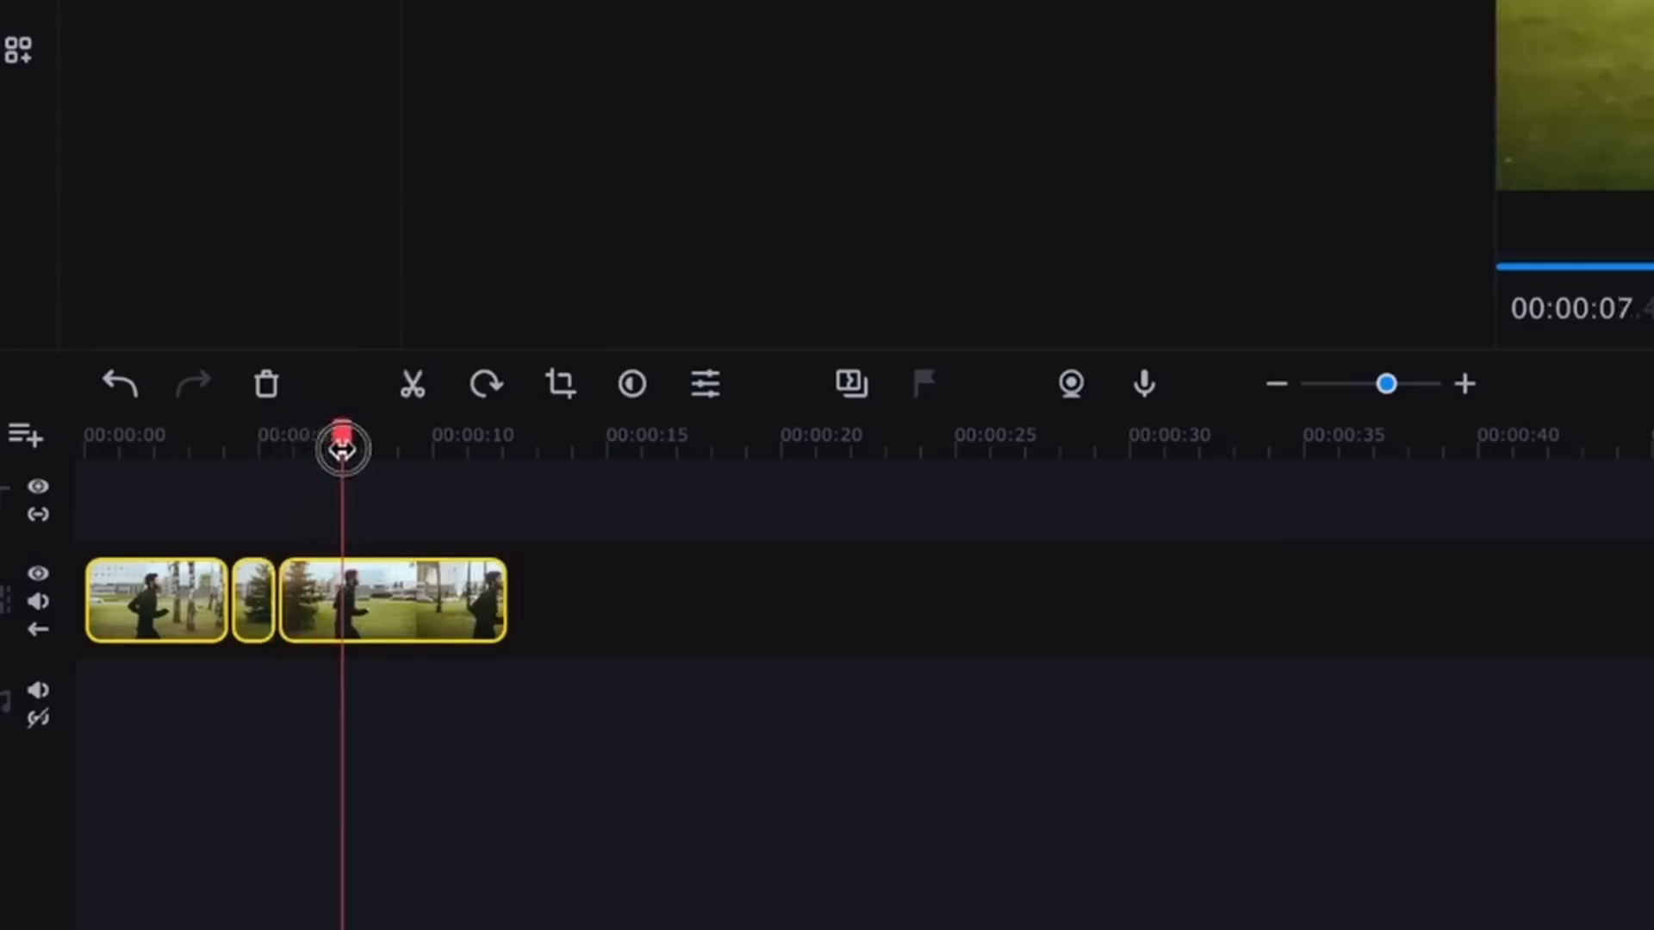
left_click_drag(341, 448, 391, 463)
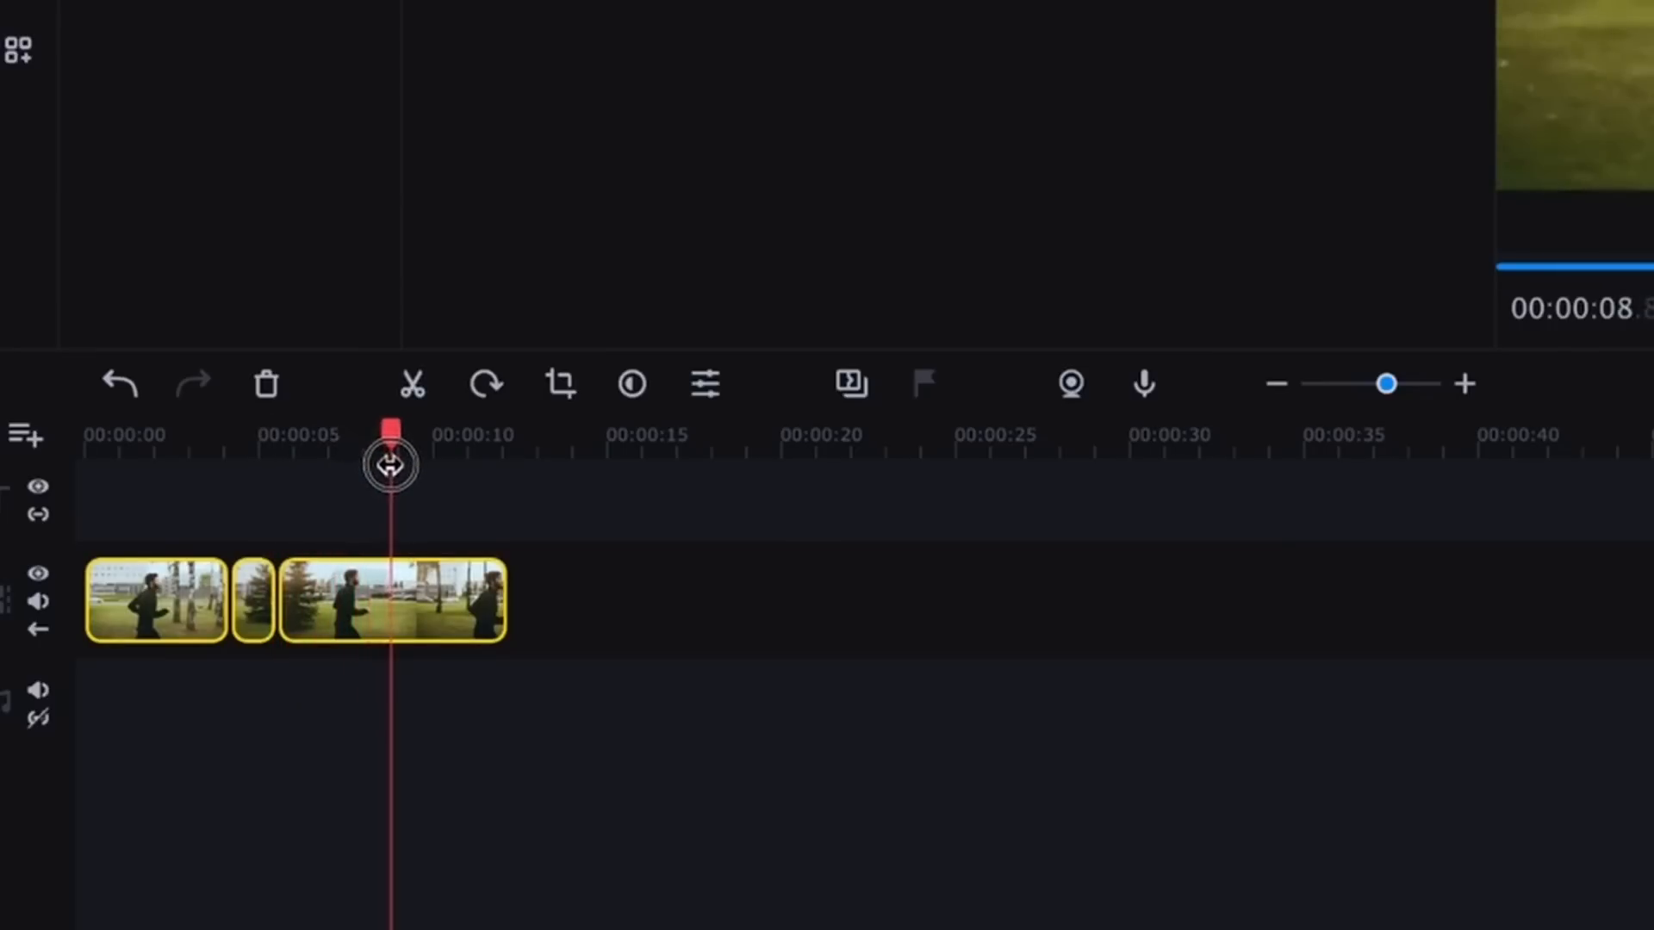
key("cmd+b")
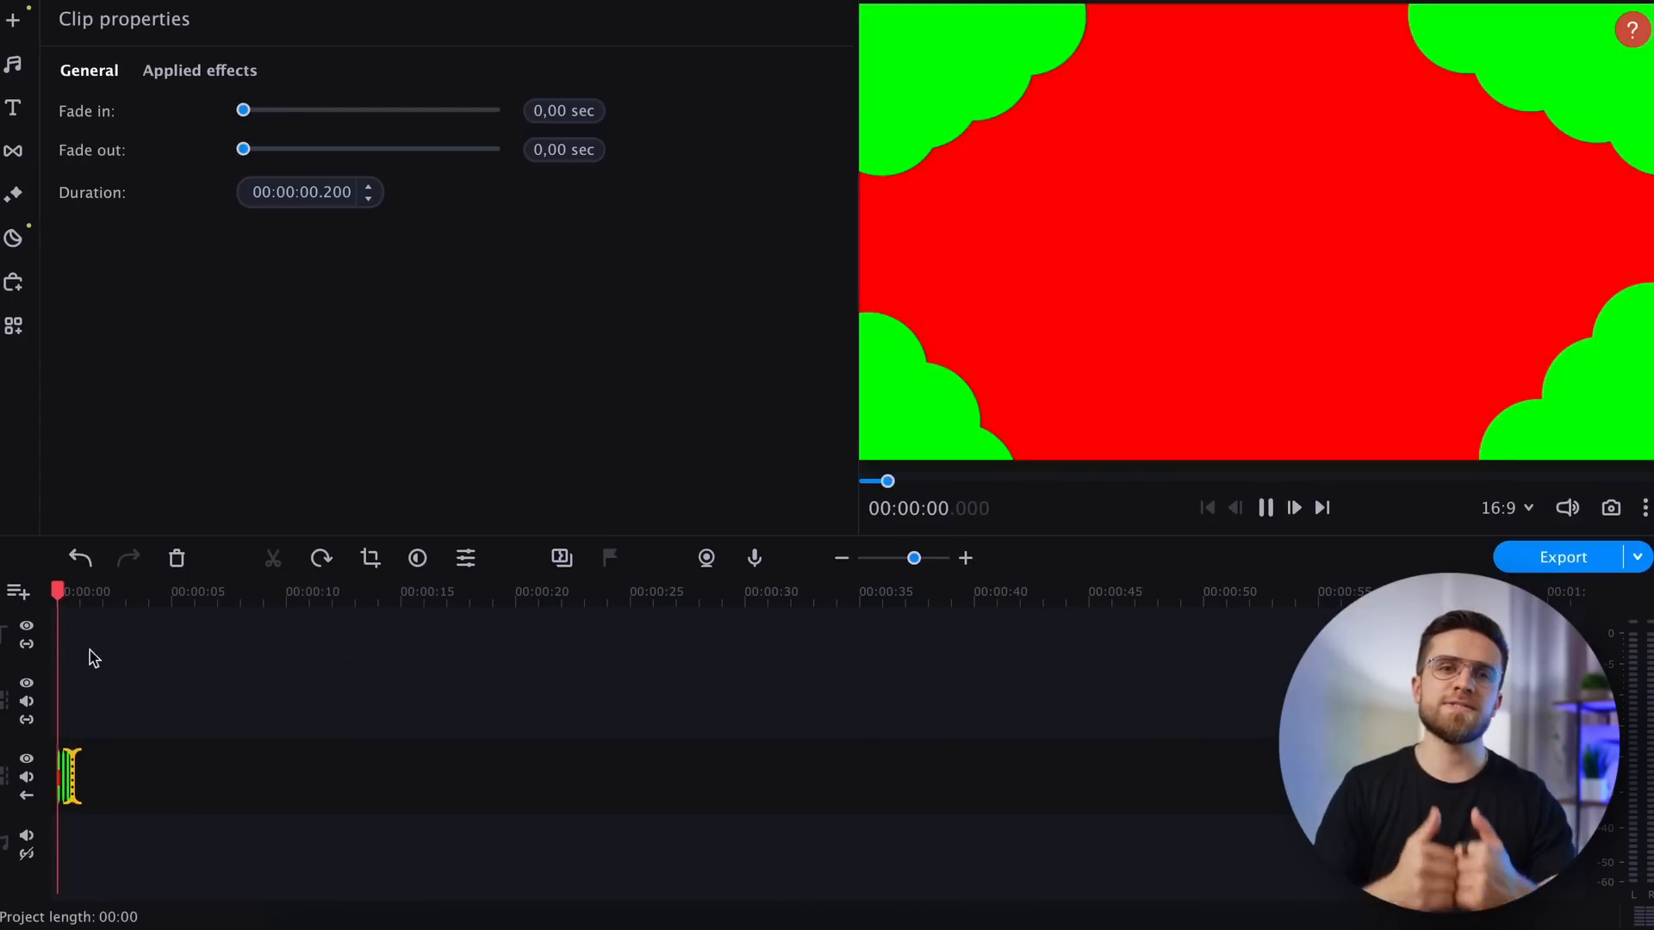
- Play back the frame image shortened to a 0.2-second clip
left_click(1563, 556)
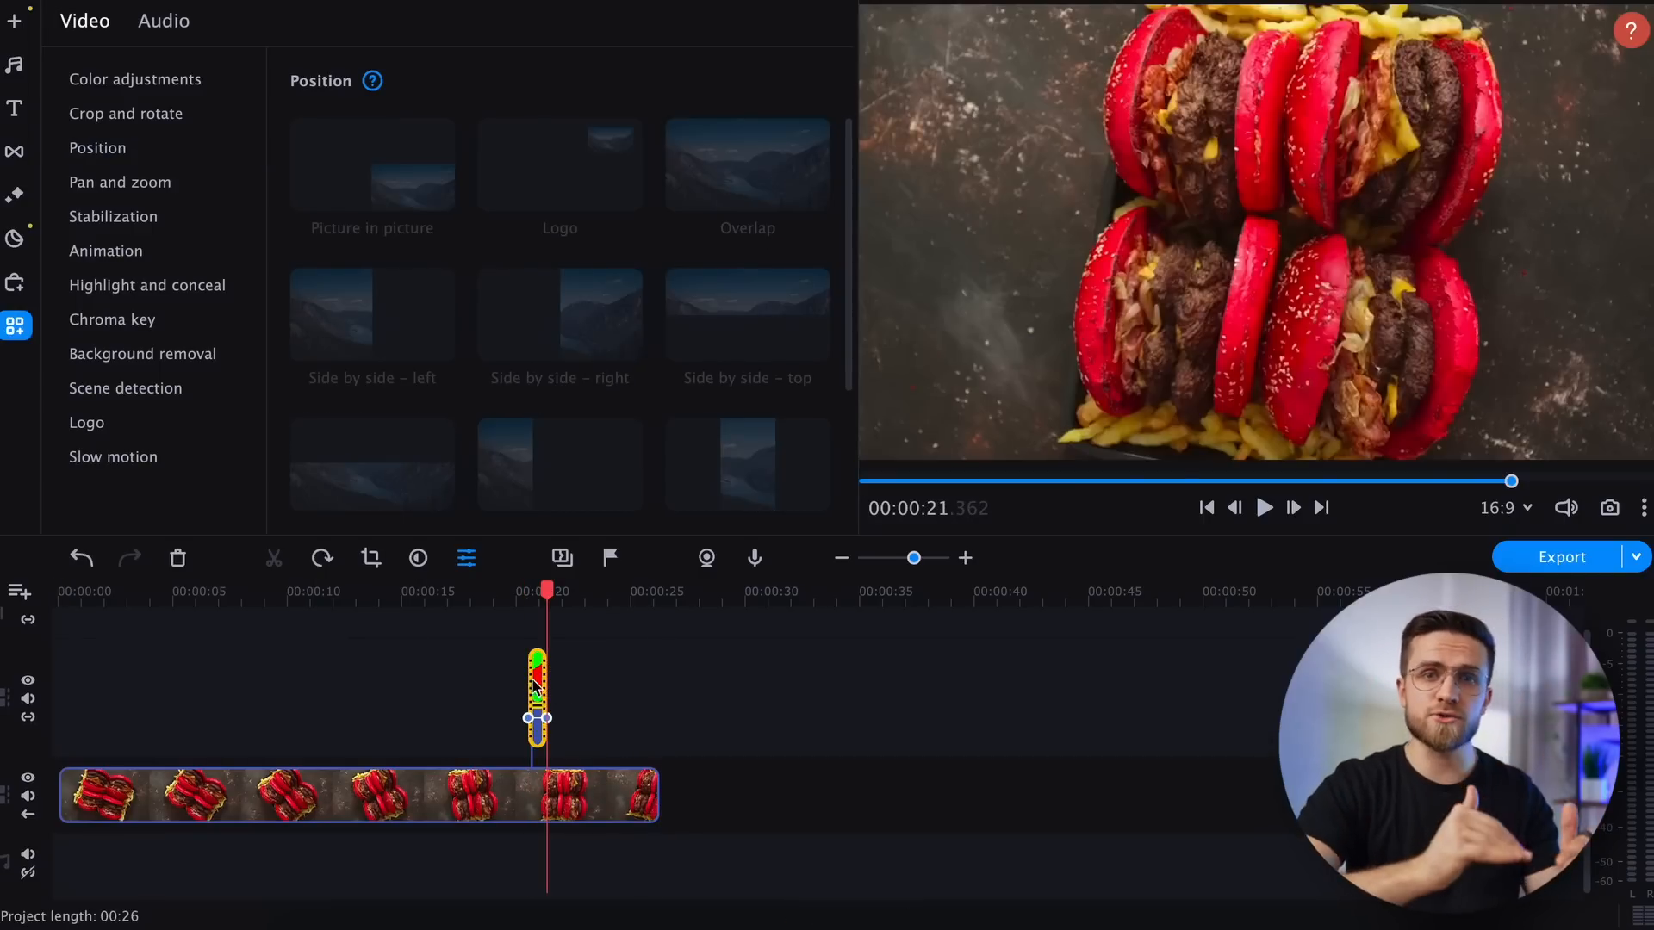
mouse_move(567, 727)
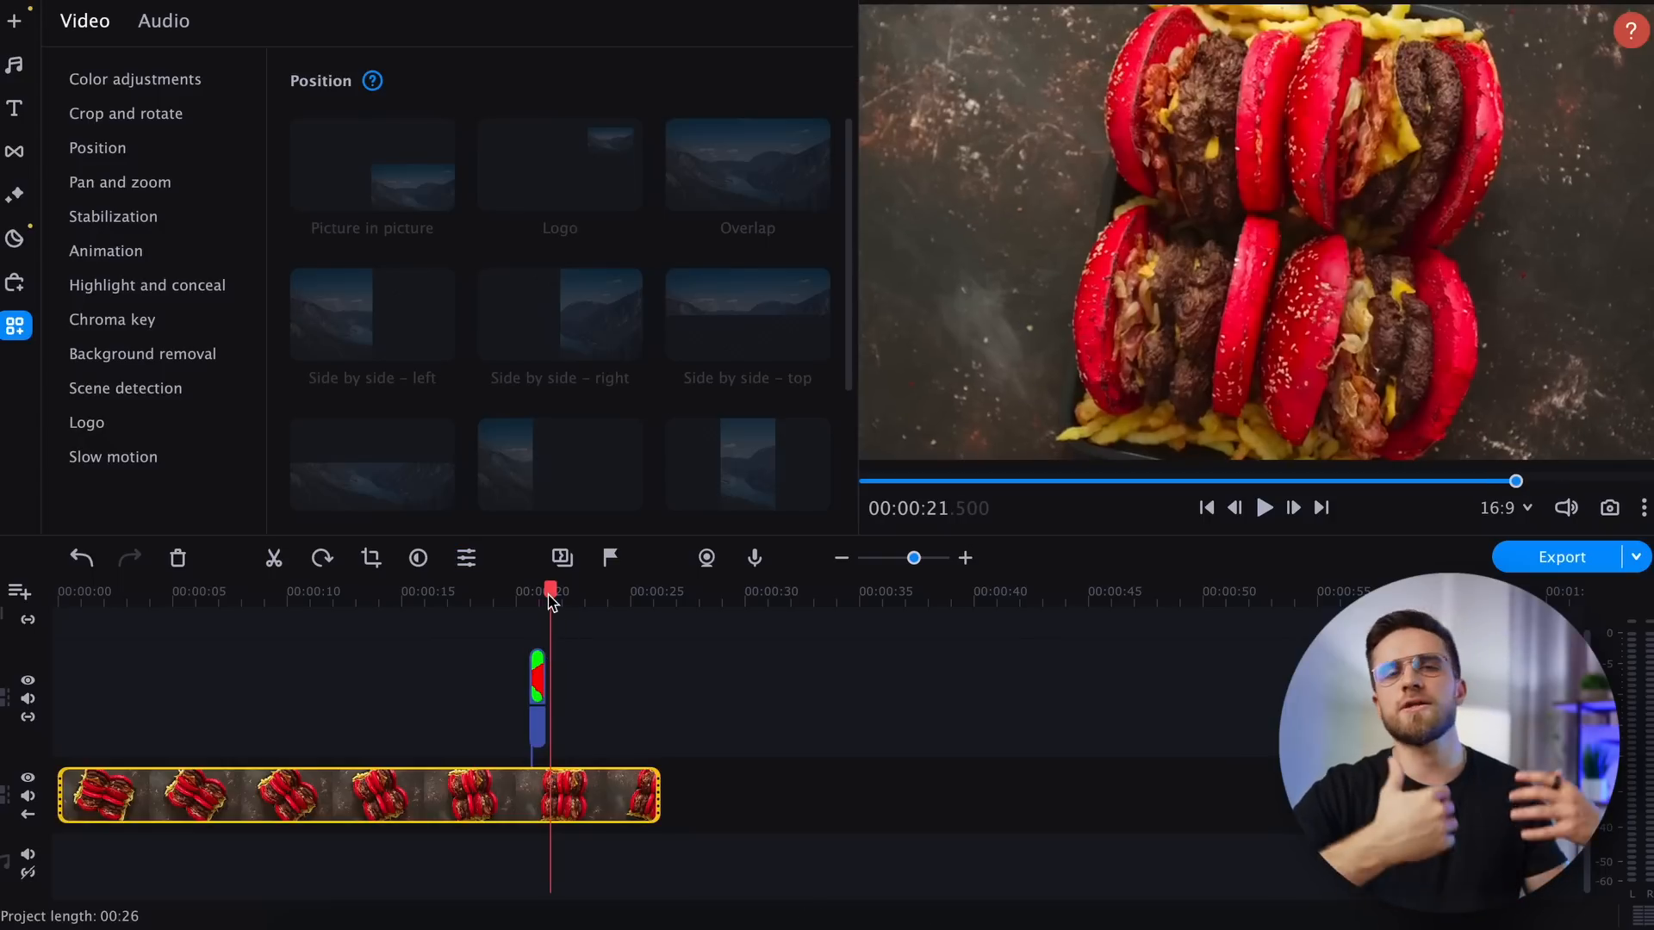
- Key out the red in the overlay frame clips with Chroma key at tolerance 80
left_click(112, 321)
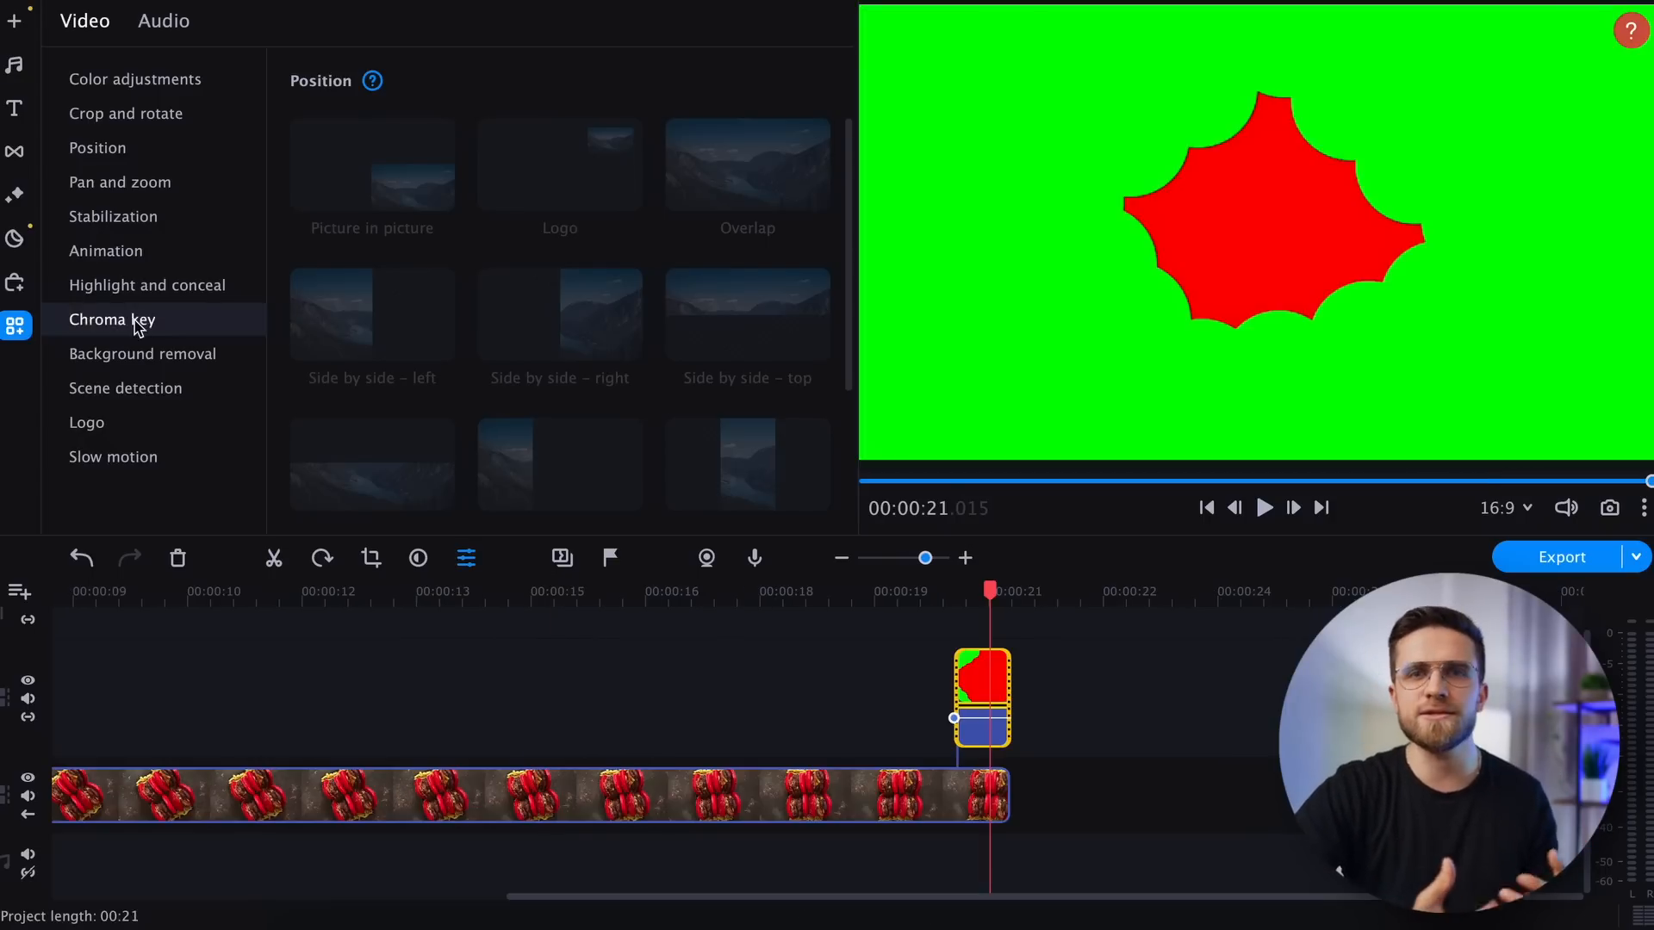
left_click(143, 354)
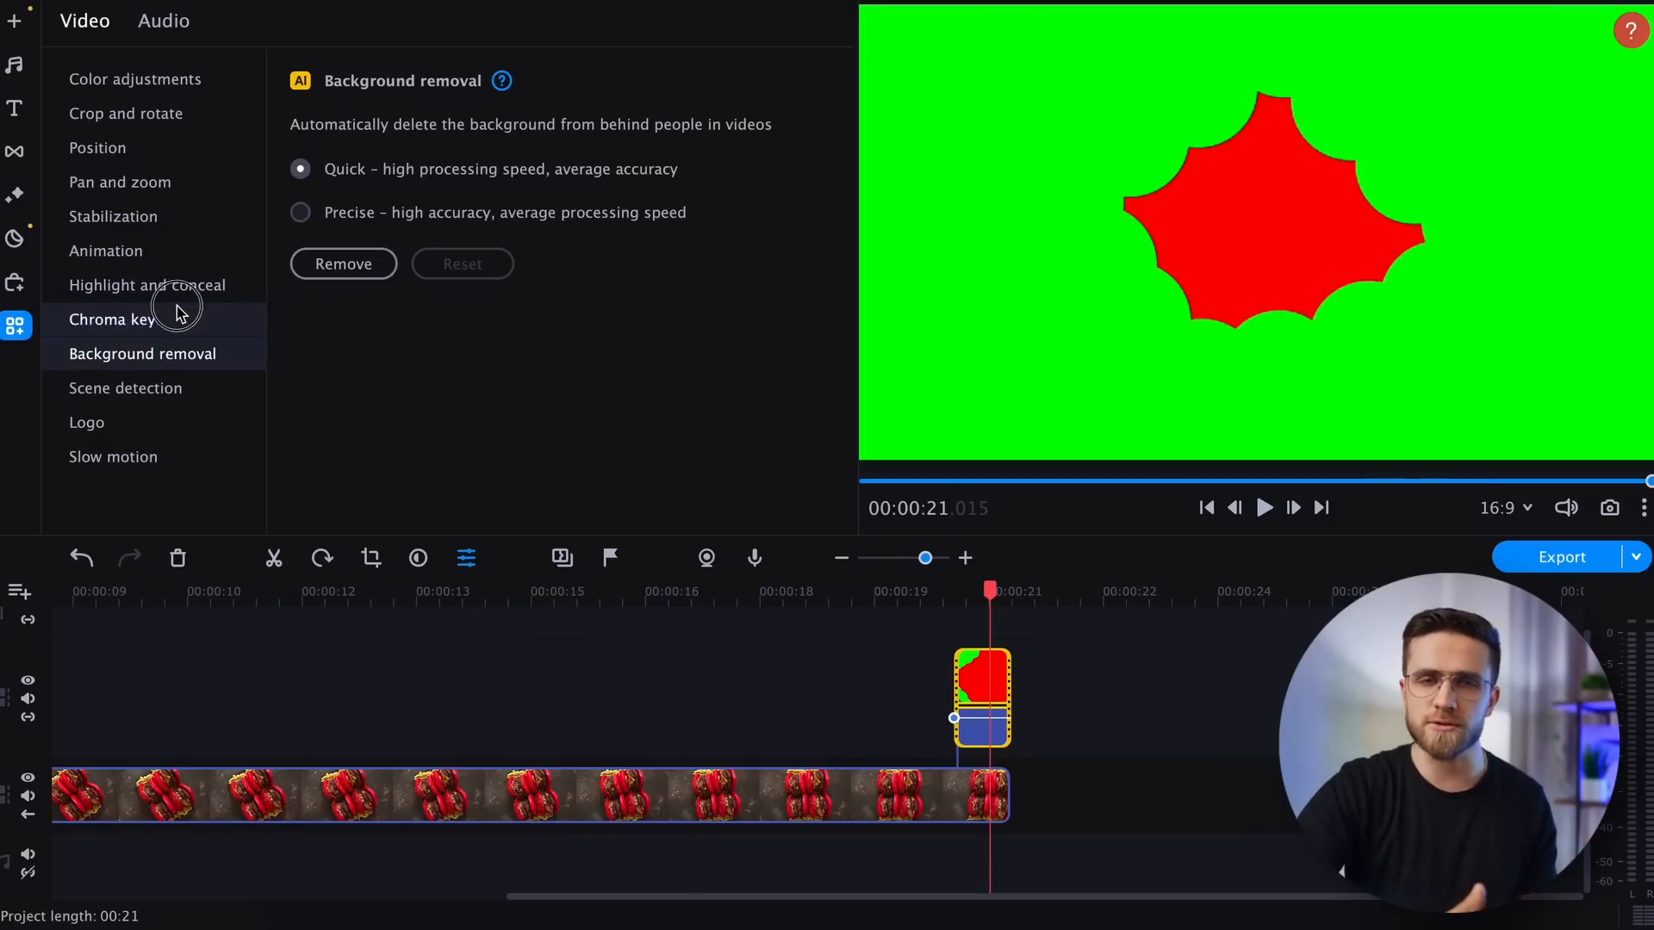
left_click(111, 321)
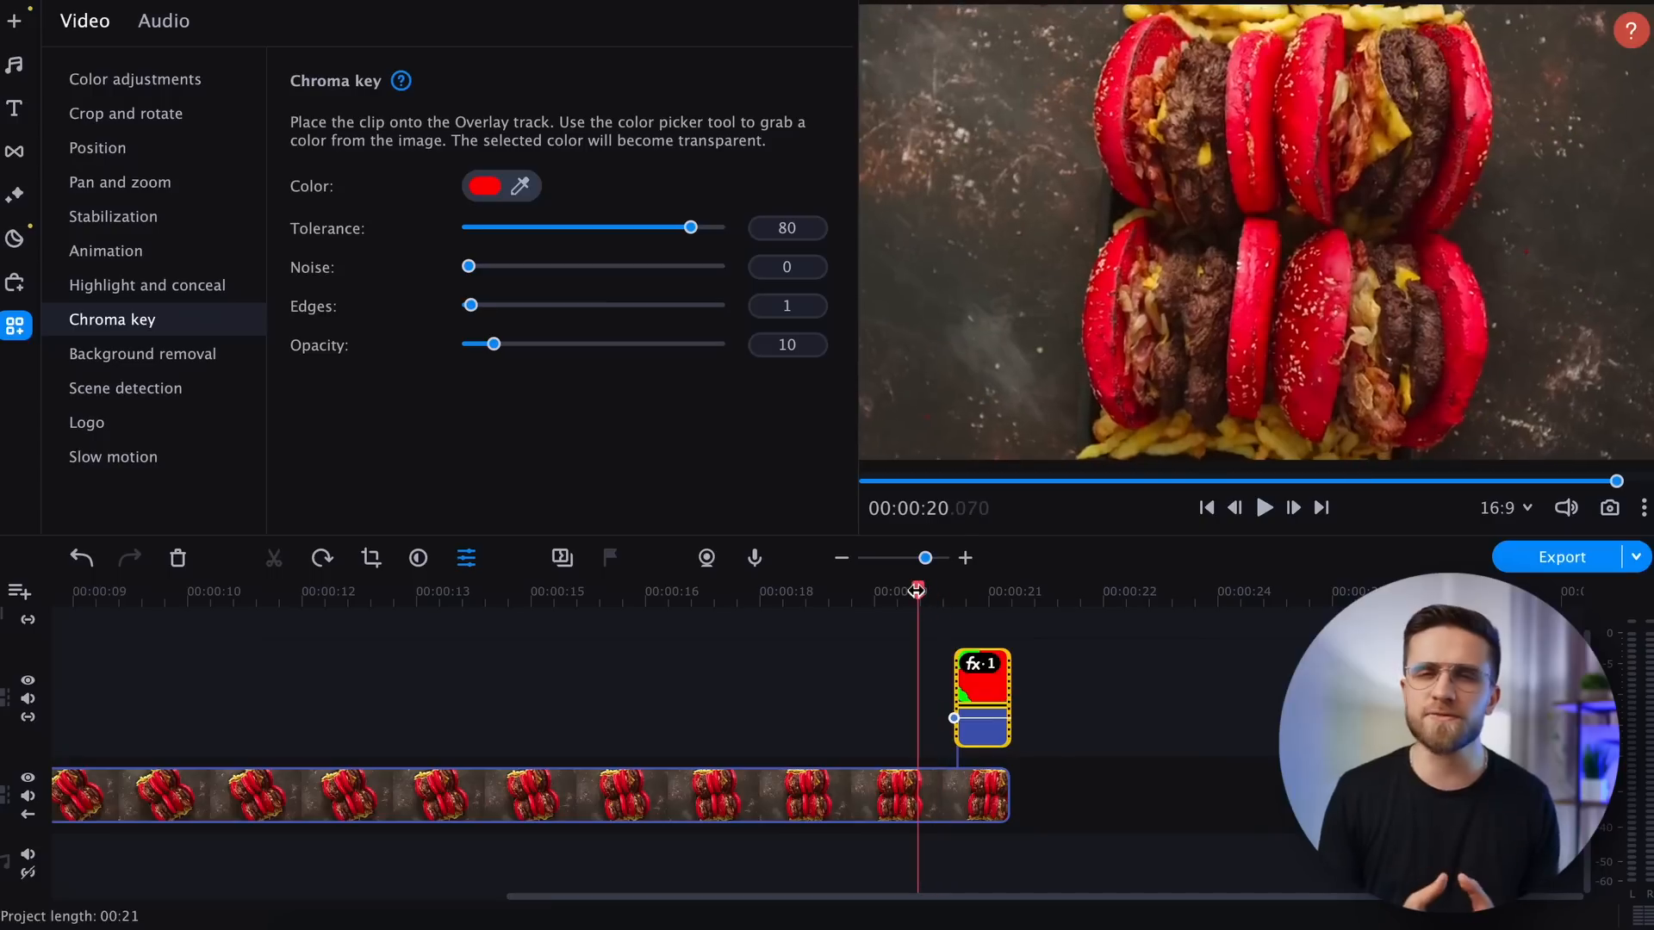
left_click(1262, 507)
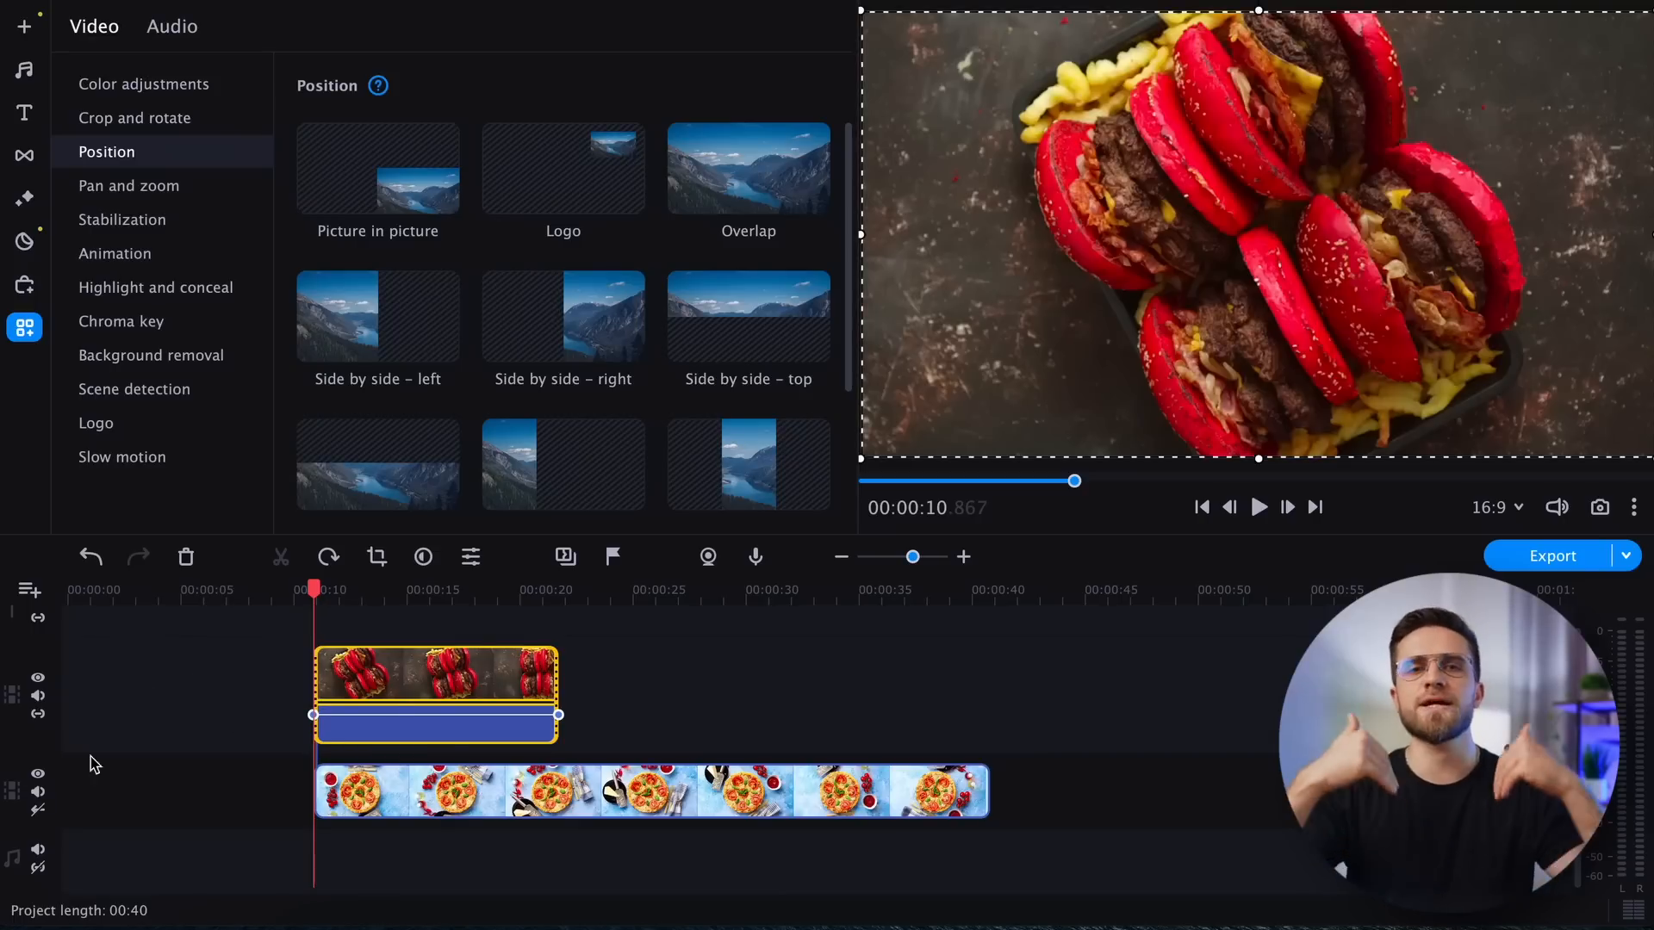
- Key out the burger overlay's green by sampling it from the preview with the eyedropper
left_click(121, 320)
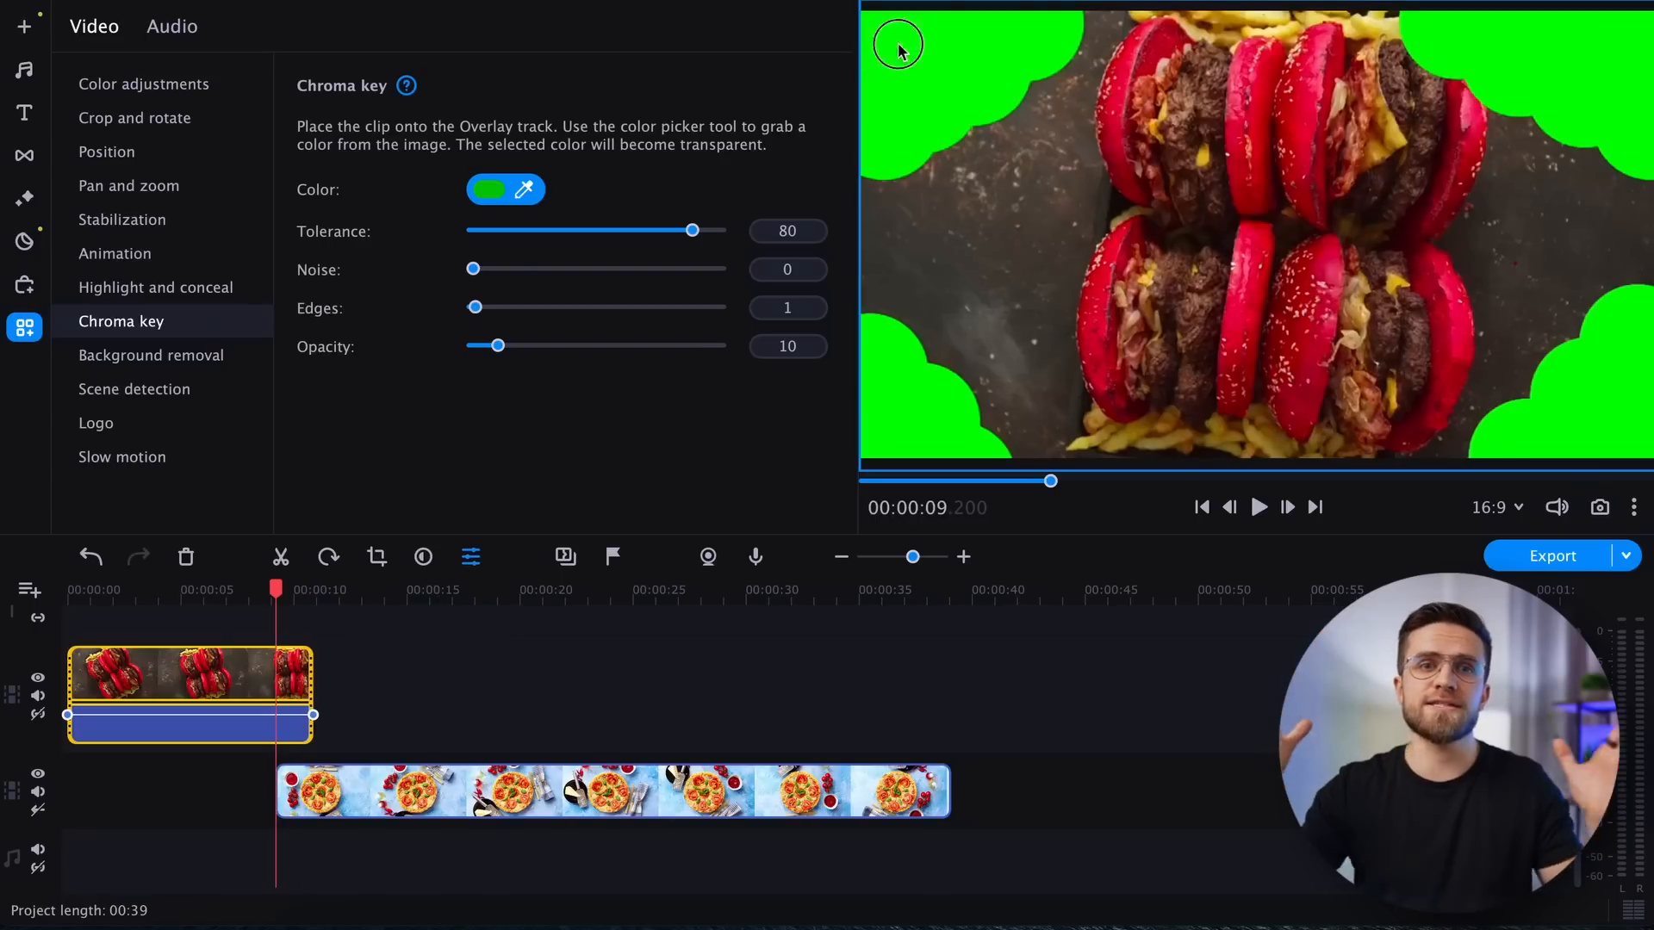
left_click(523, 190)
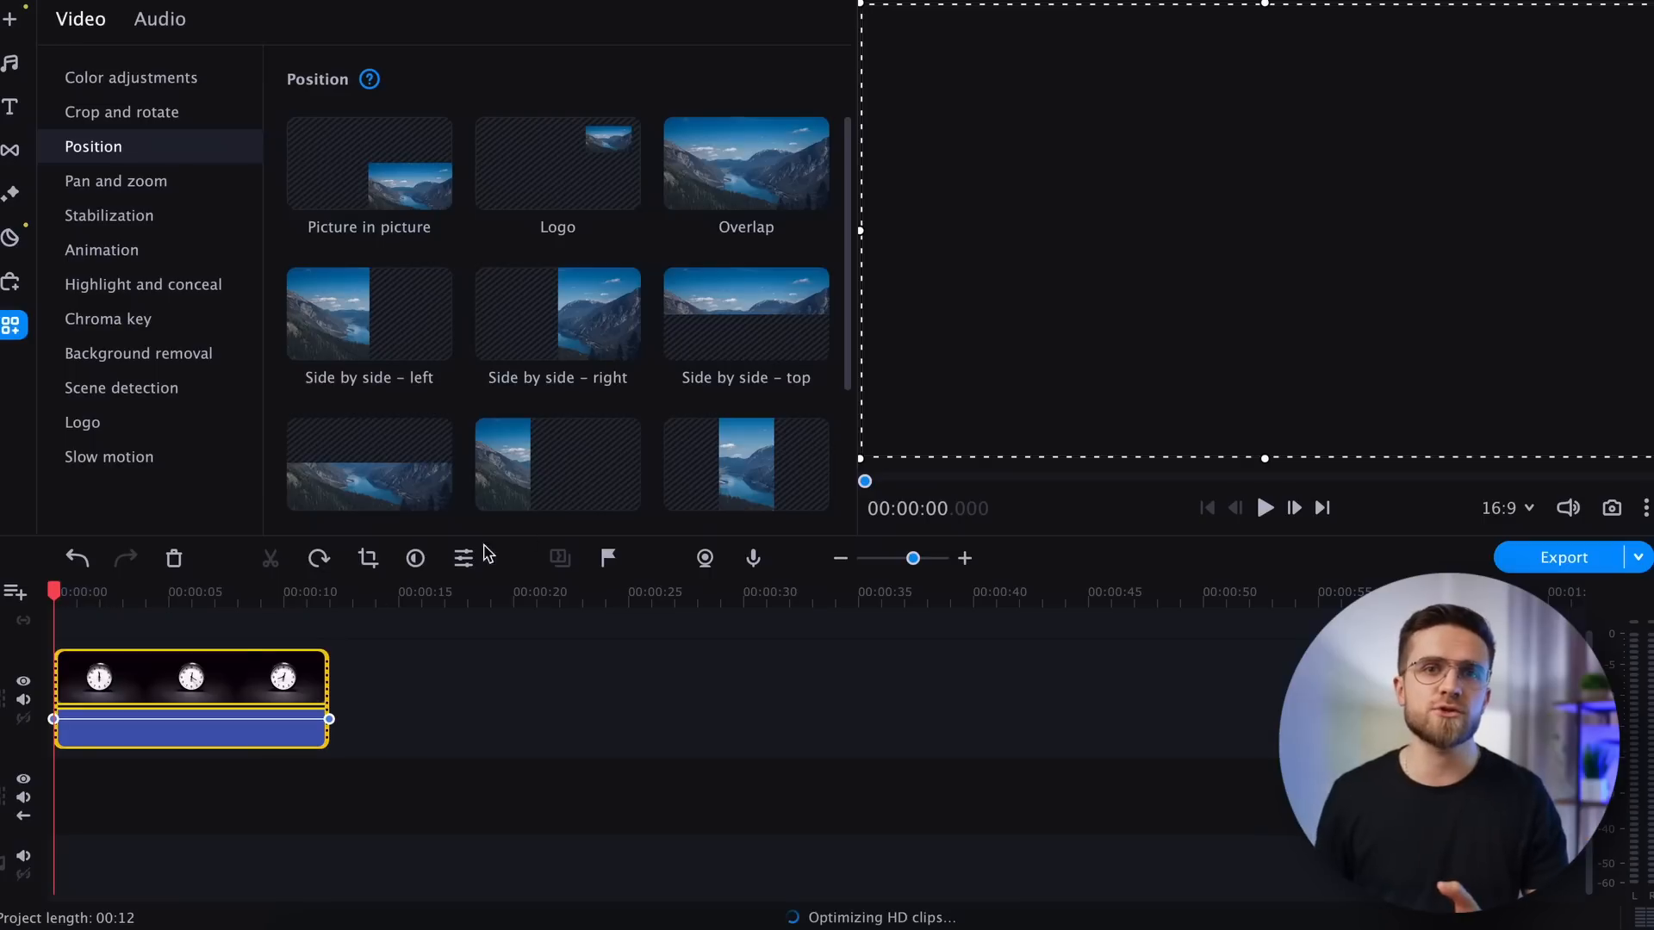
- Add the Radial CW transition from the Transitions list onto the clock overlay clip
left_click(16, 19)
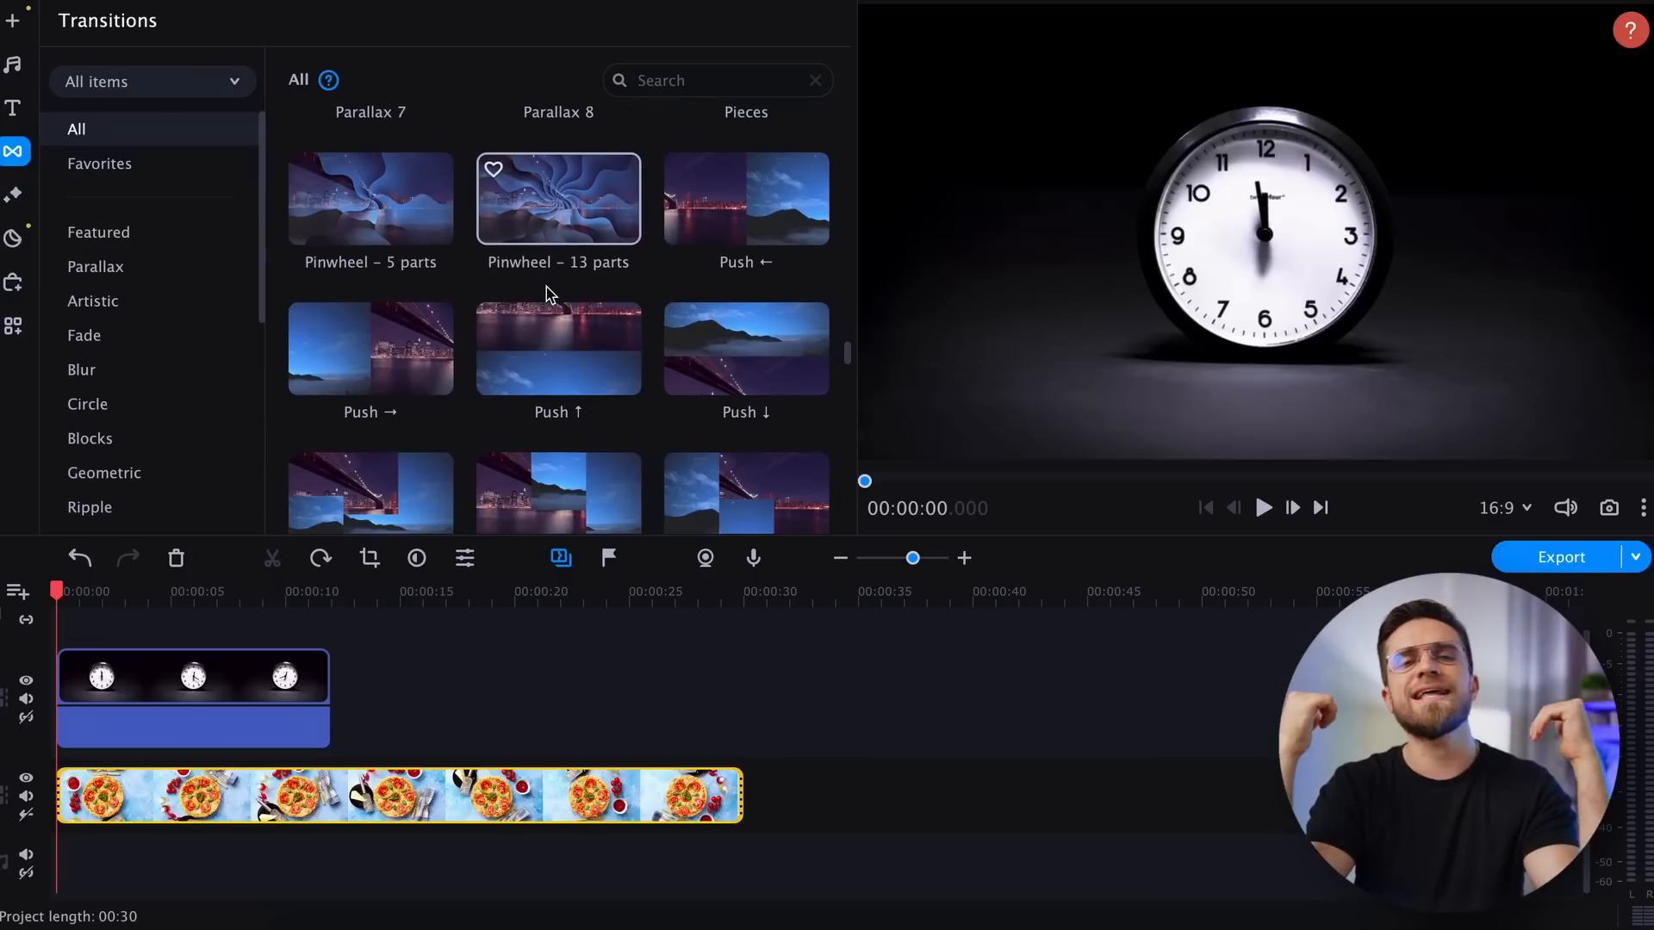
scroll("down", 3)
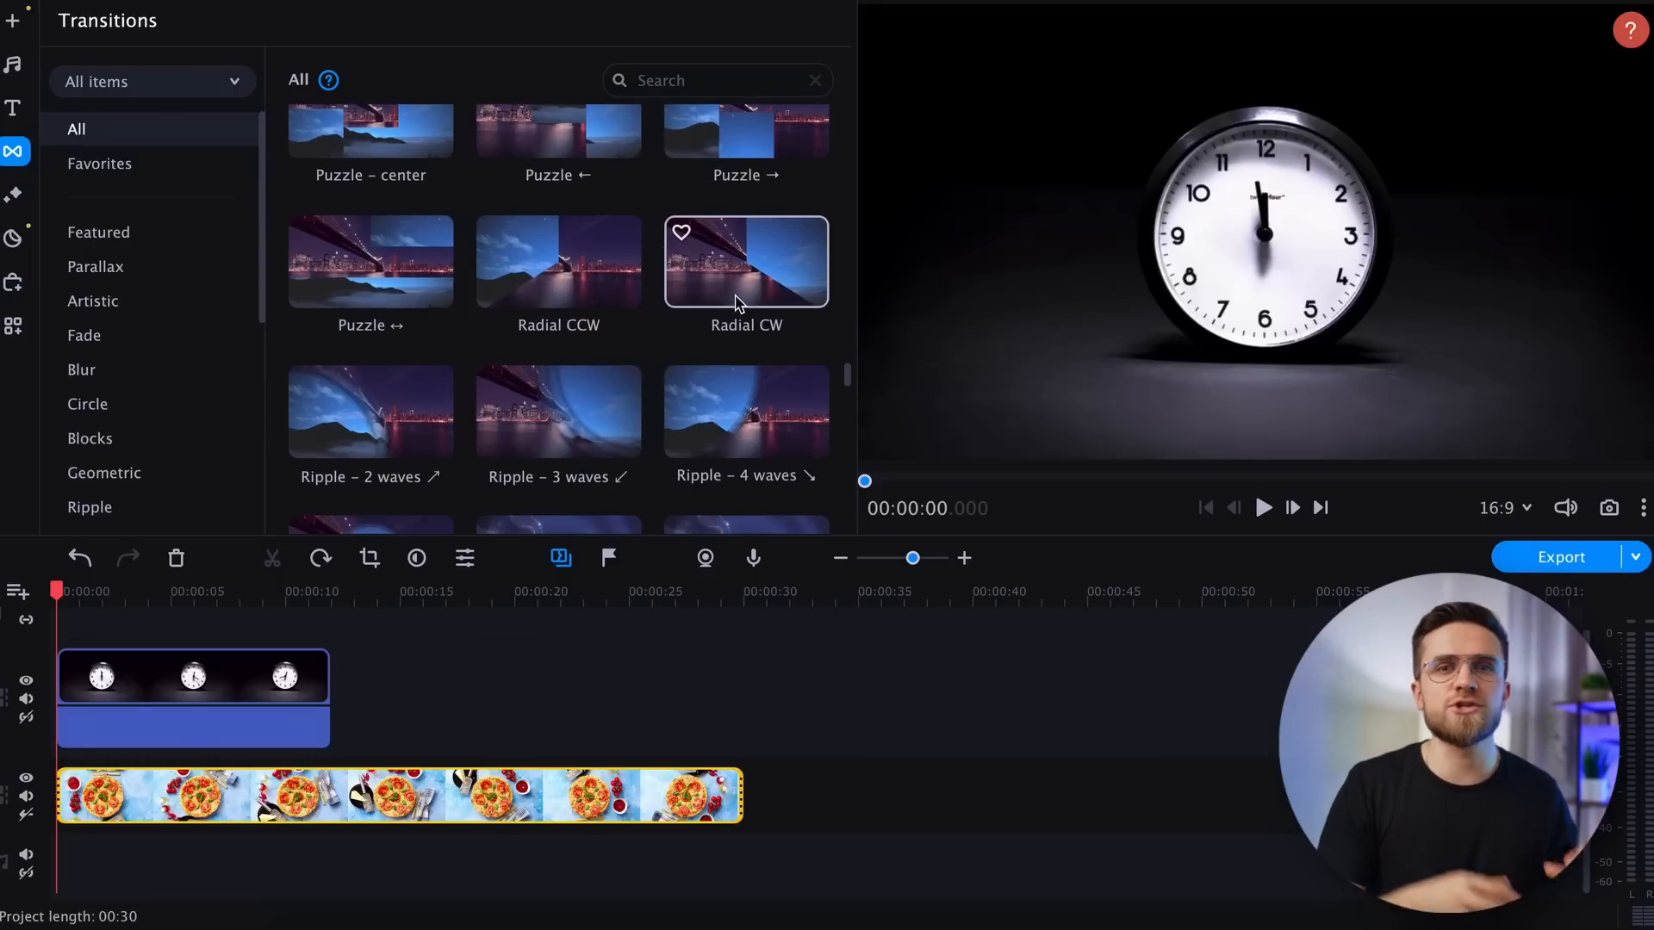
left_click_drag(746, 261, 332, 707)
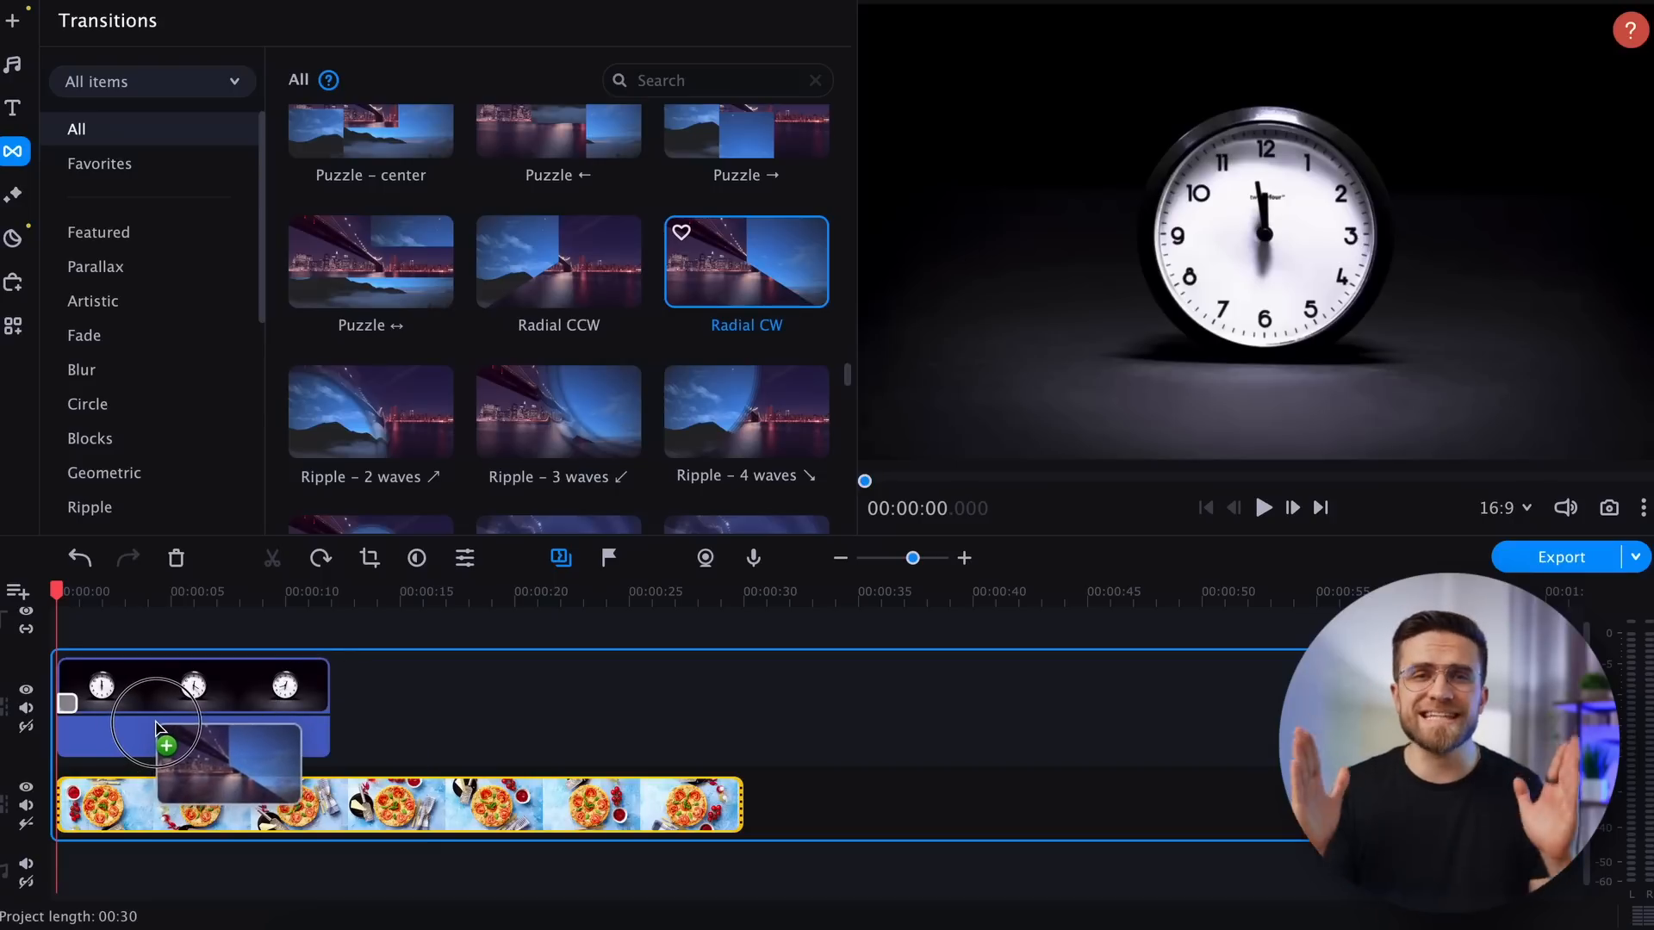
left_click_drag(164, 740, 273, 717)
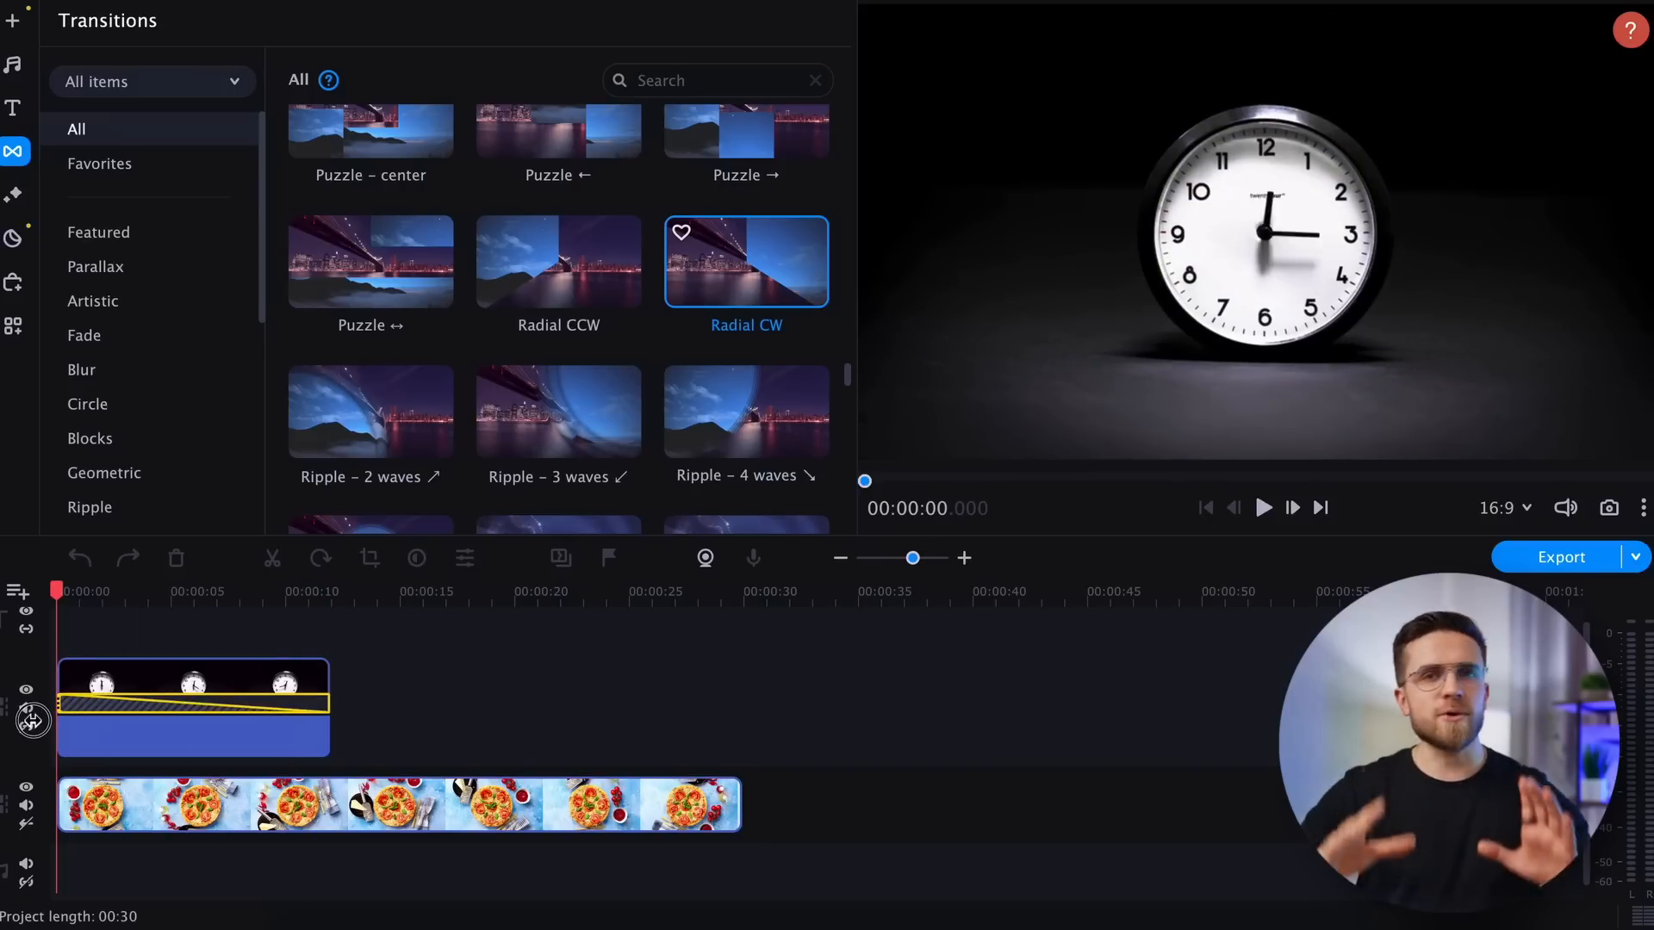
- Preview the clock-to-pizza wipe and select the added transition
left_click(1263, 507)
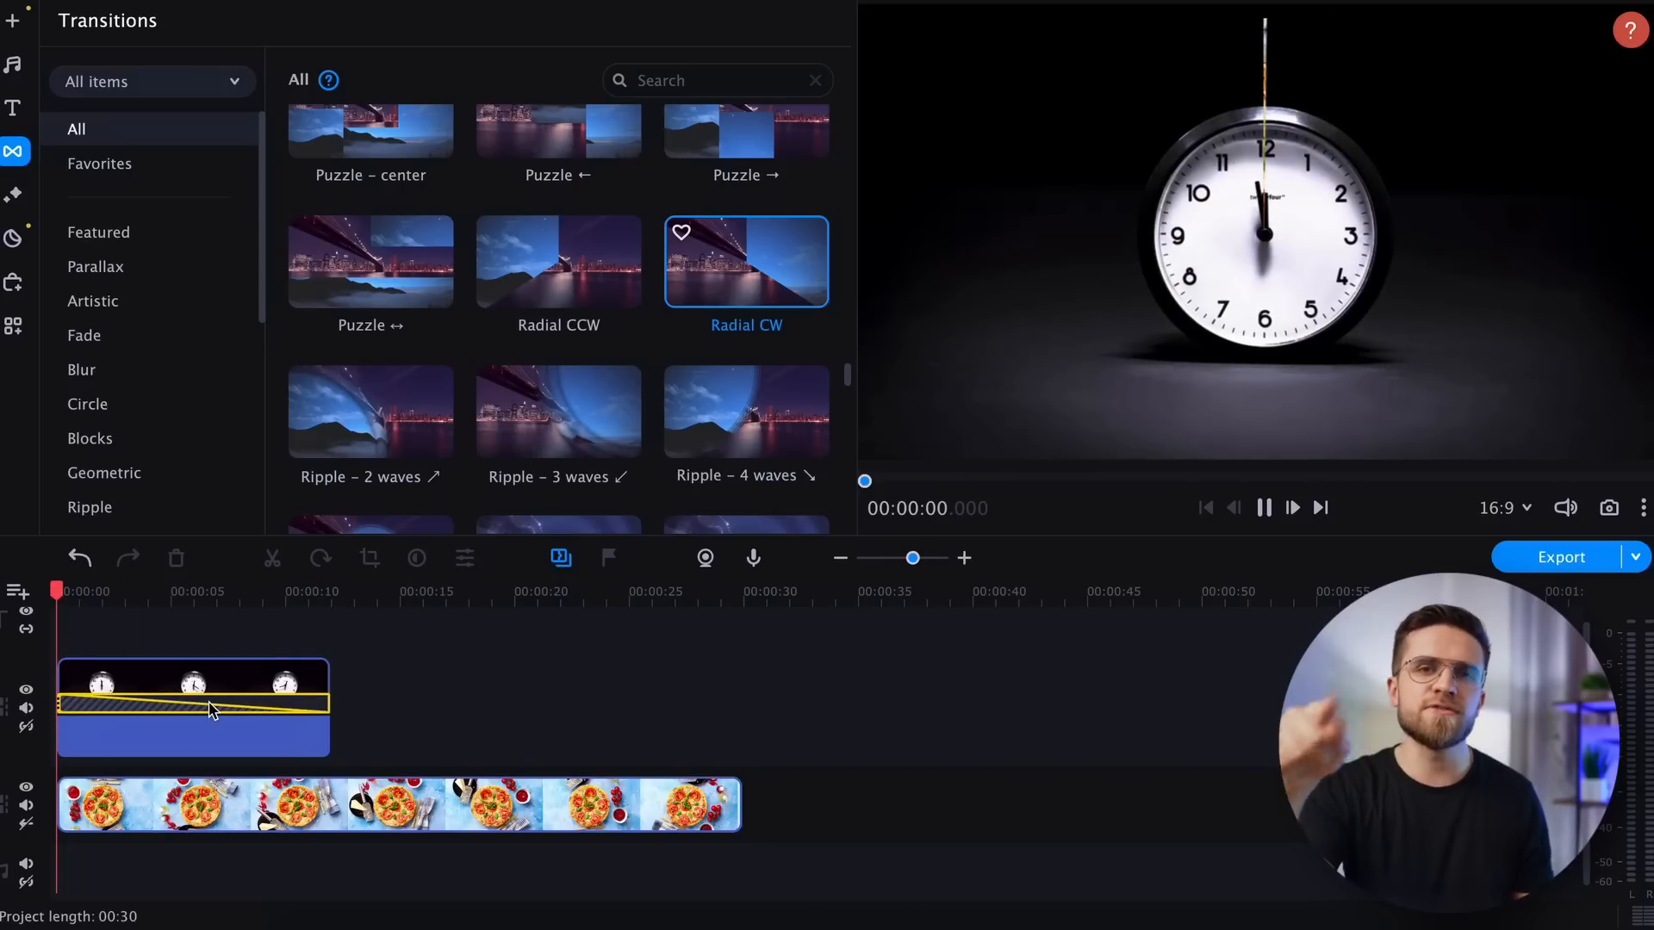
left_click(1263, 507)
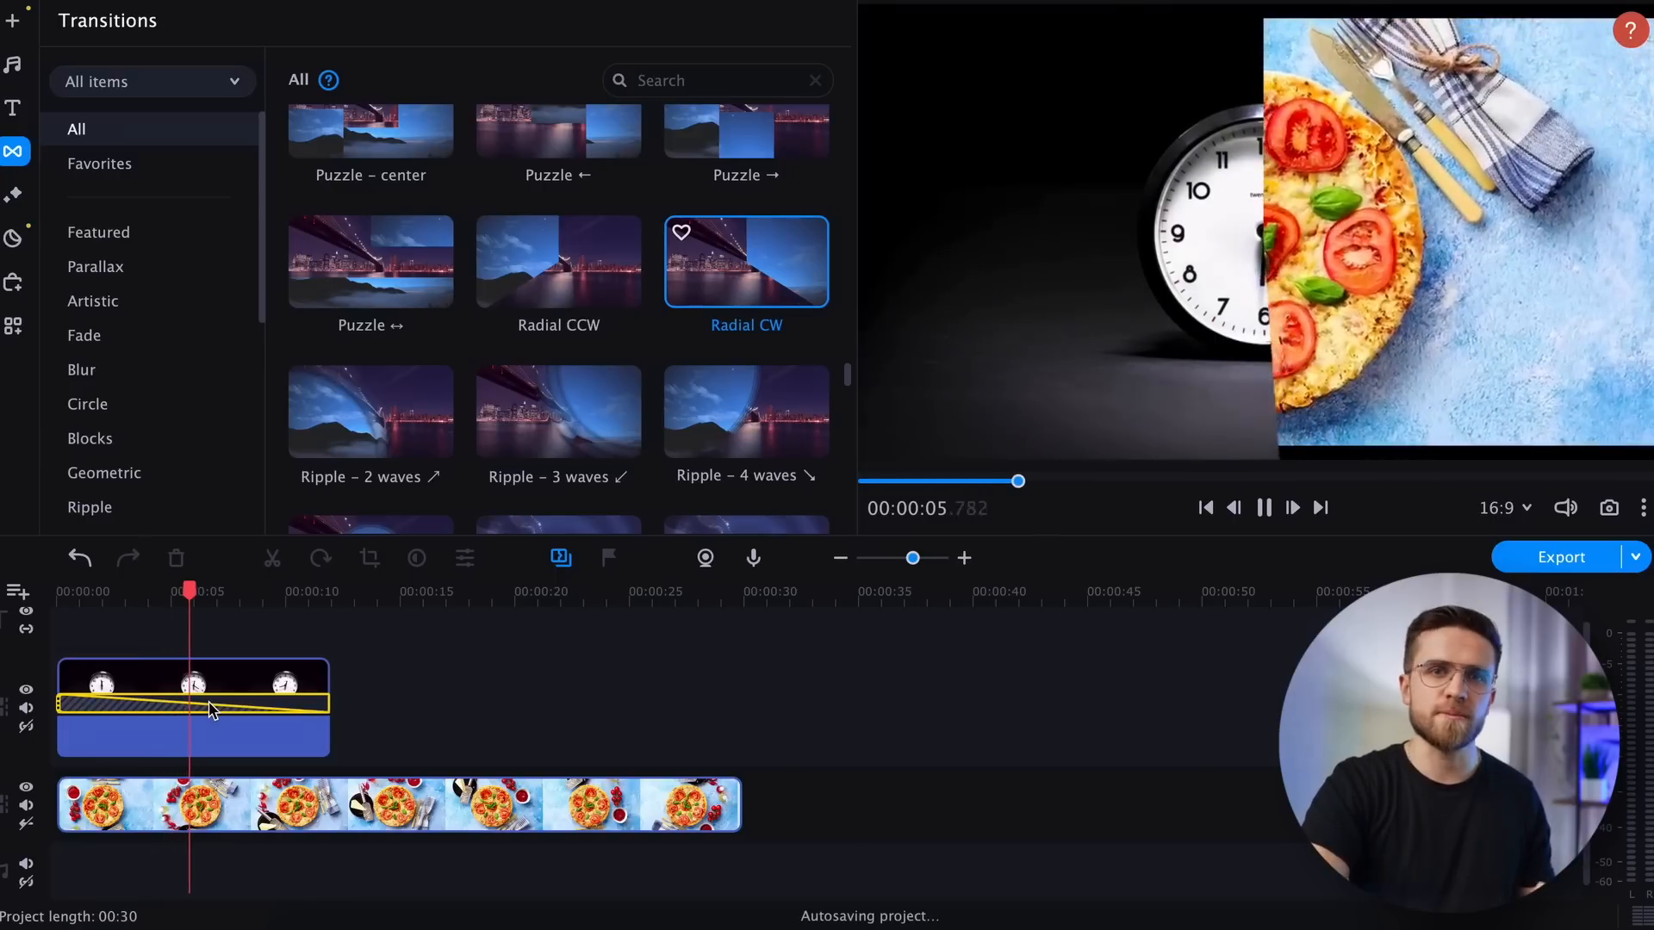
- Select the clock overlay clip and bring up its Video adjustment panel via More tools
left_click(1263, 507)
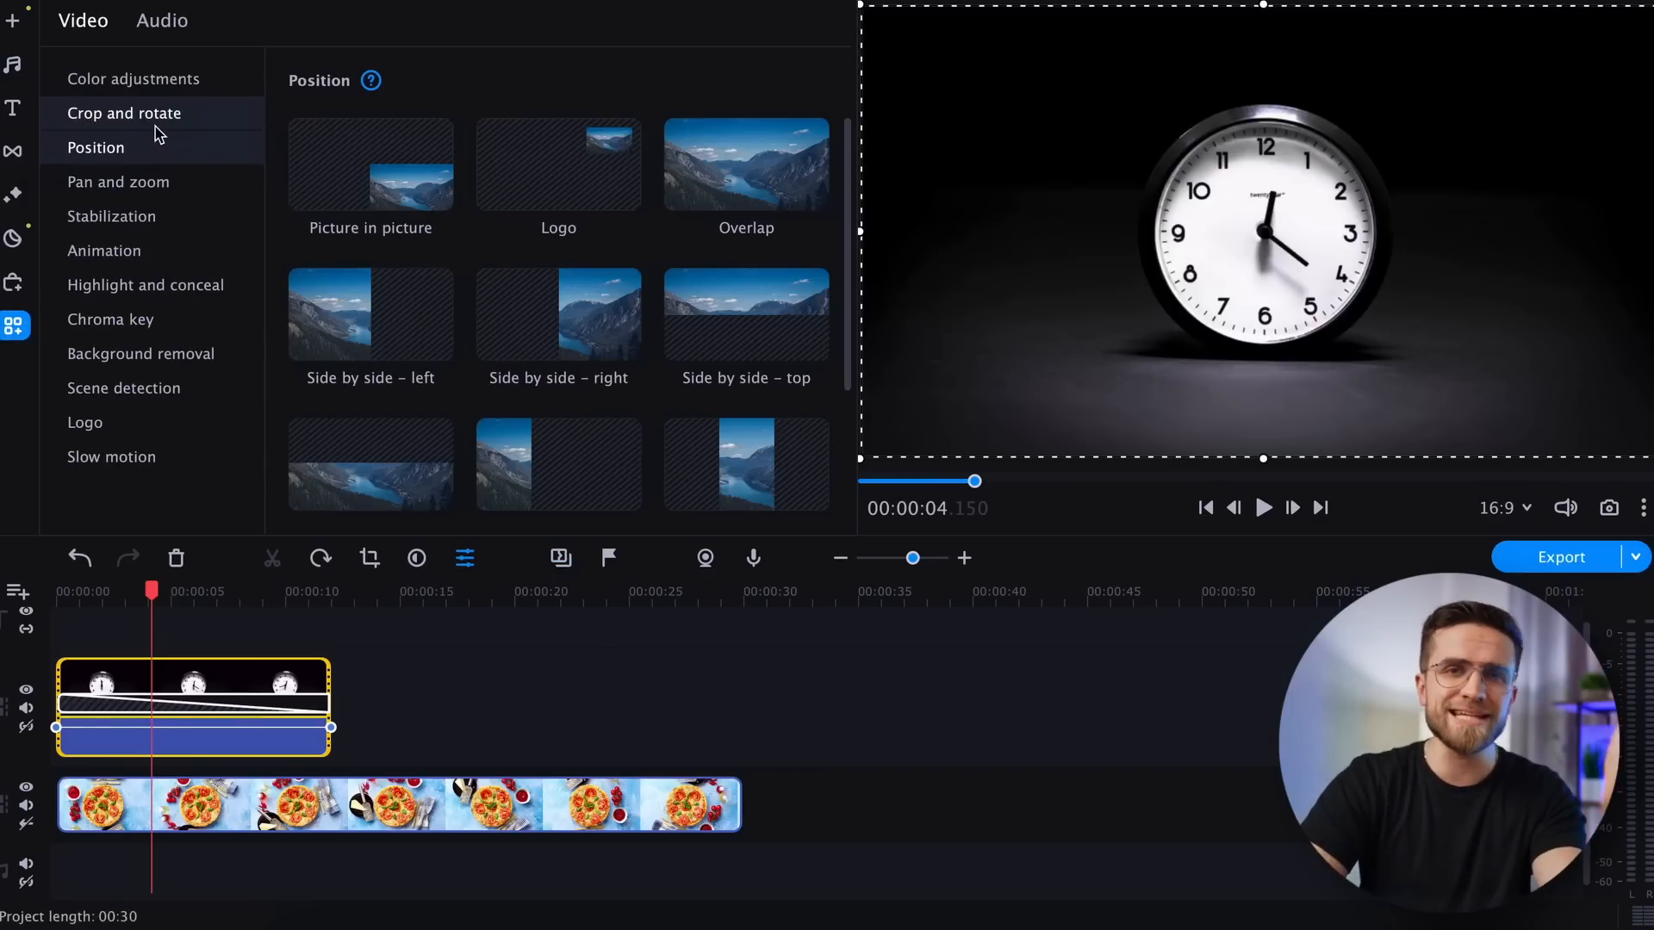
left_click(124, 113)
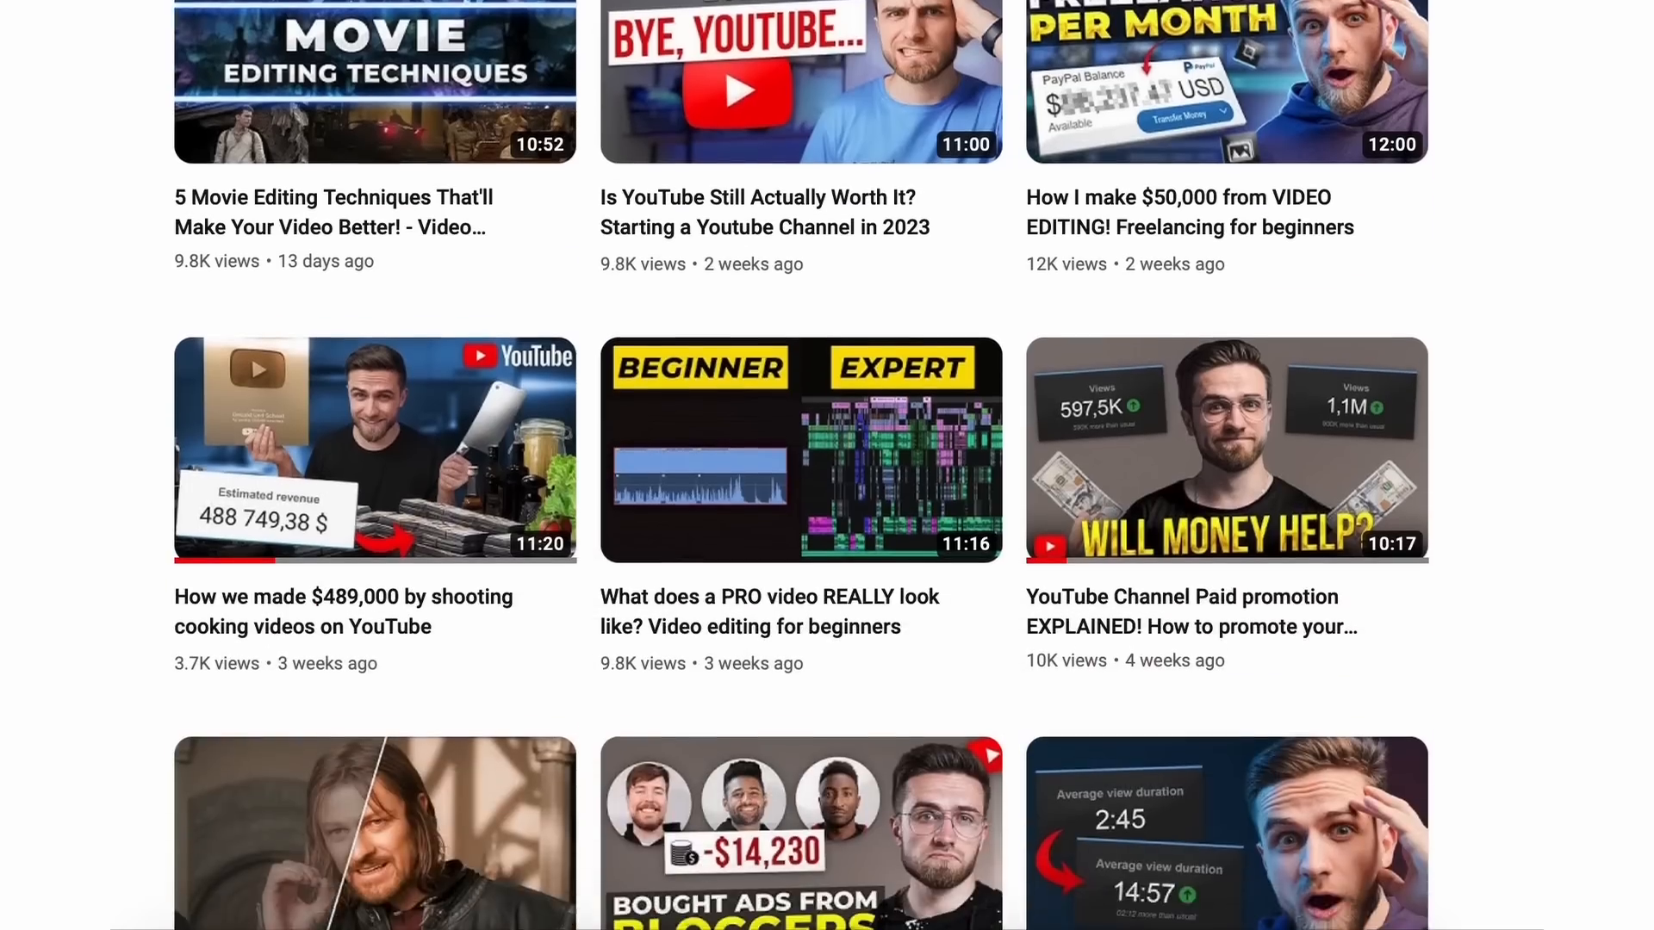
- Lower the timelapse clip's compressed file size to about 13.7 MB with the slider
scroll("down", 3)
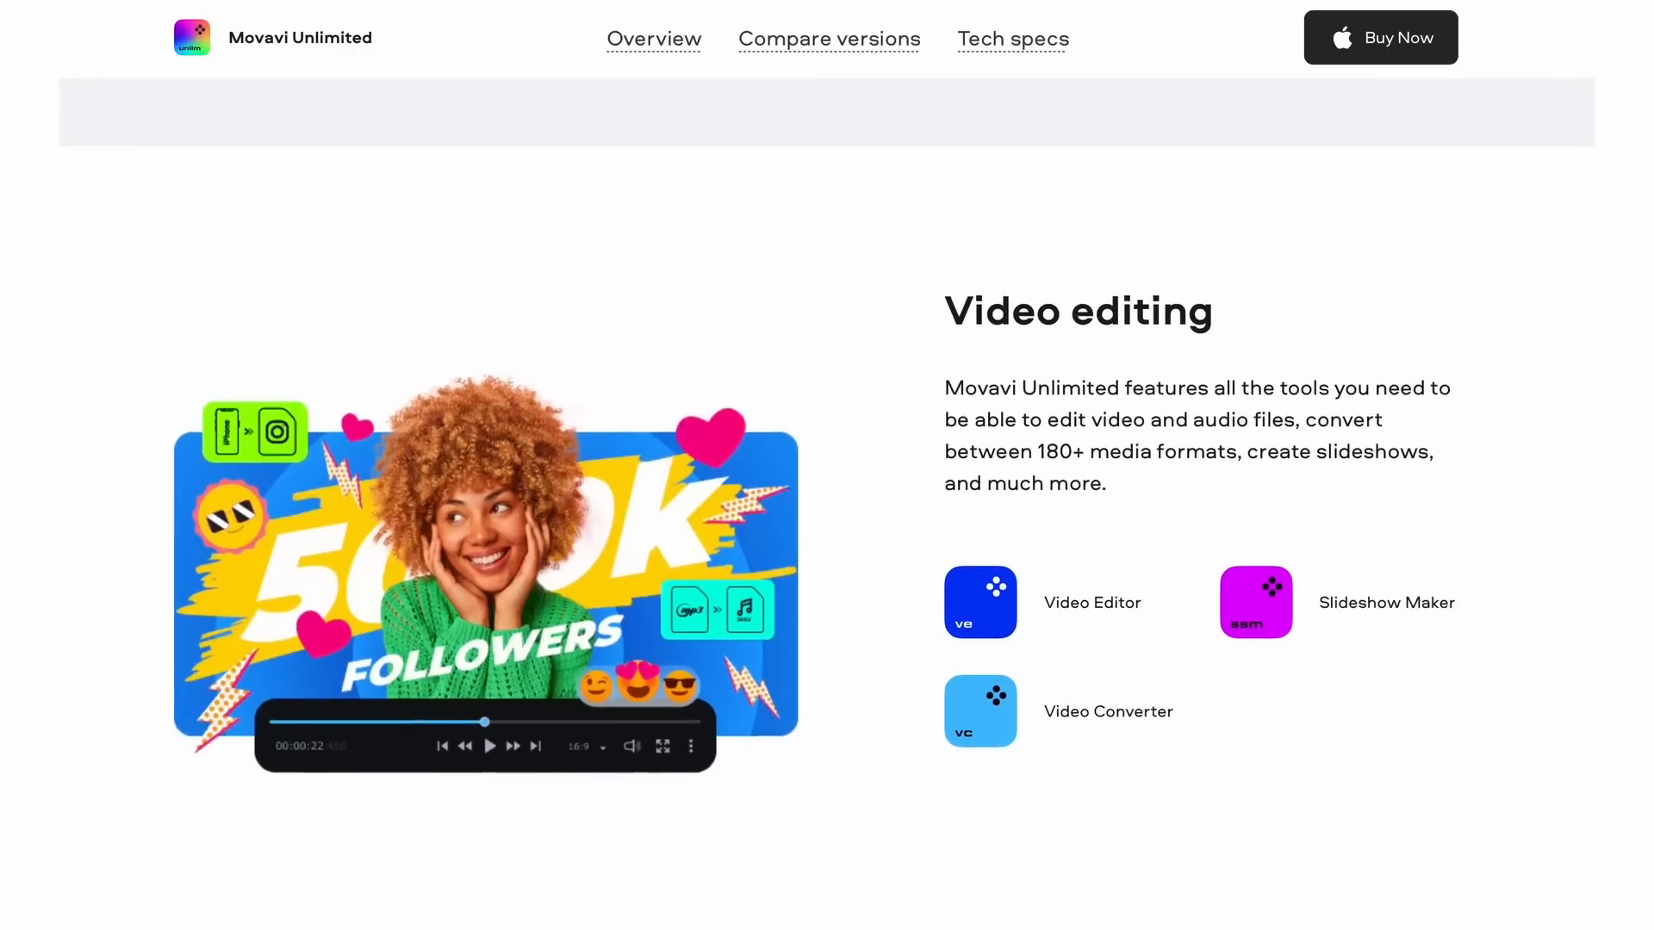
scroll("down", 3)
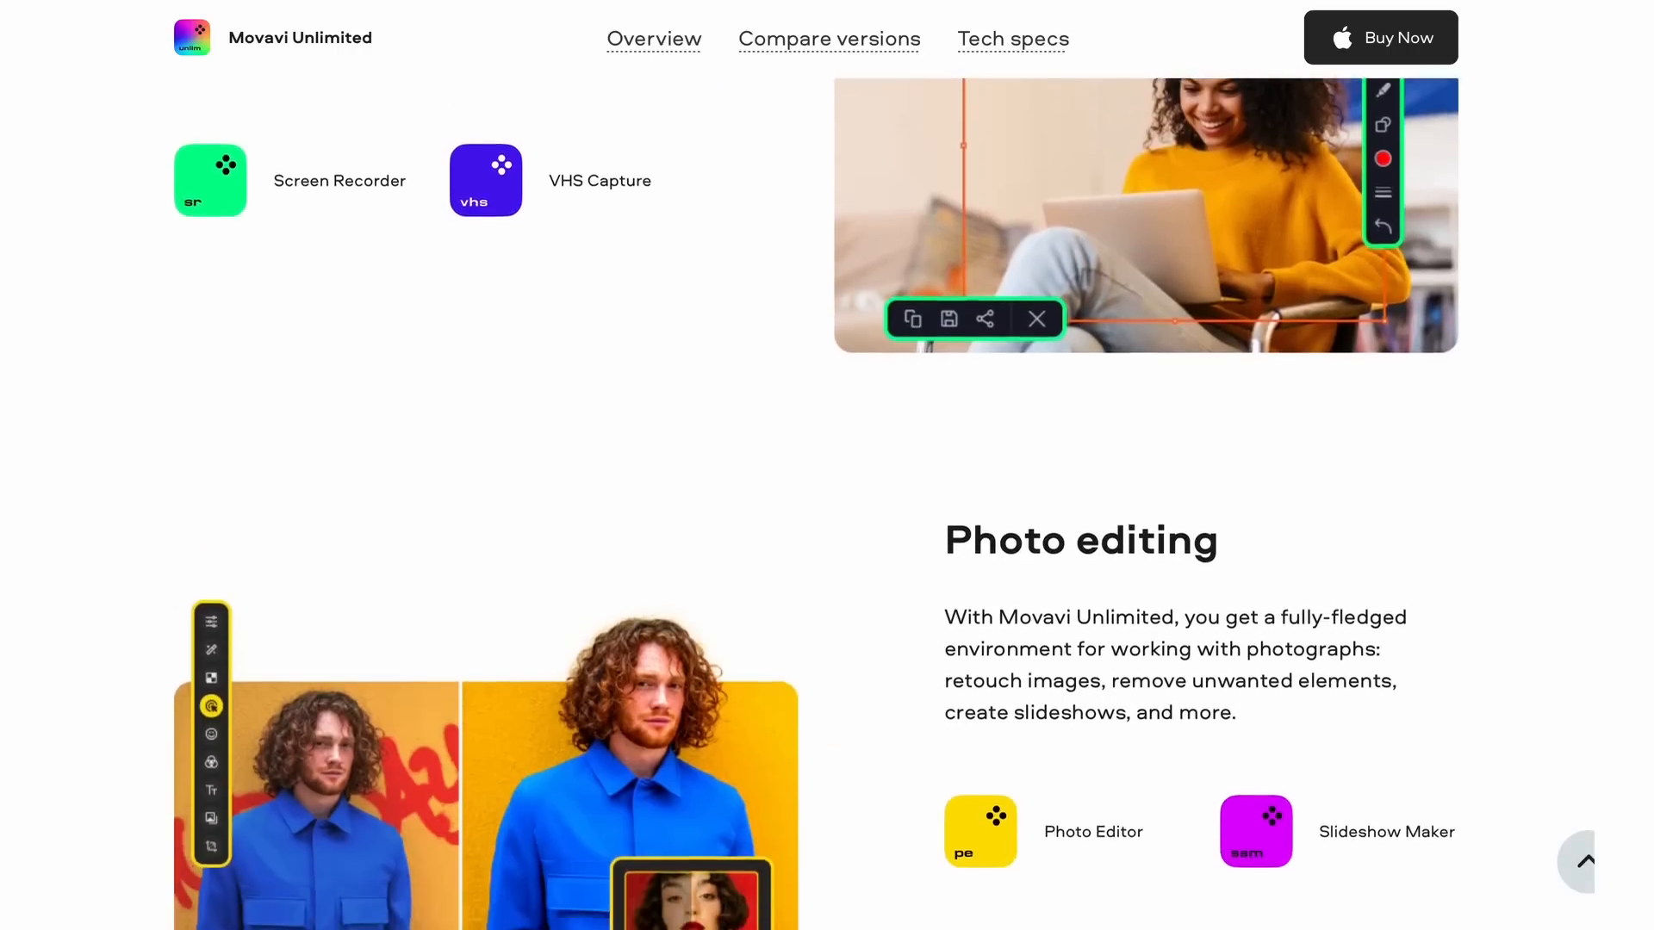
left_click(829, 38)
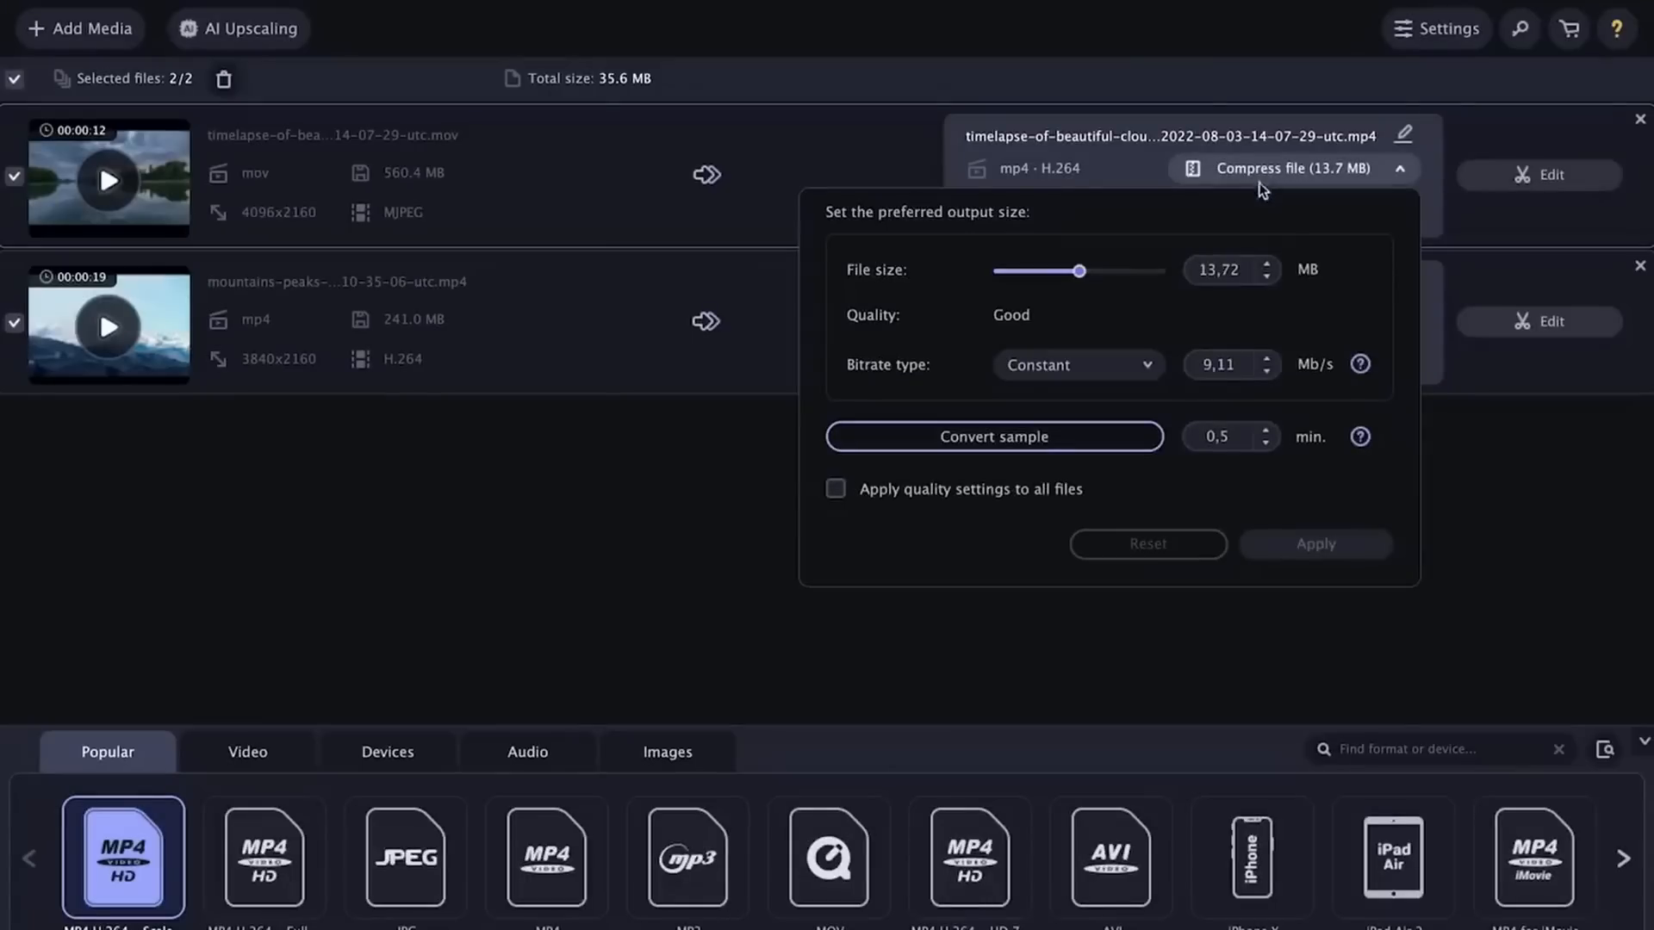
left_click_drag(1078, 270, 1087, 270)
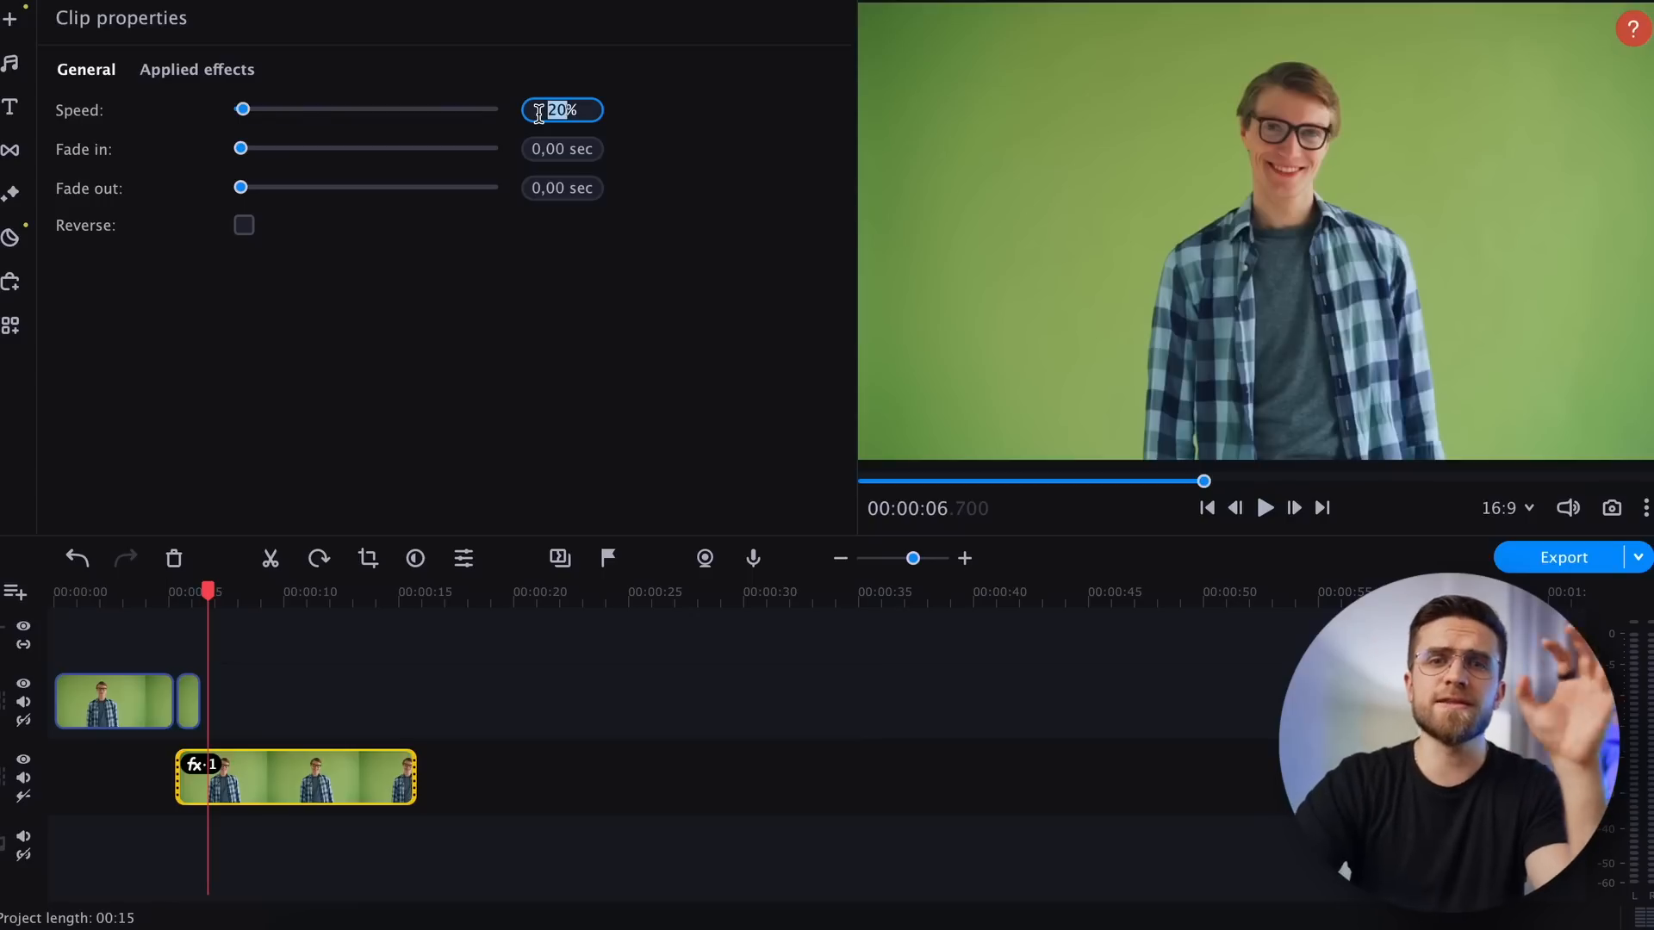
- Slow the green-screen clip to 10% speed in Clip properties
type("10%")
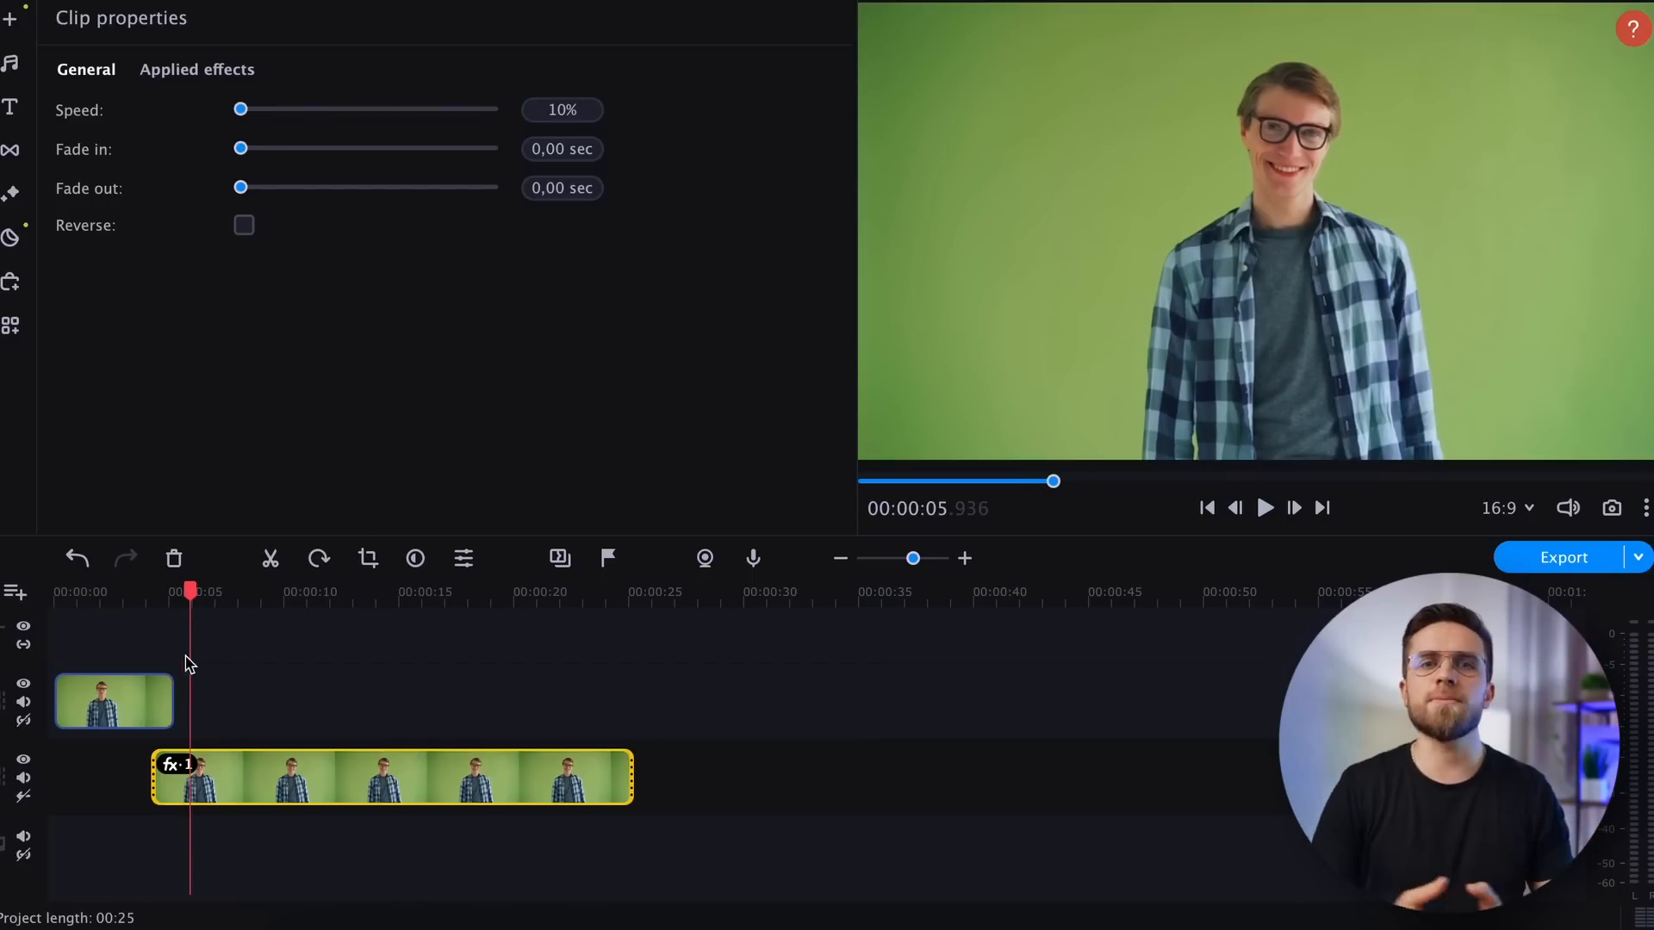
left_click_drag(190, 596, 150, 596)
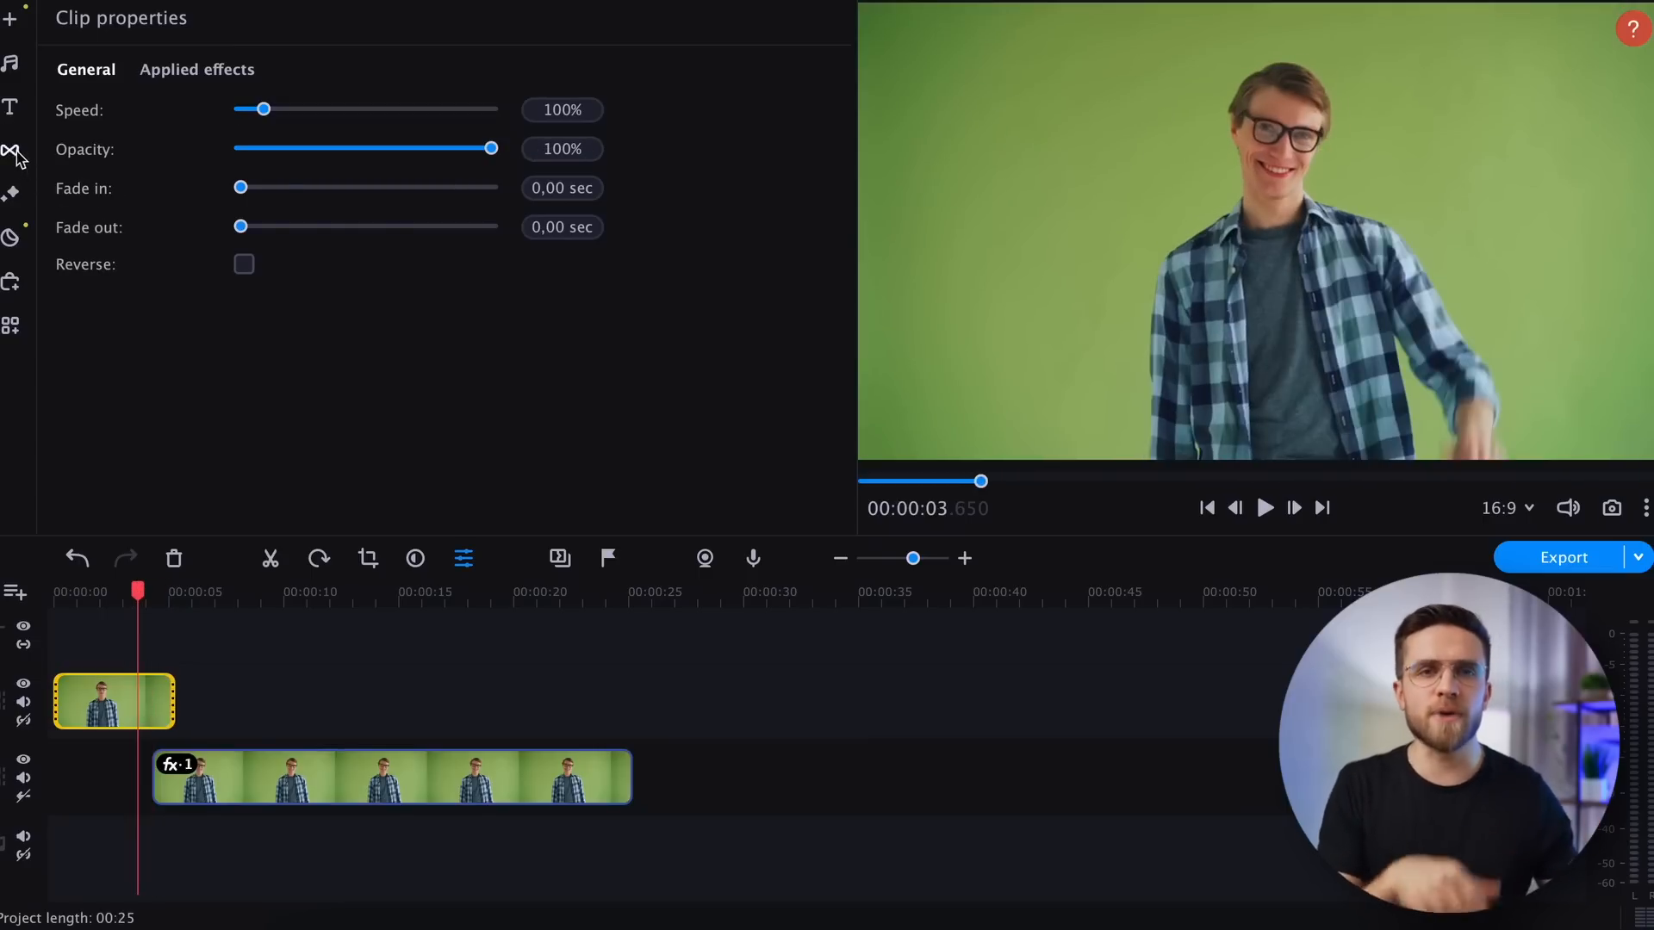
- Apply the Oil painting – fine artistic filter to the clip
left_click(15, 193)
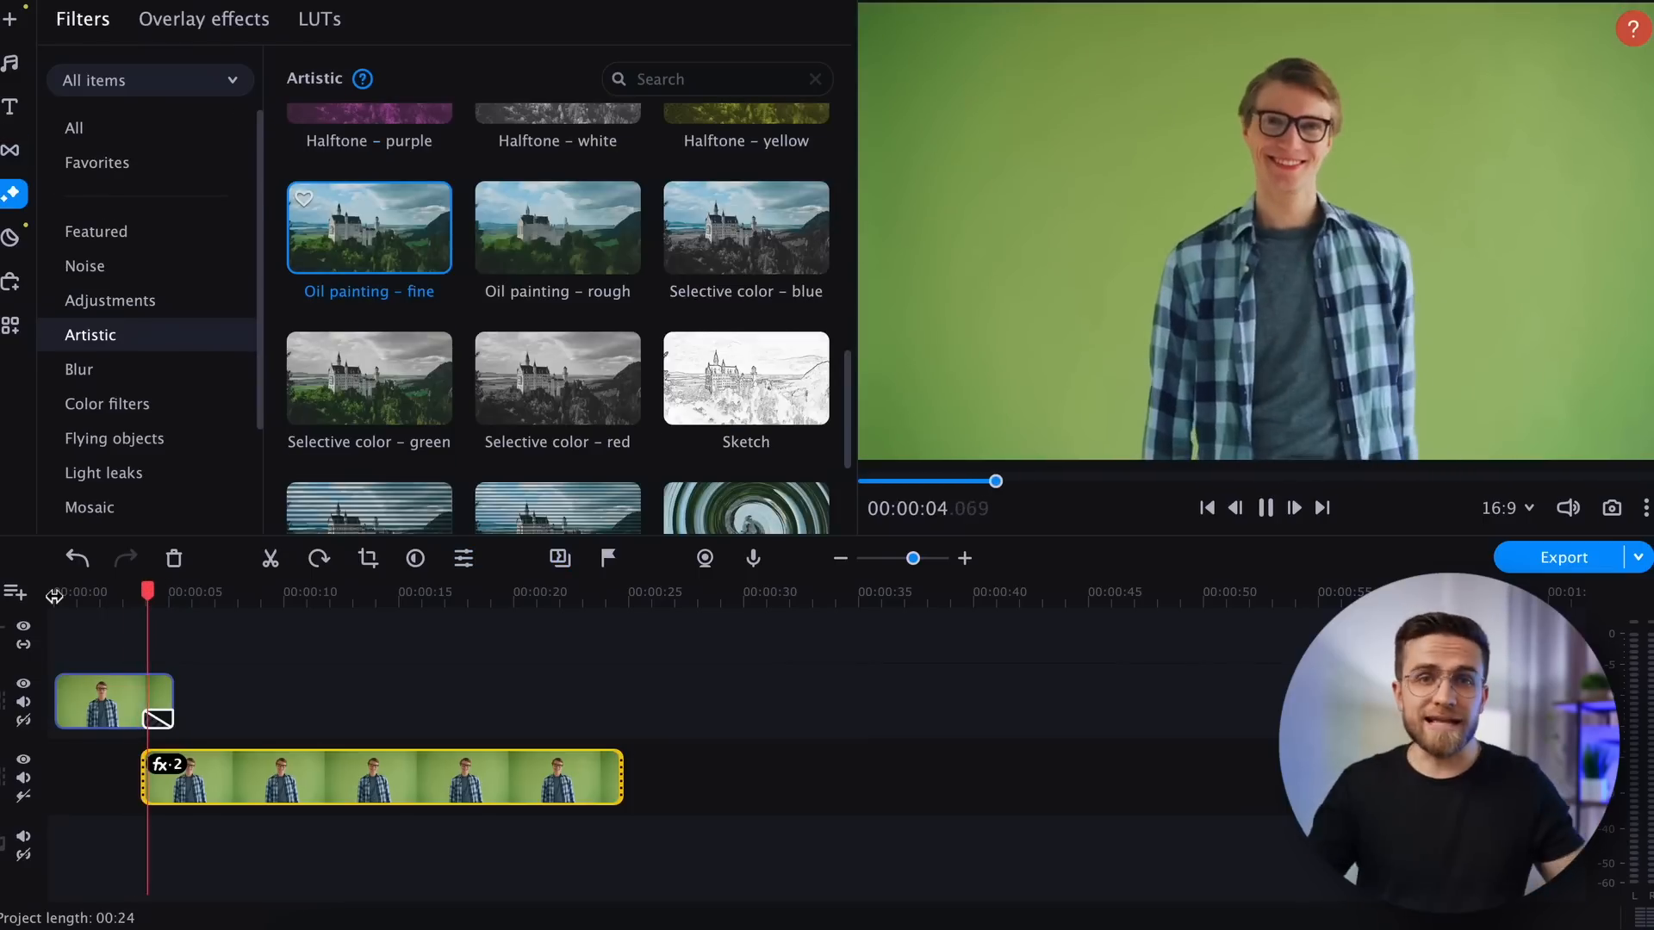
left_click(1264, 506)
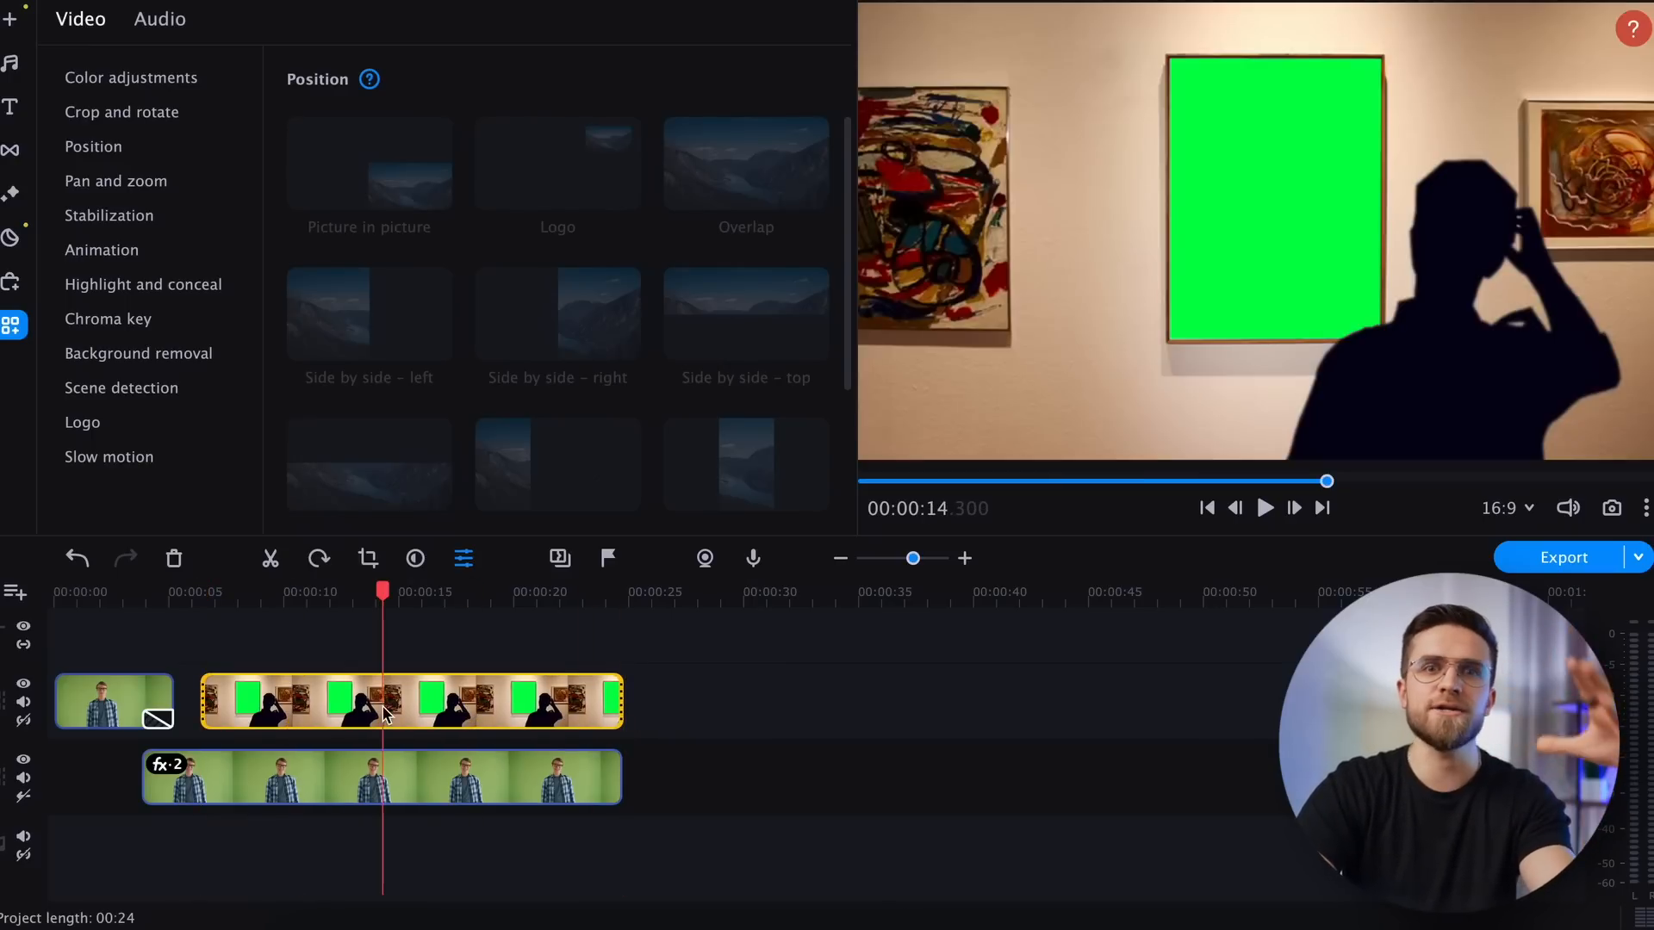
- Key out the museum clip's green canvas and preview the painted man inside the frame
left_click(107, 318)
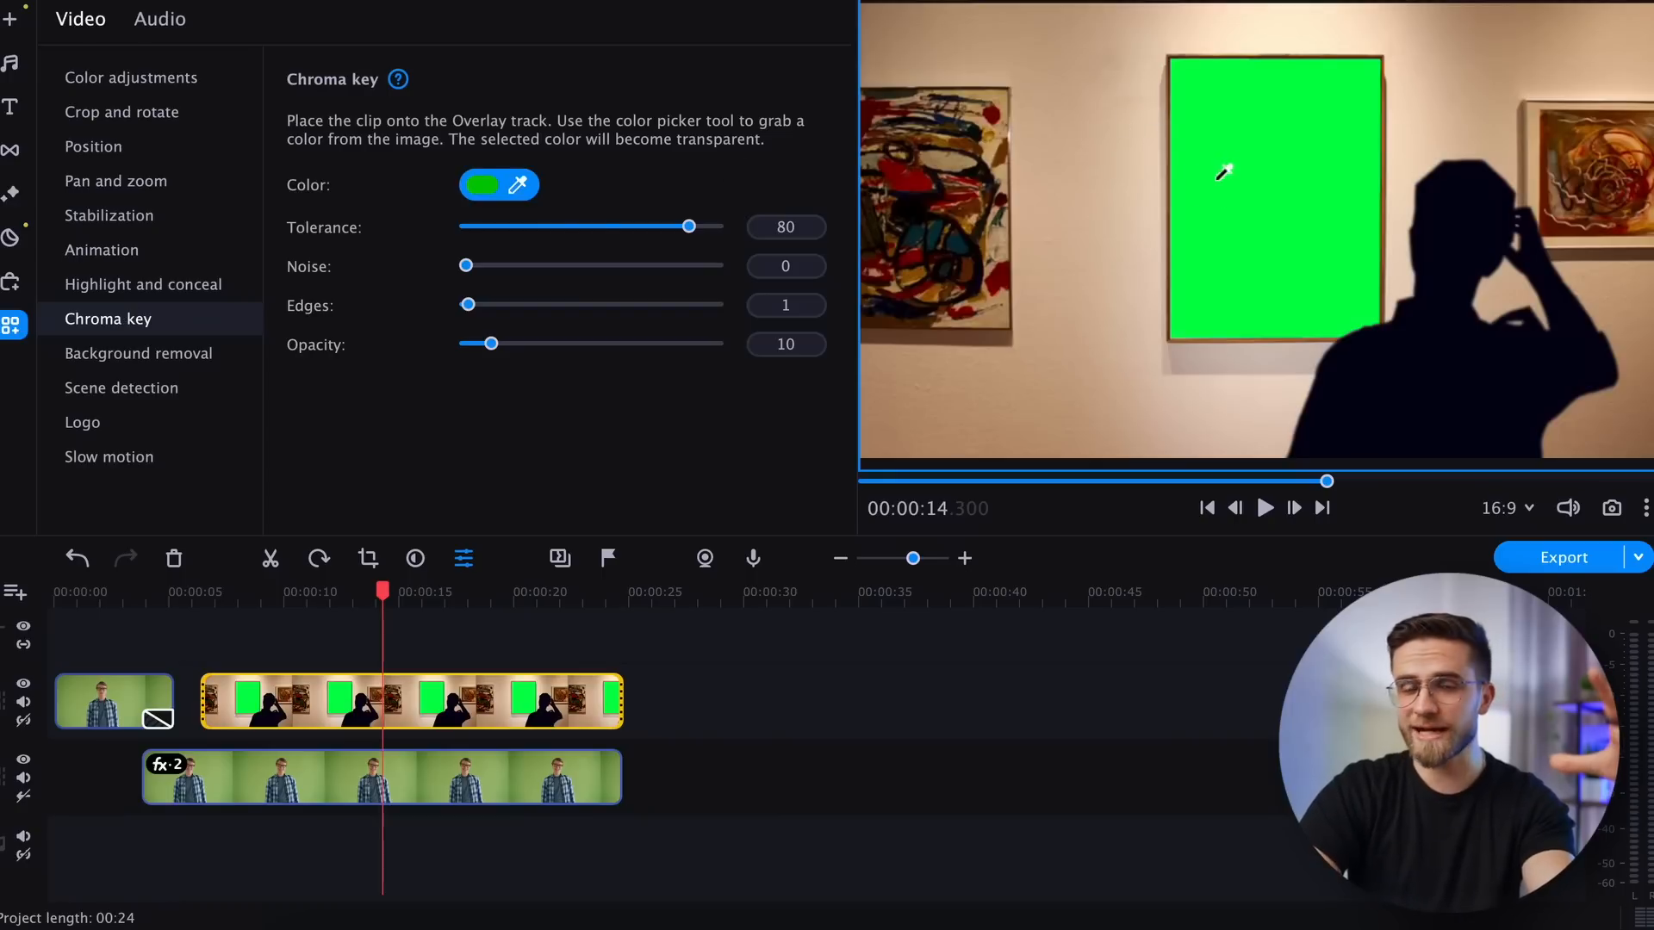
left_click(481, 184)
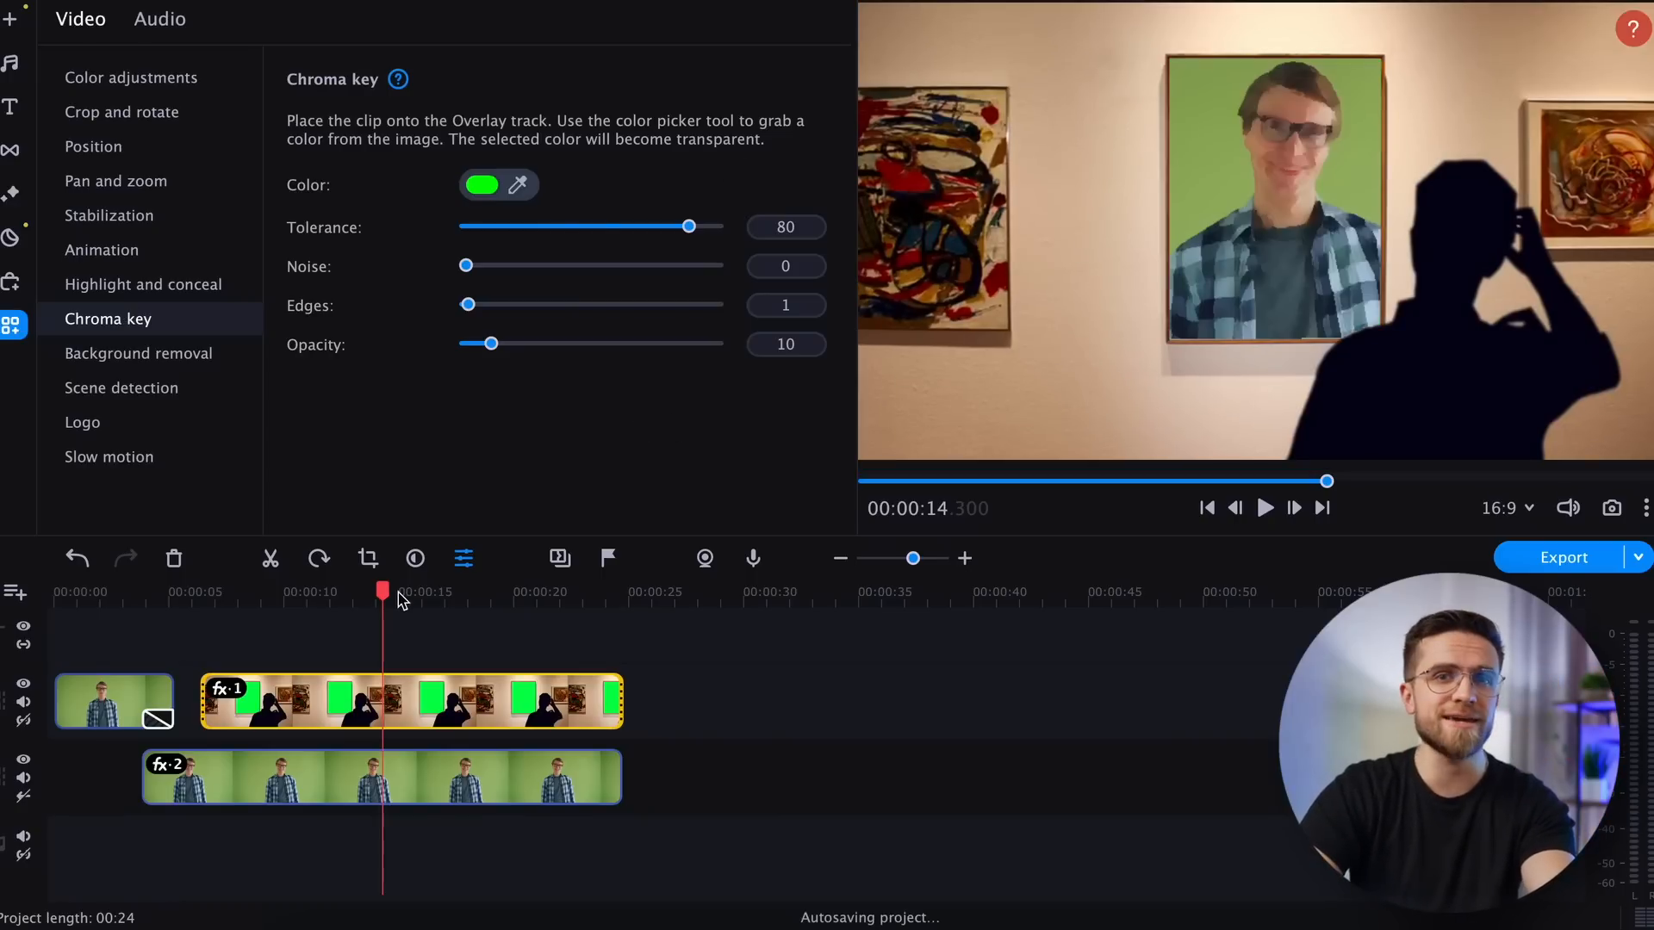
left_click_drag(382, 591, 202, 591)
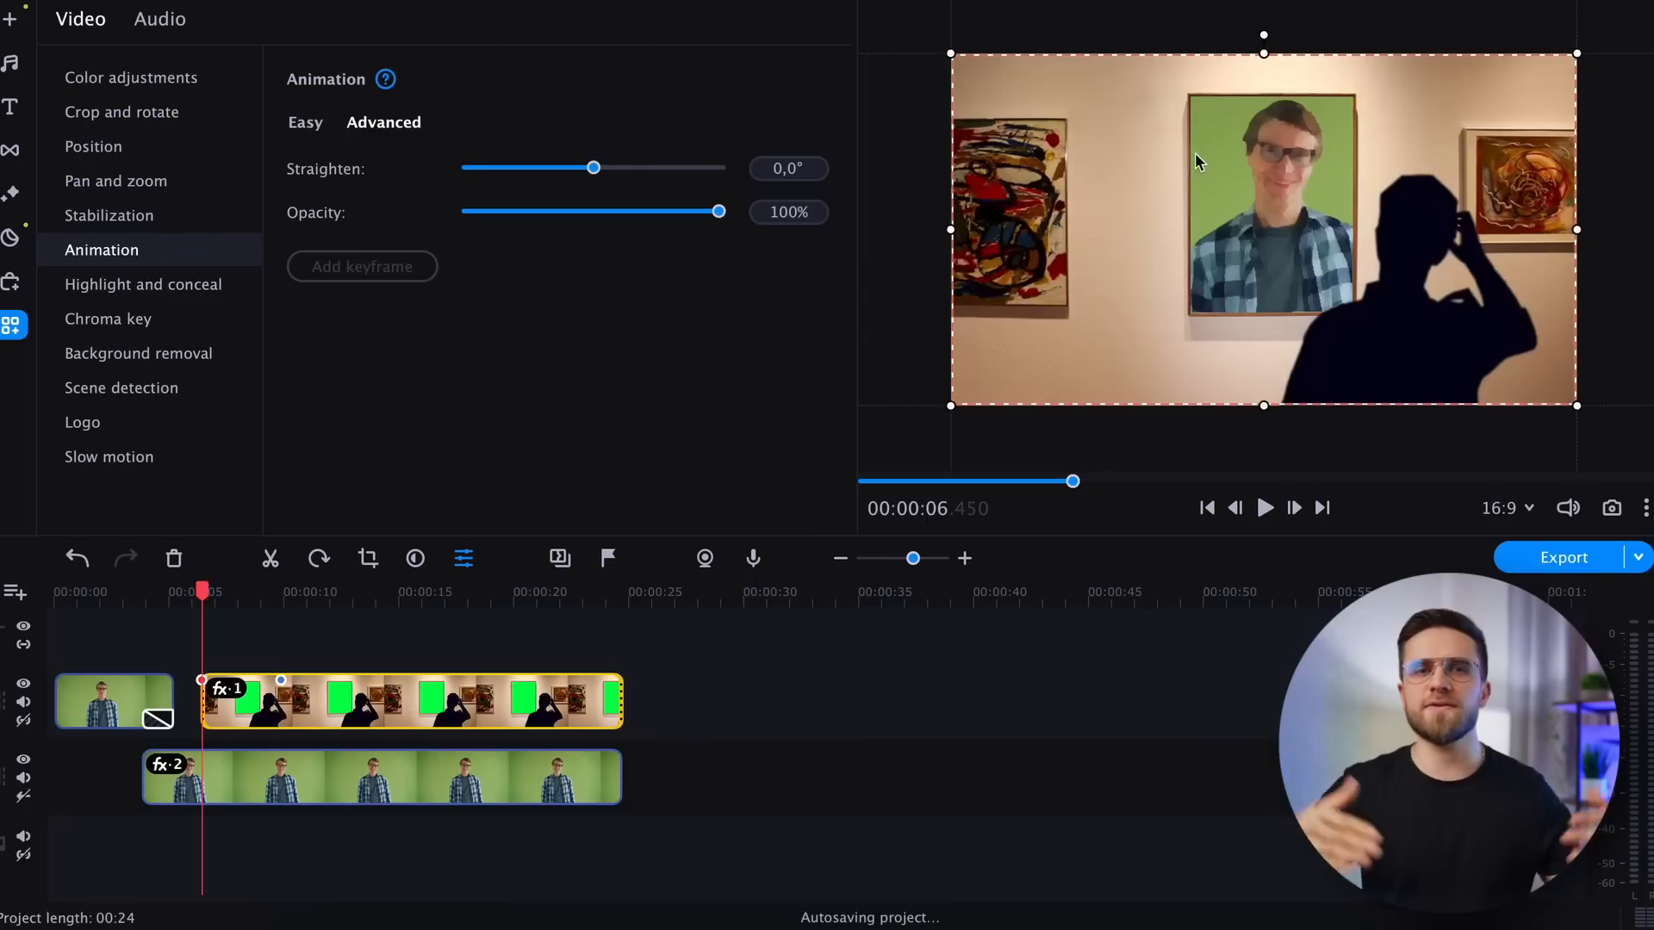
mouse_move(1580, 54)
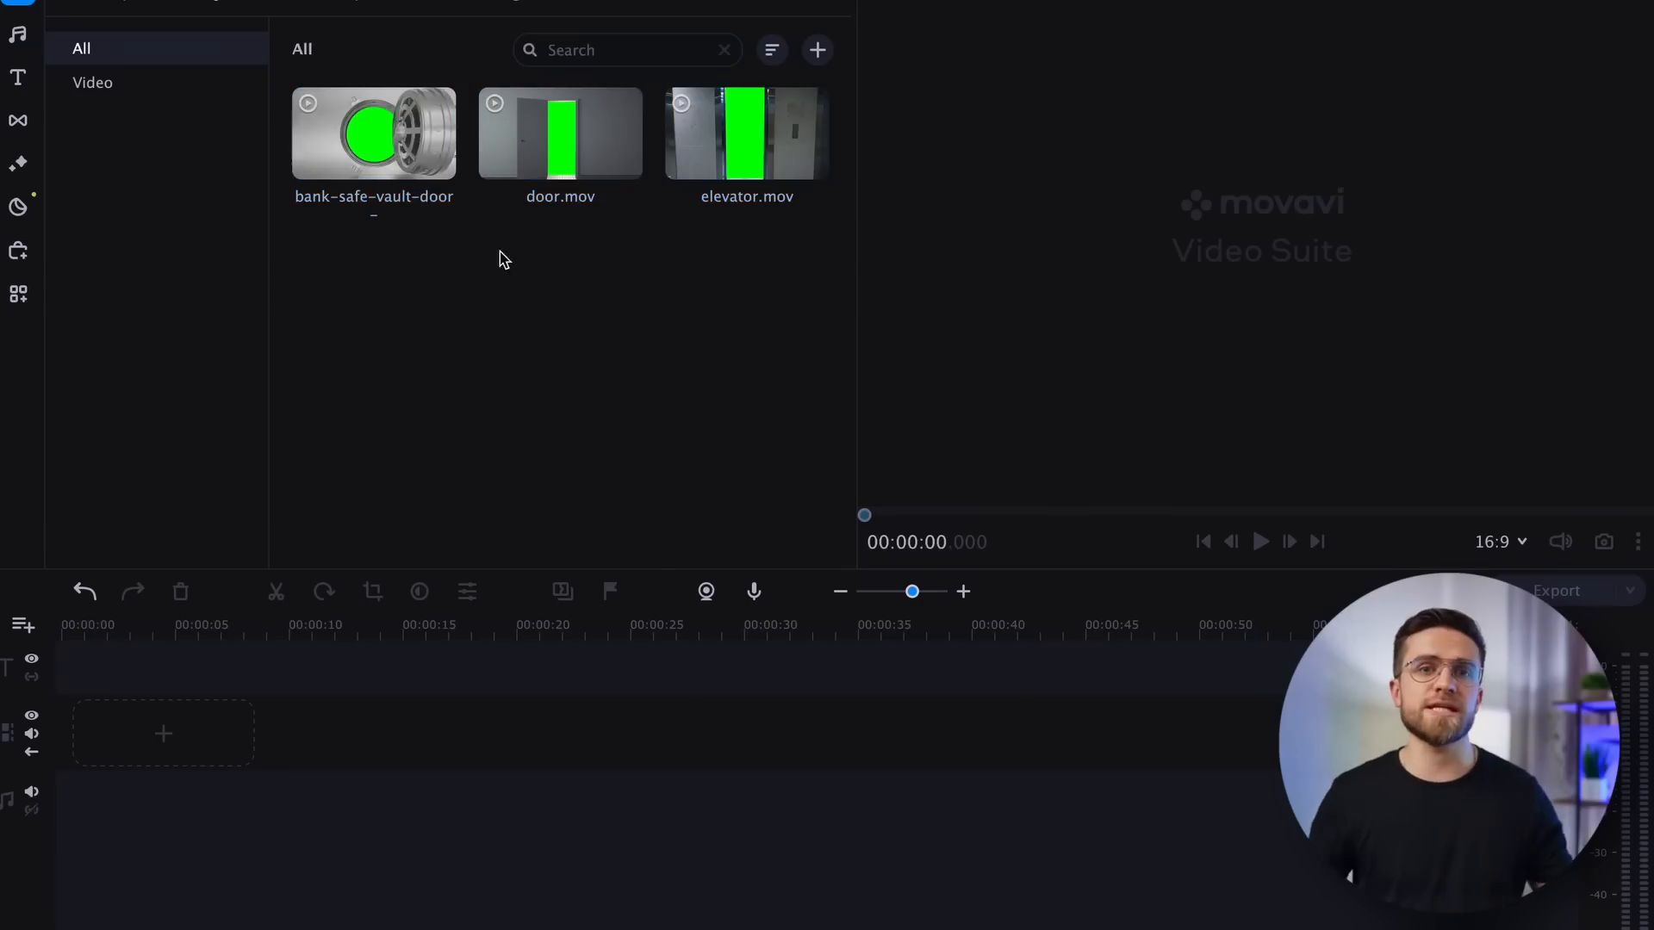
mouse_move(746, 138)
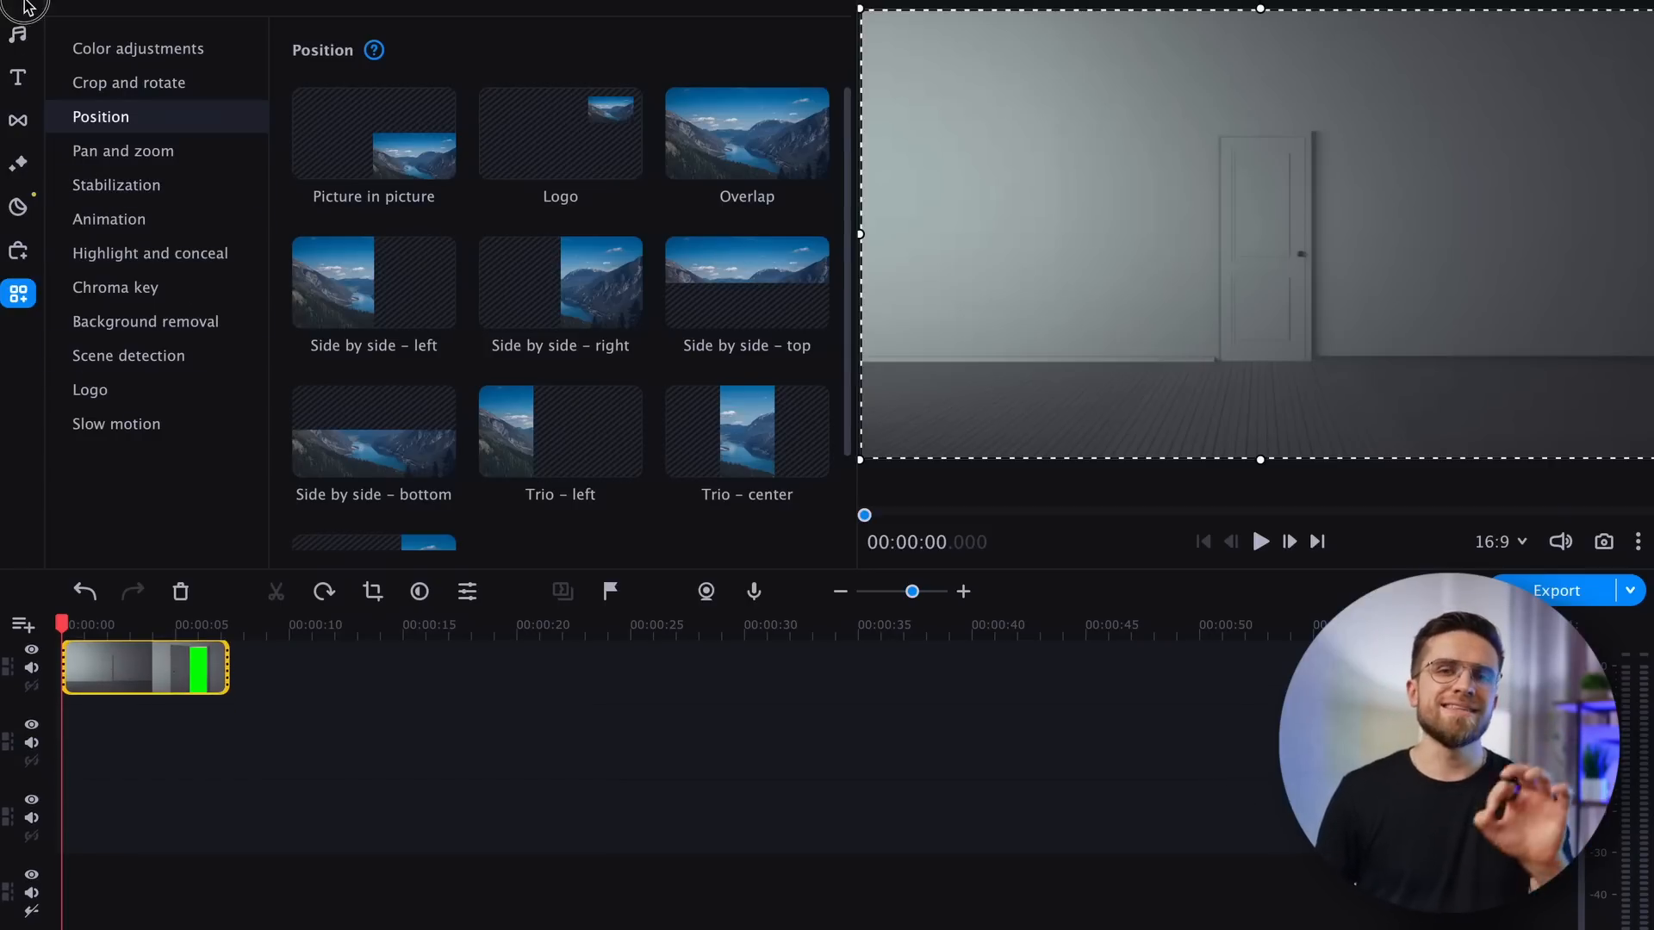
- Apply Chroma key to the vault clip, sampling its green circle to make it transparent
left_click(115, 288)
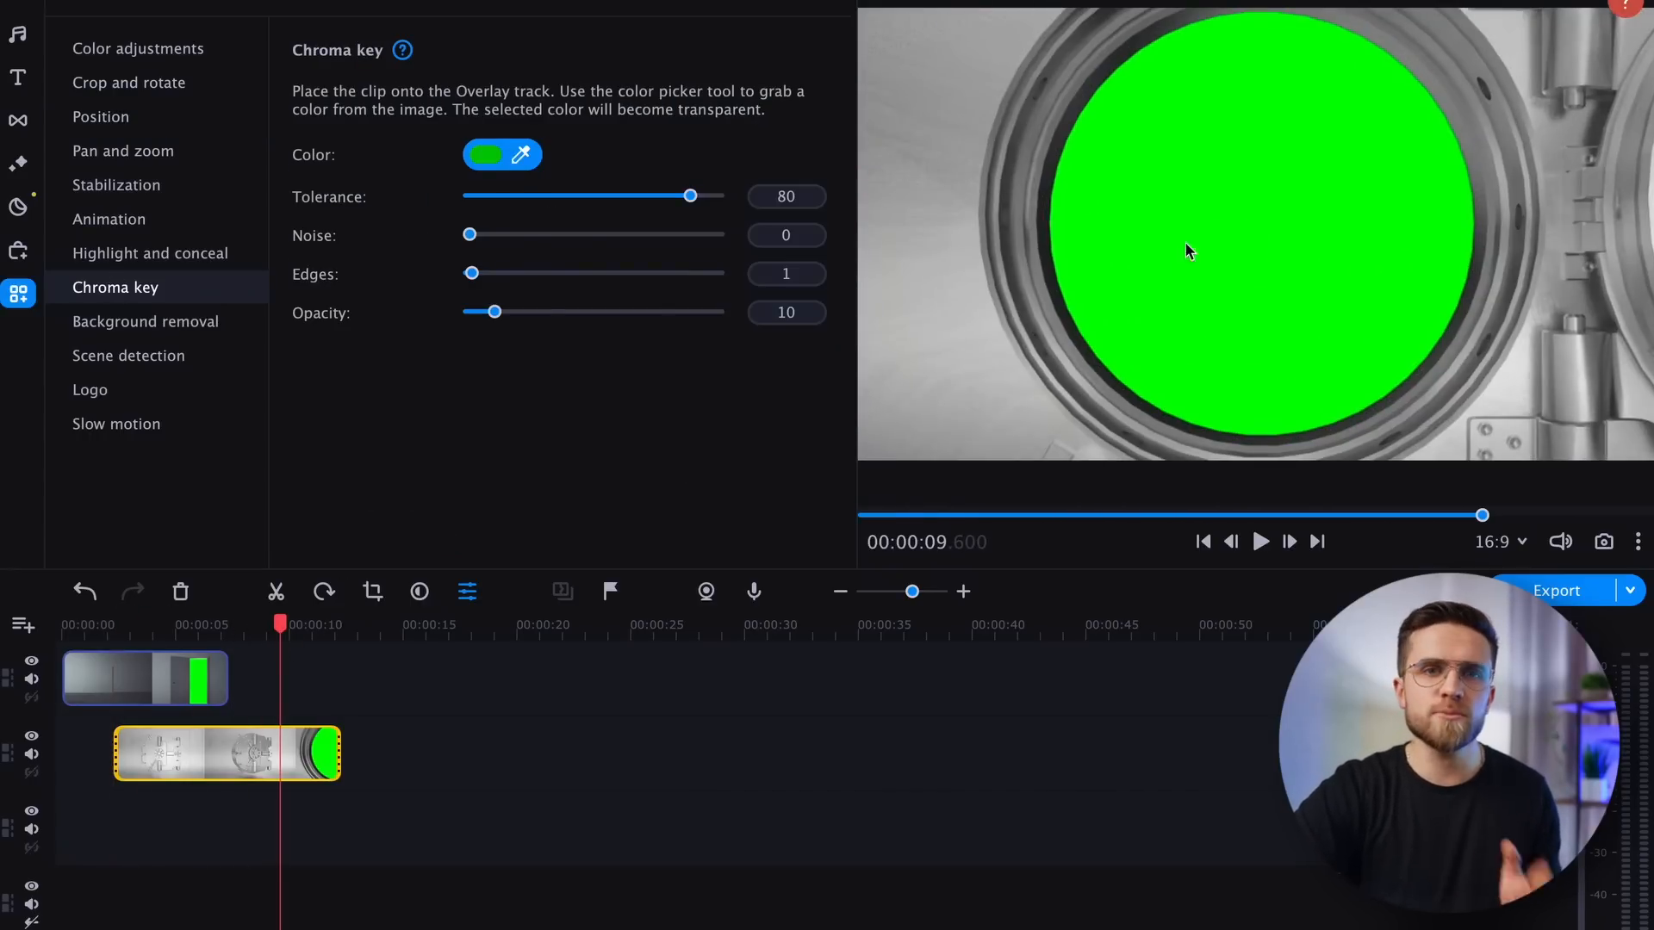
left_click(484, 155)
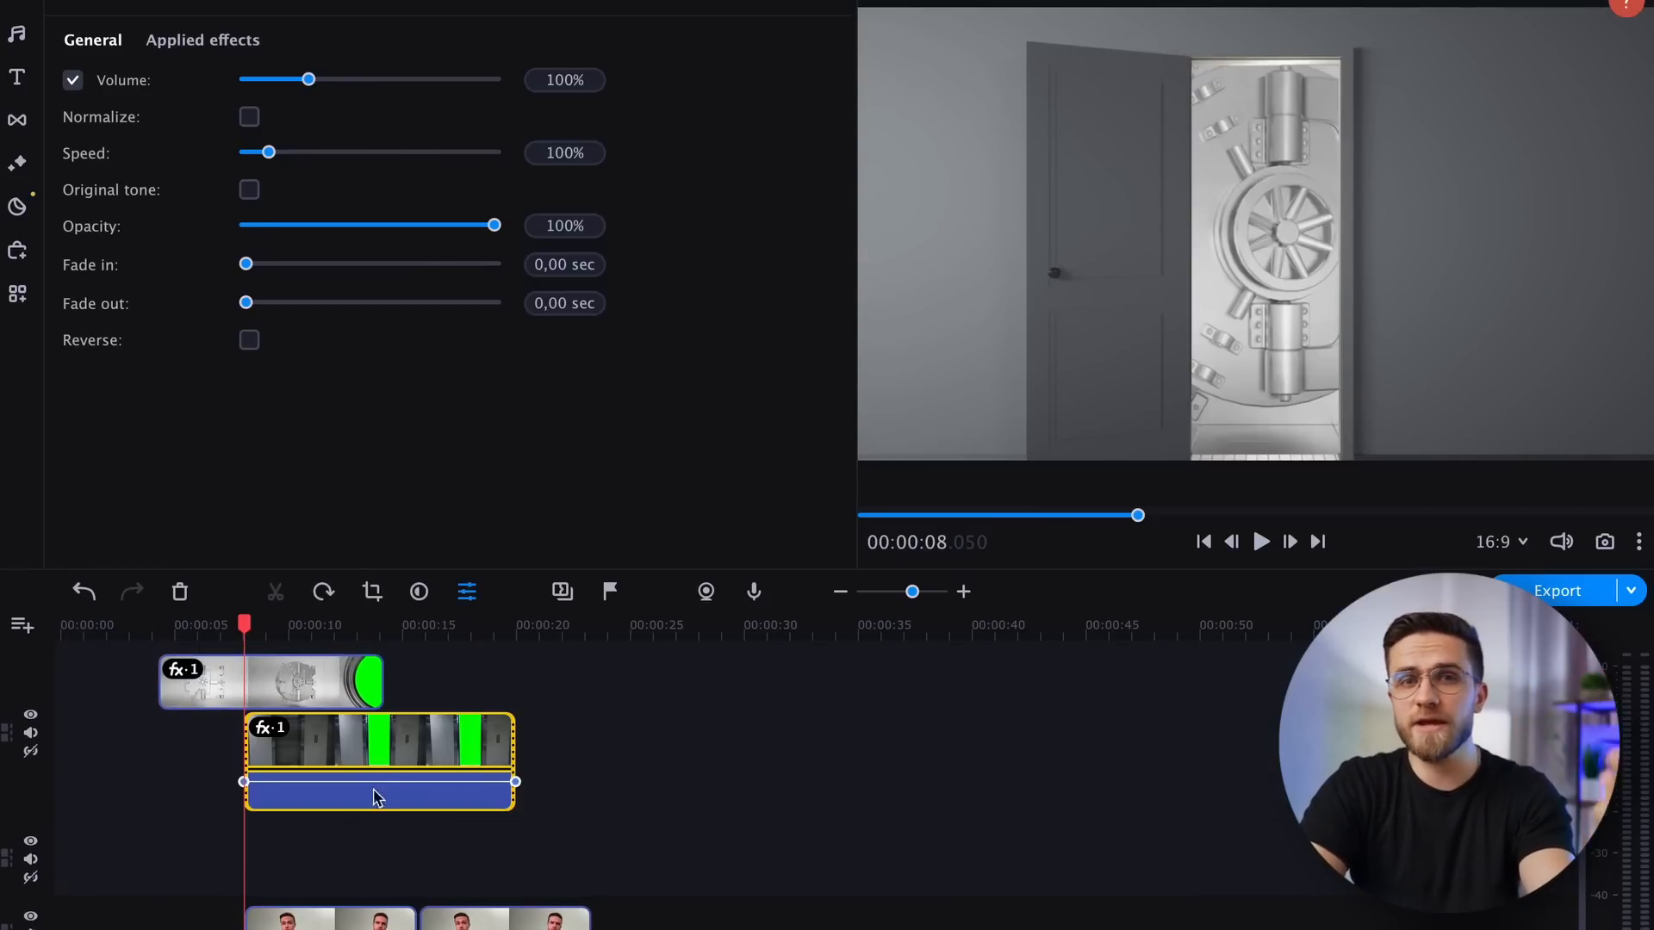
- Bring up Advanced keyframe animation for the elevator clip under the vault and door shots
left_click(18, 293)
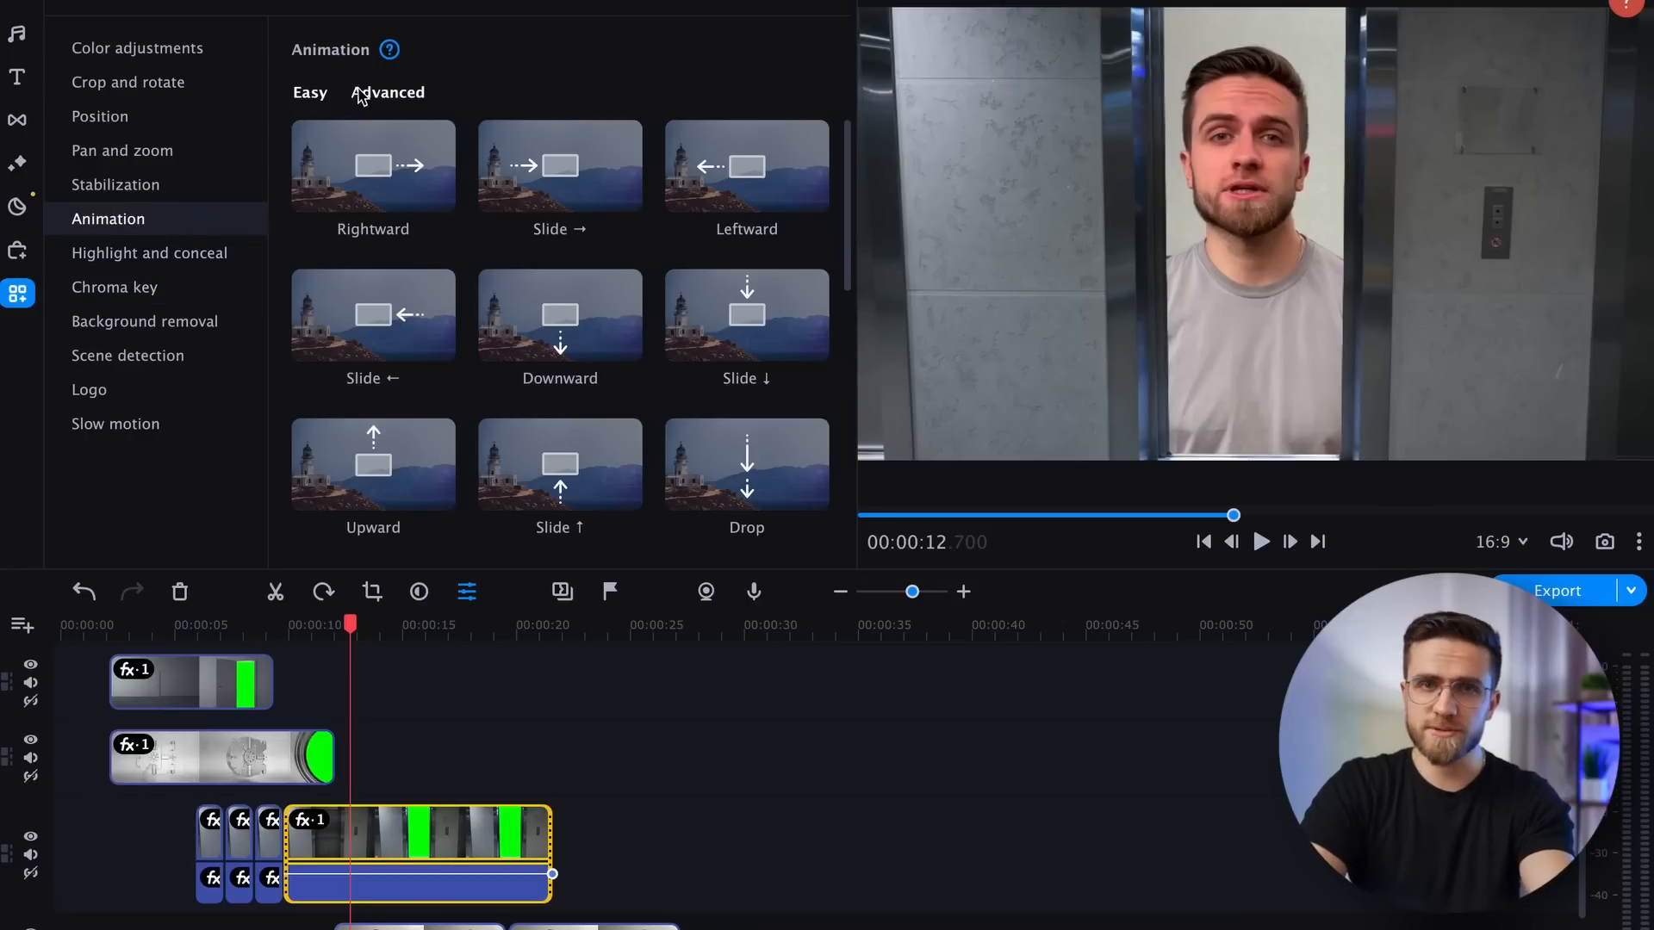
left_click(388, 92)
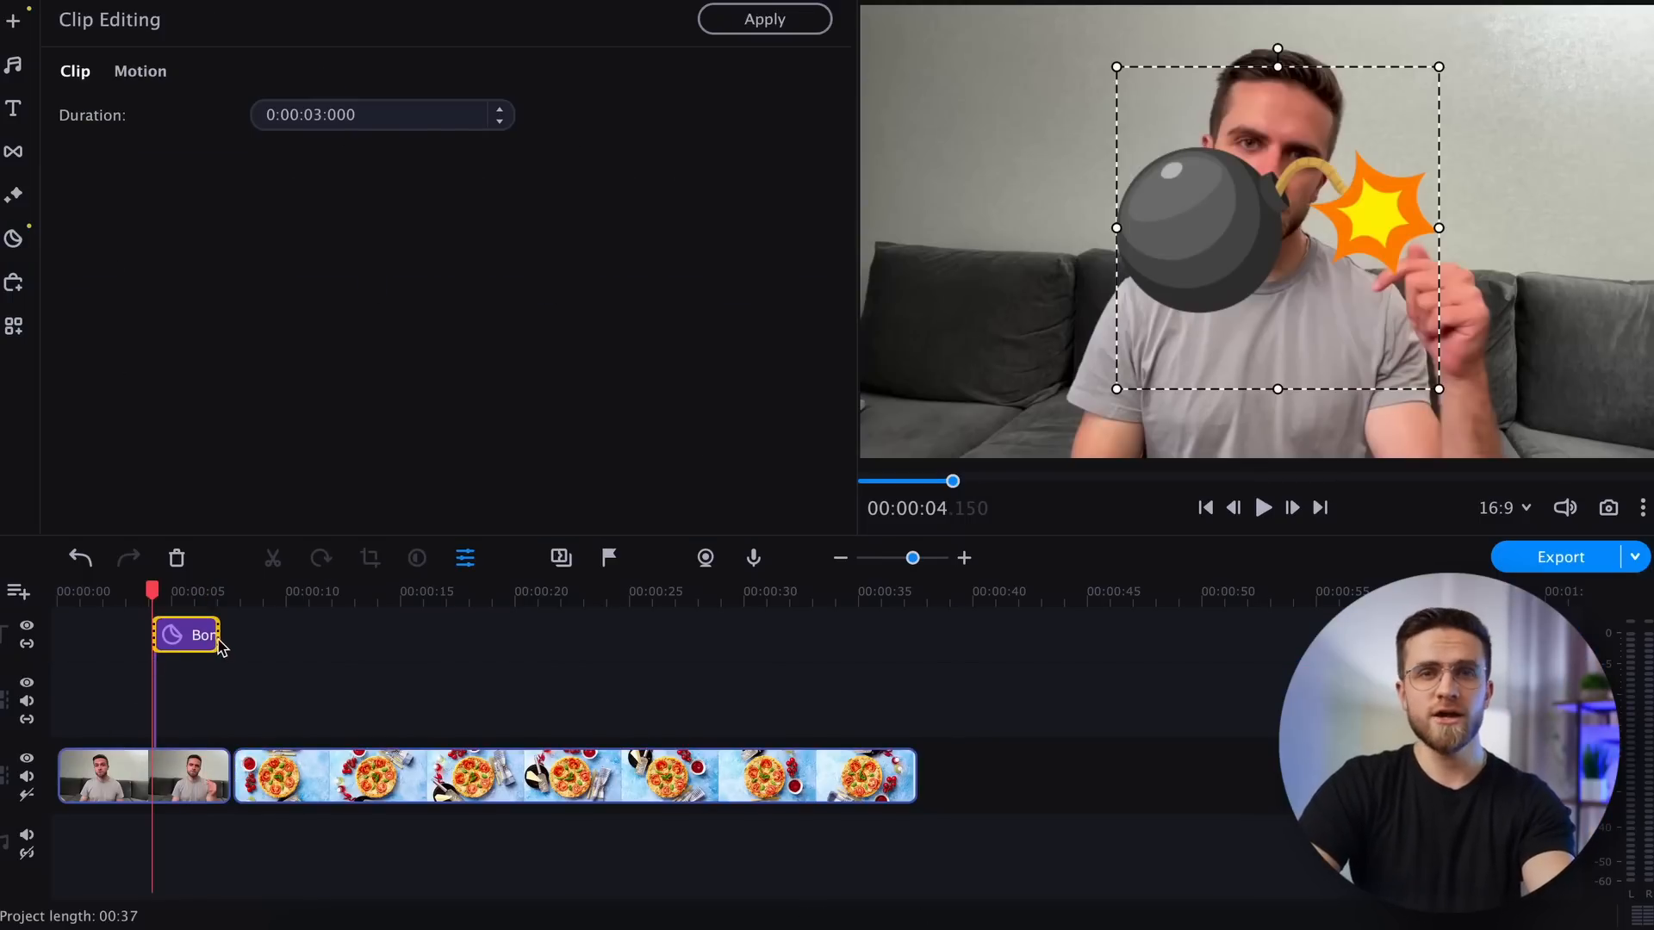
- Add an Advanced keyframe animation to the bomb sticker so it can move toward the corner
left_click(16, 326)
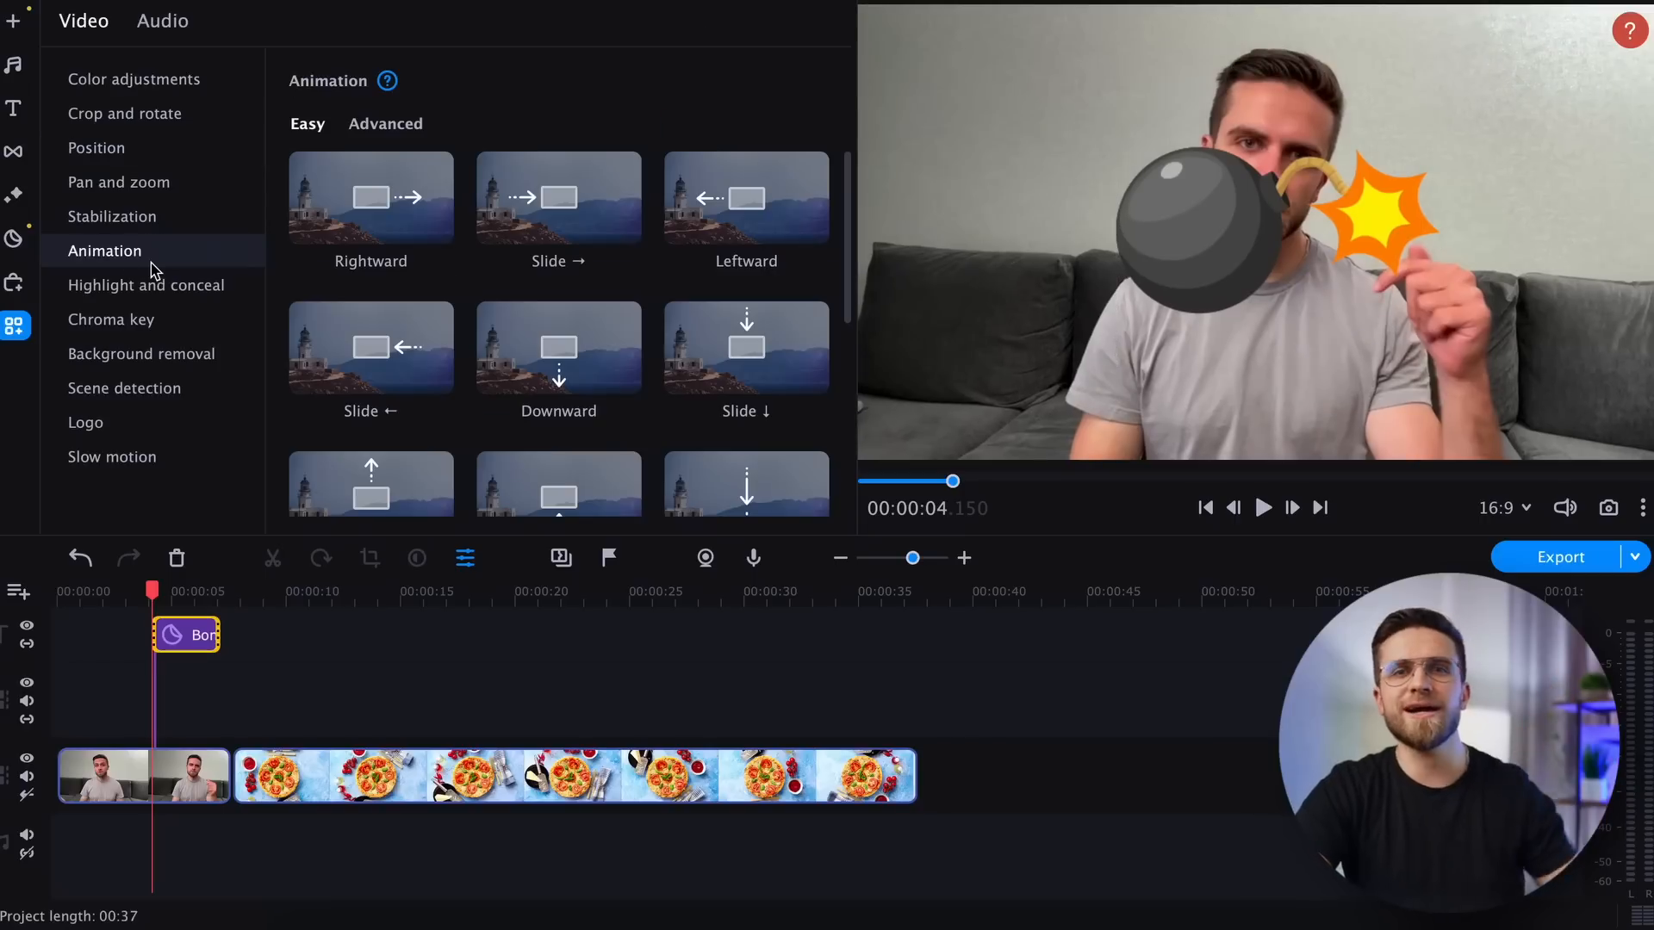
left_click(384, 124)
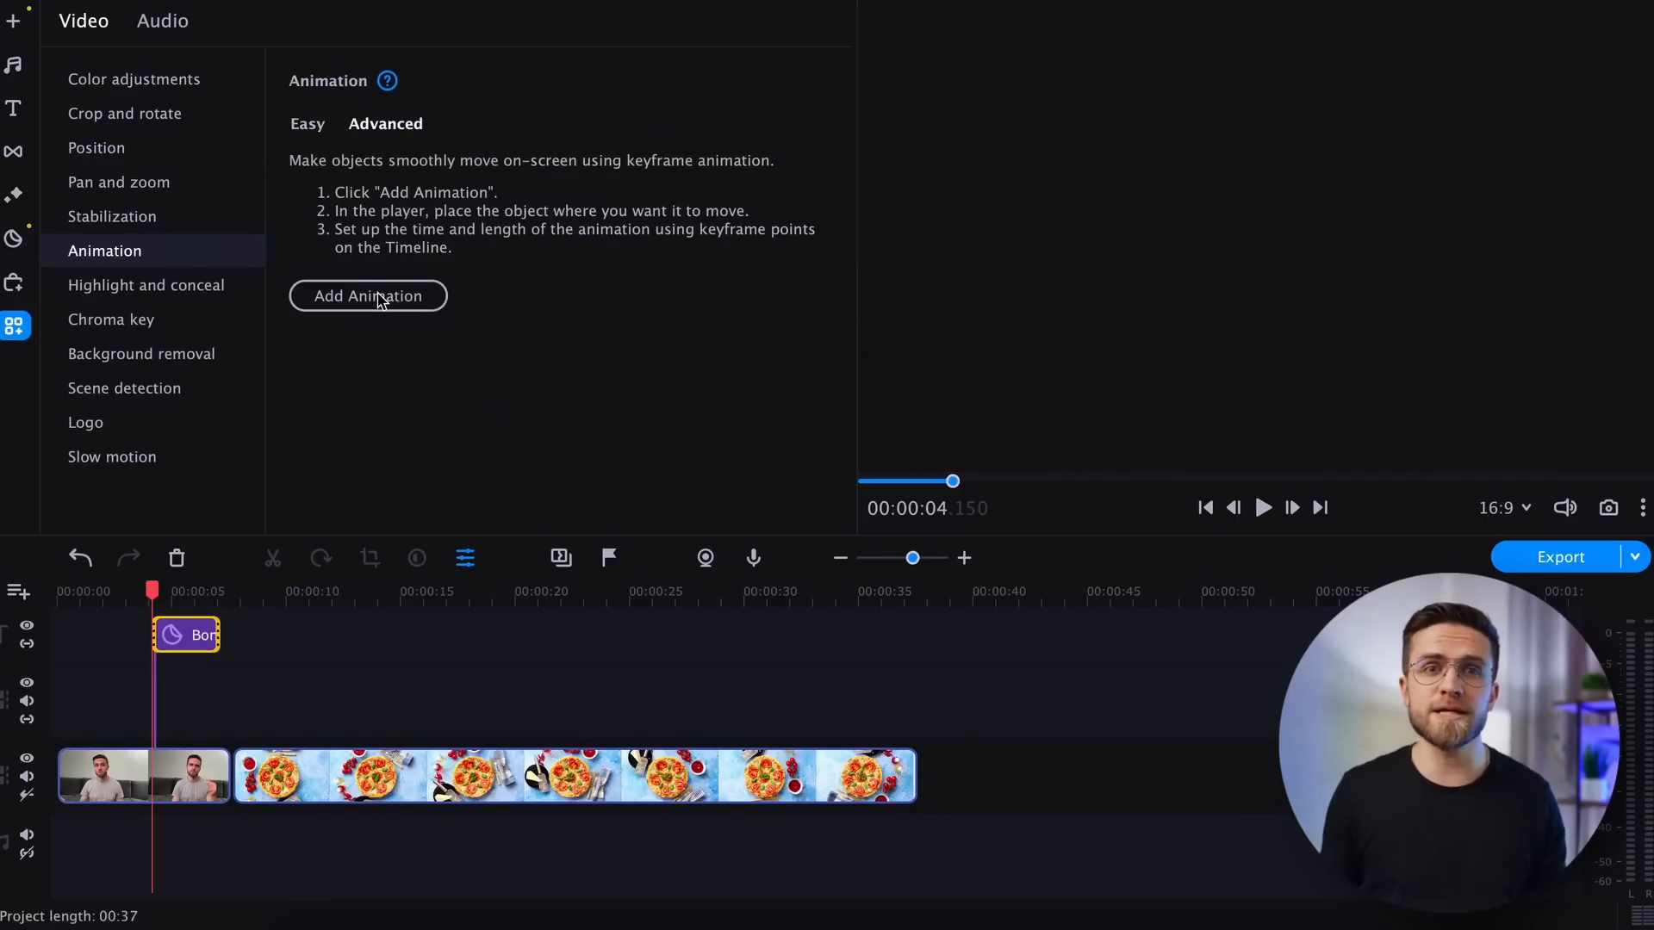
left_click(367, 294)
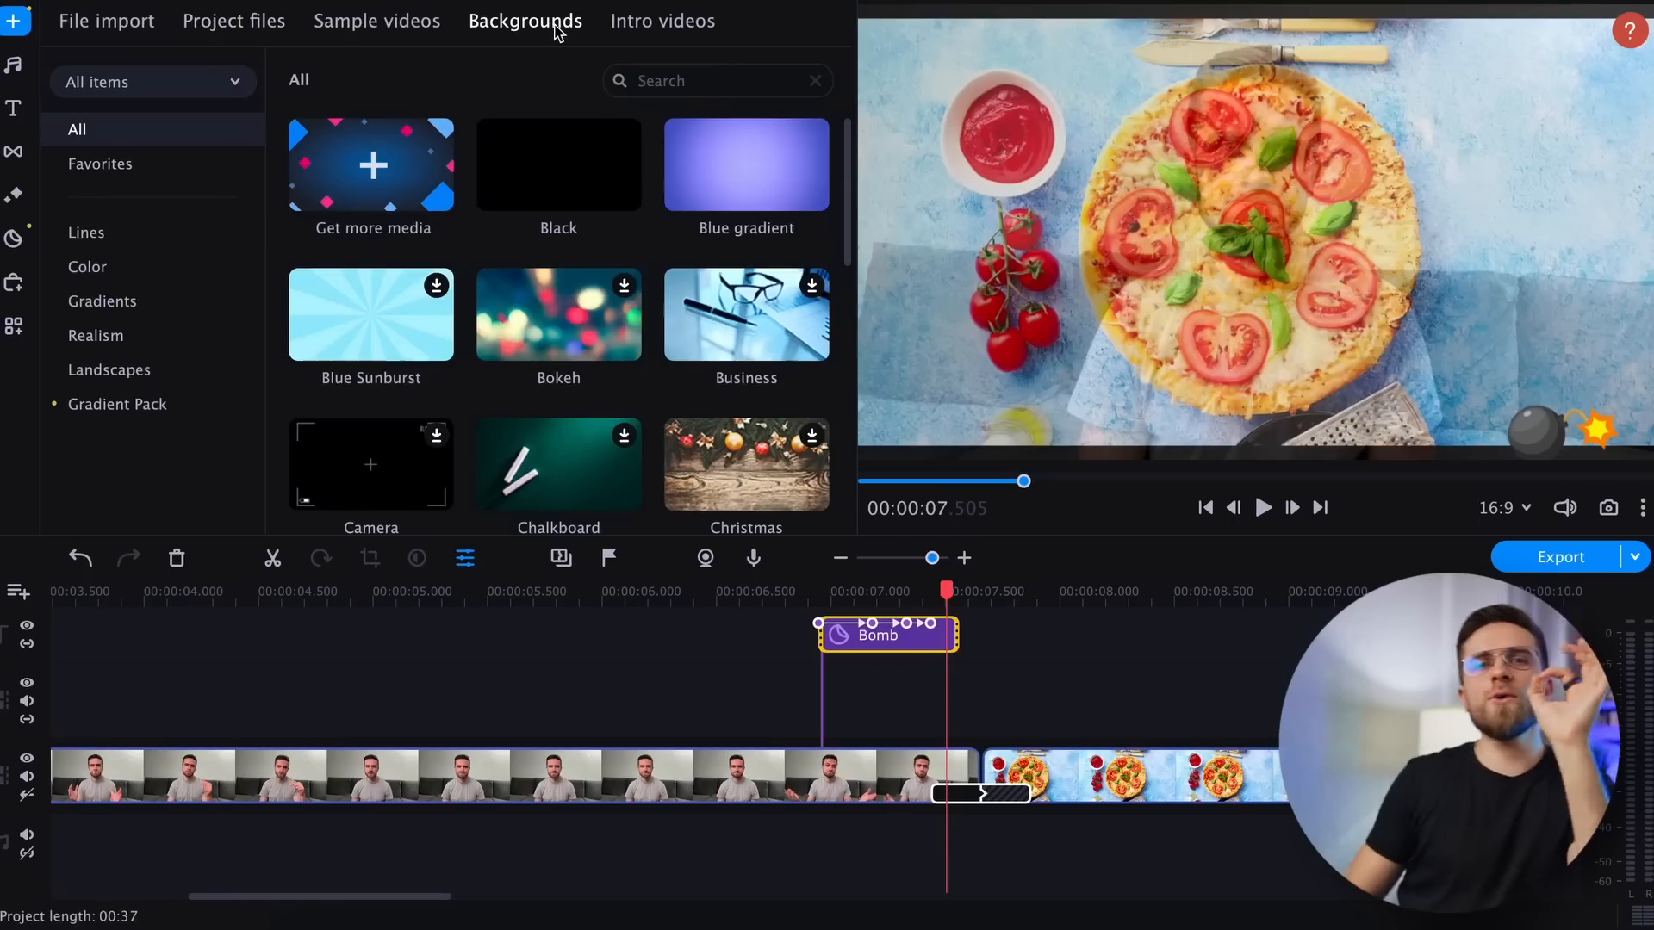
mouse_move(746, 165)
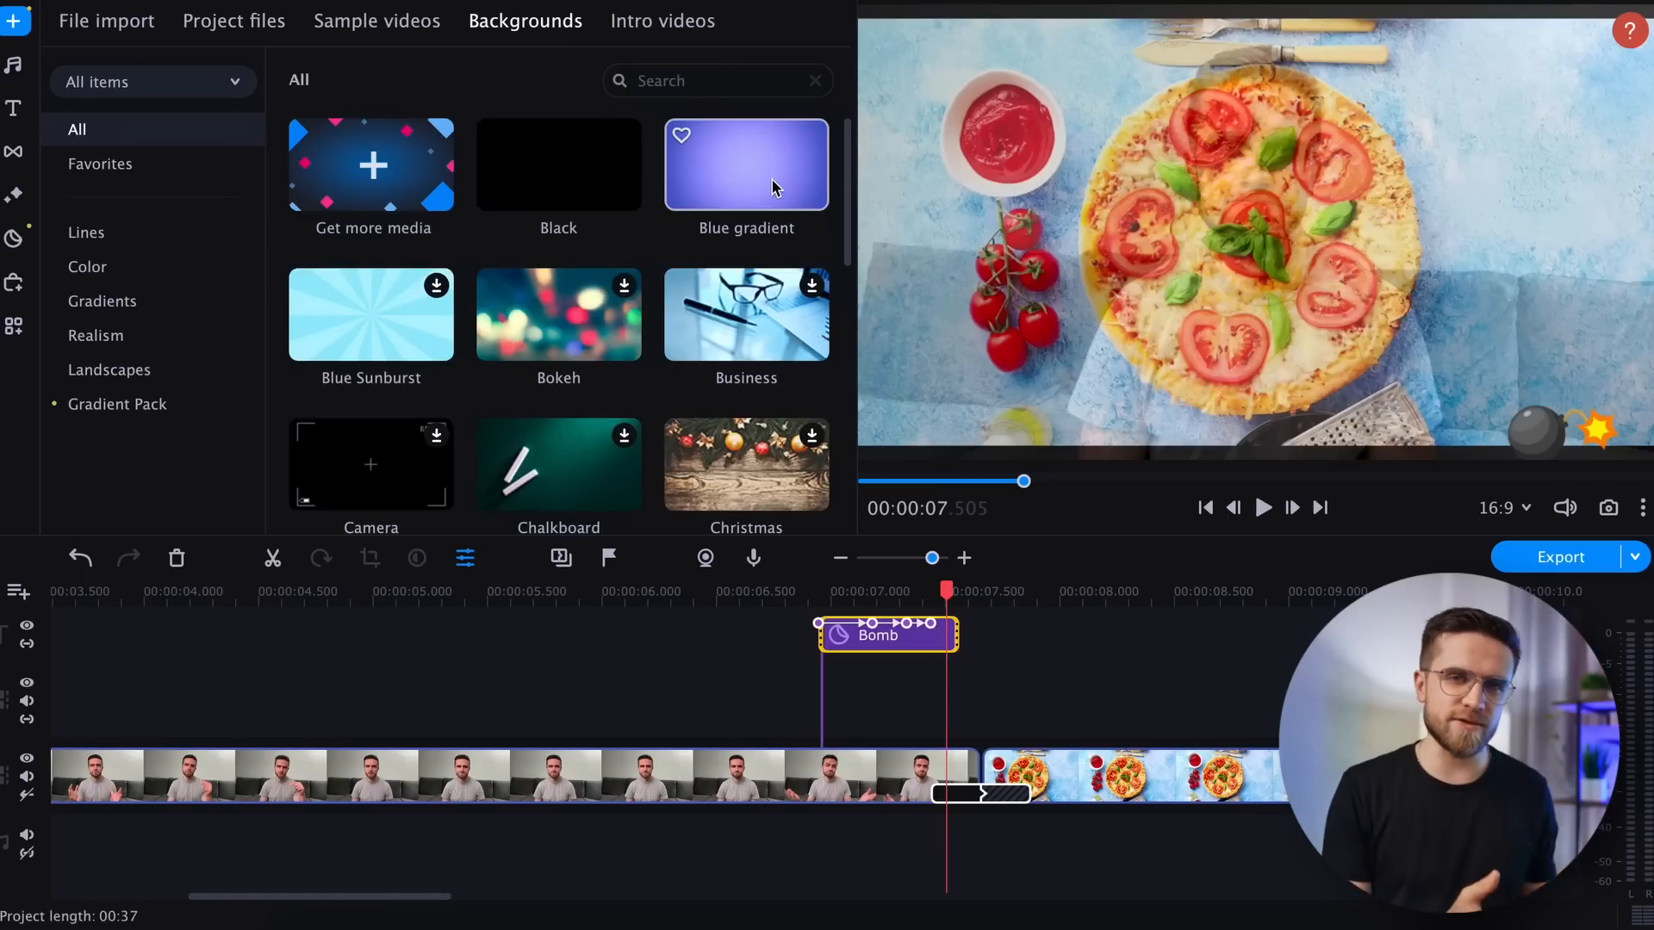
- Add the White background at the cut and give it the Flash transition into the pizza footage
scroll("down", 3)
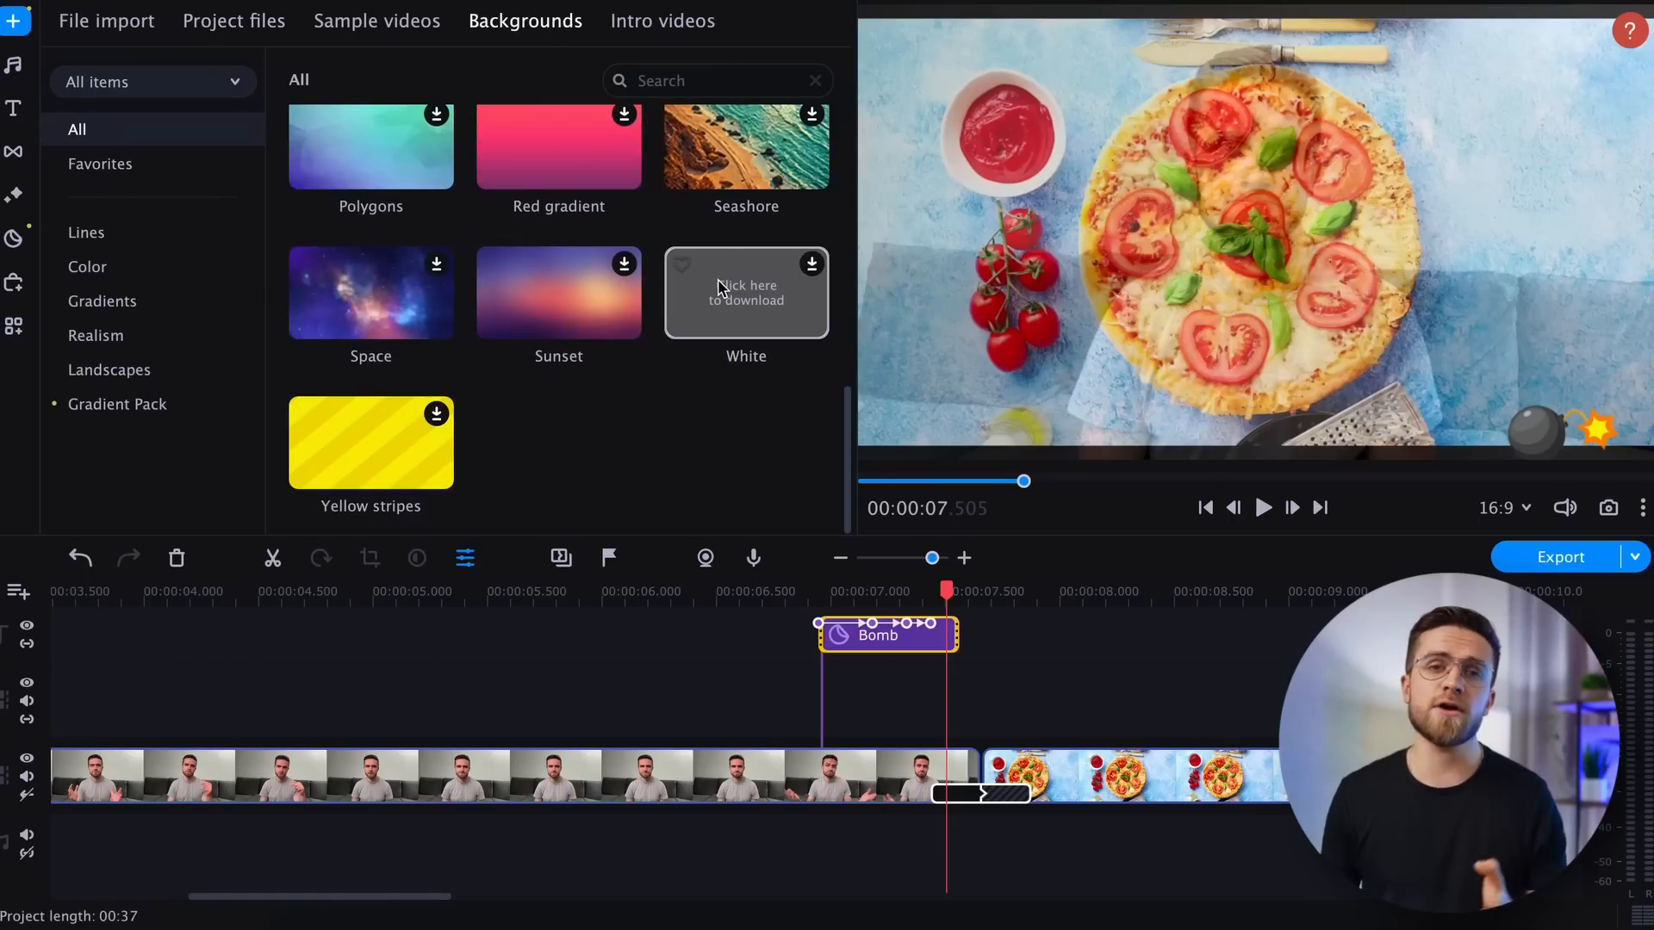
left_click(746, 293)
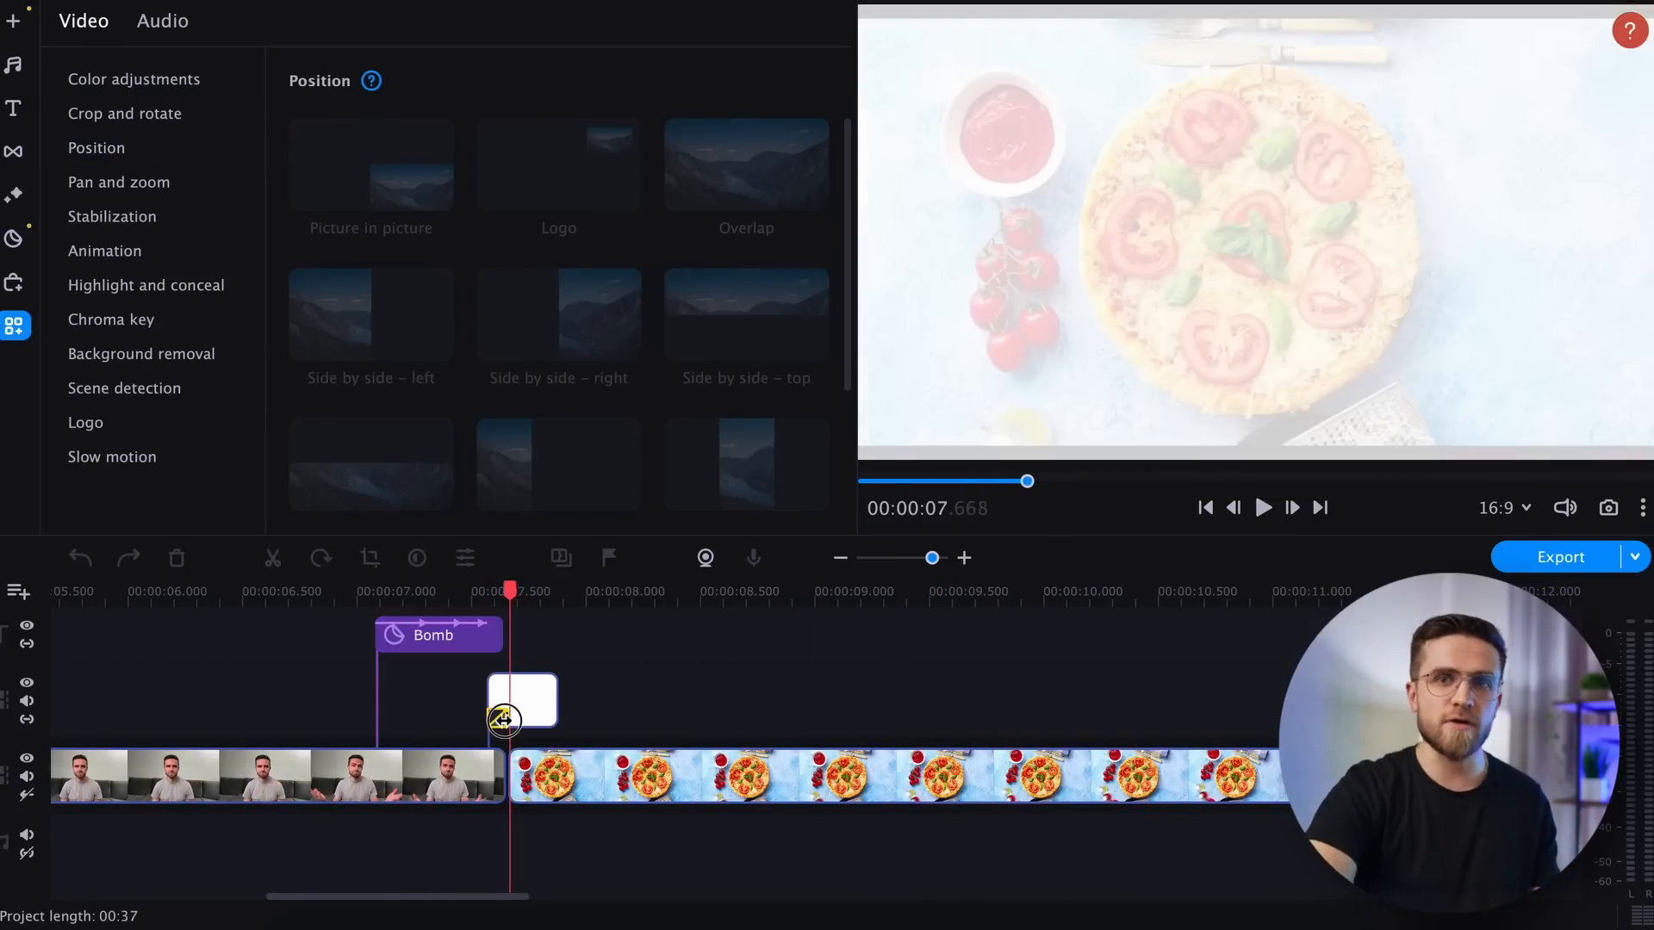
left_click(16, 151)
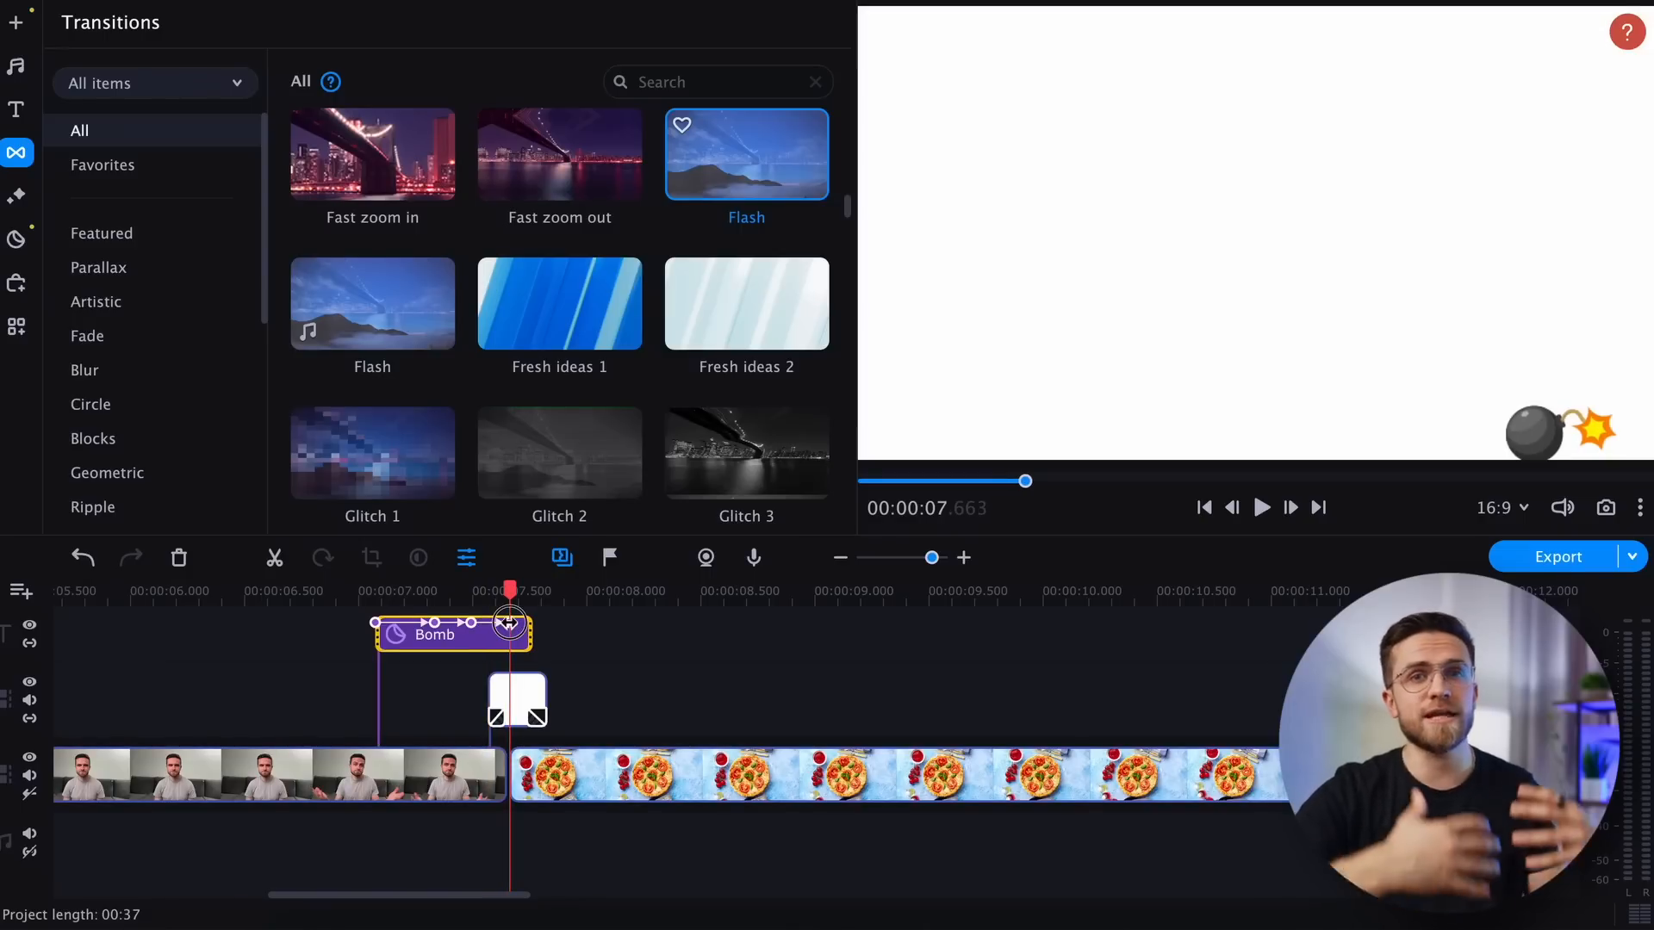
left_click(1261, 507)
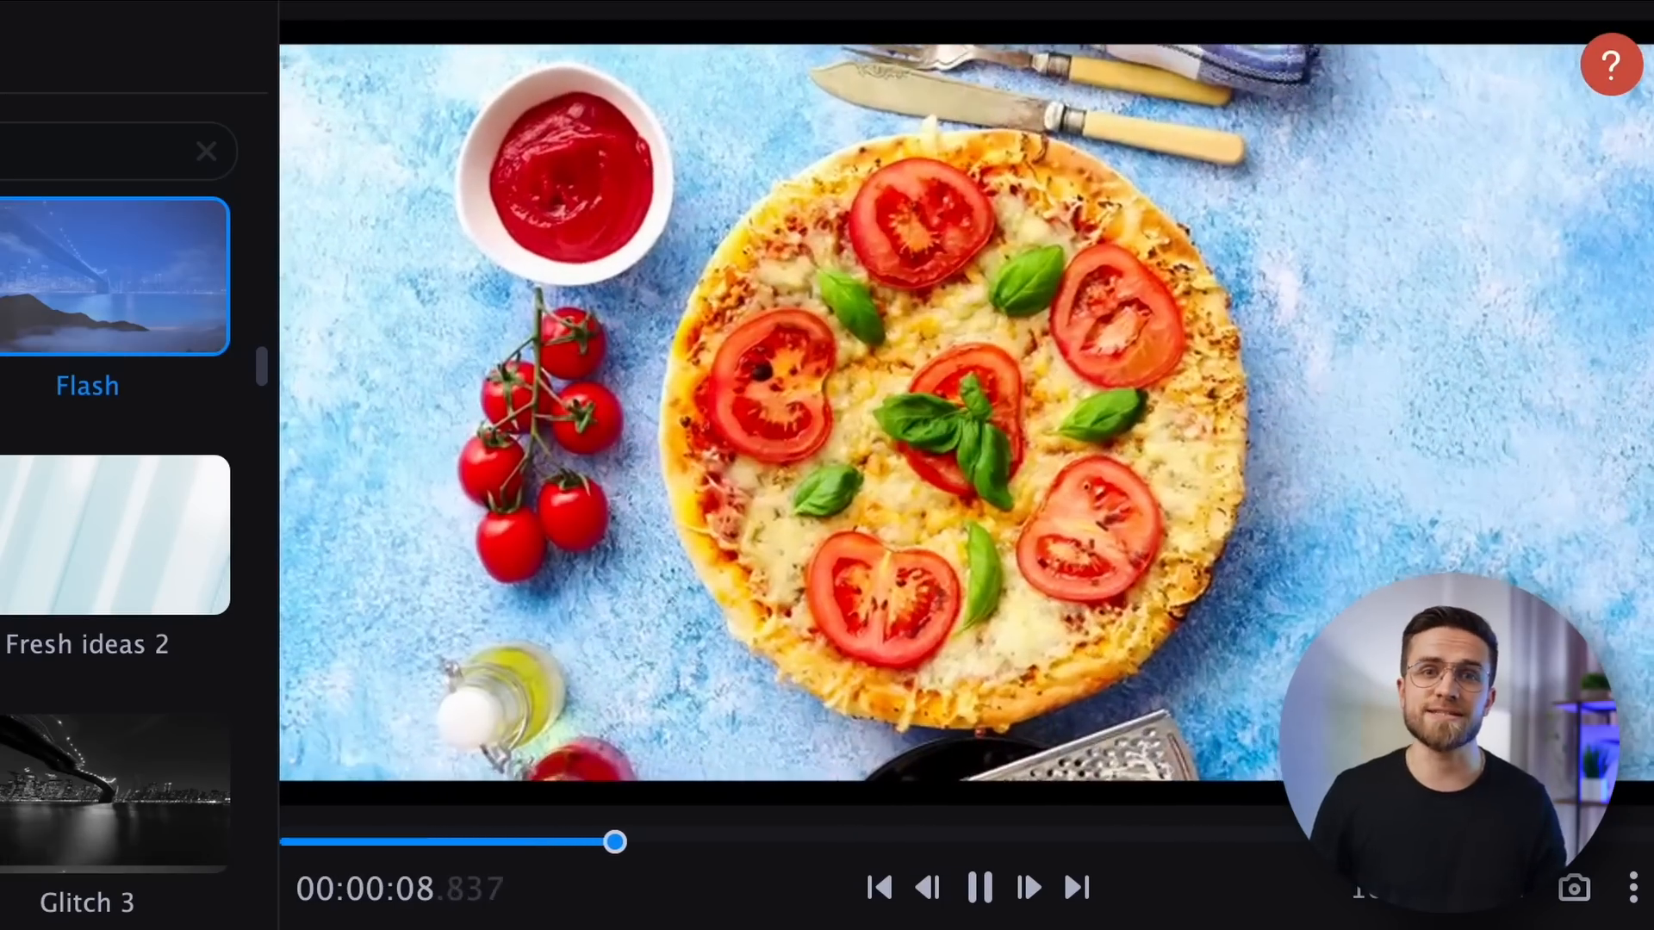